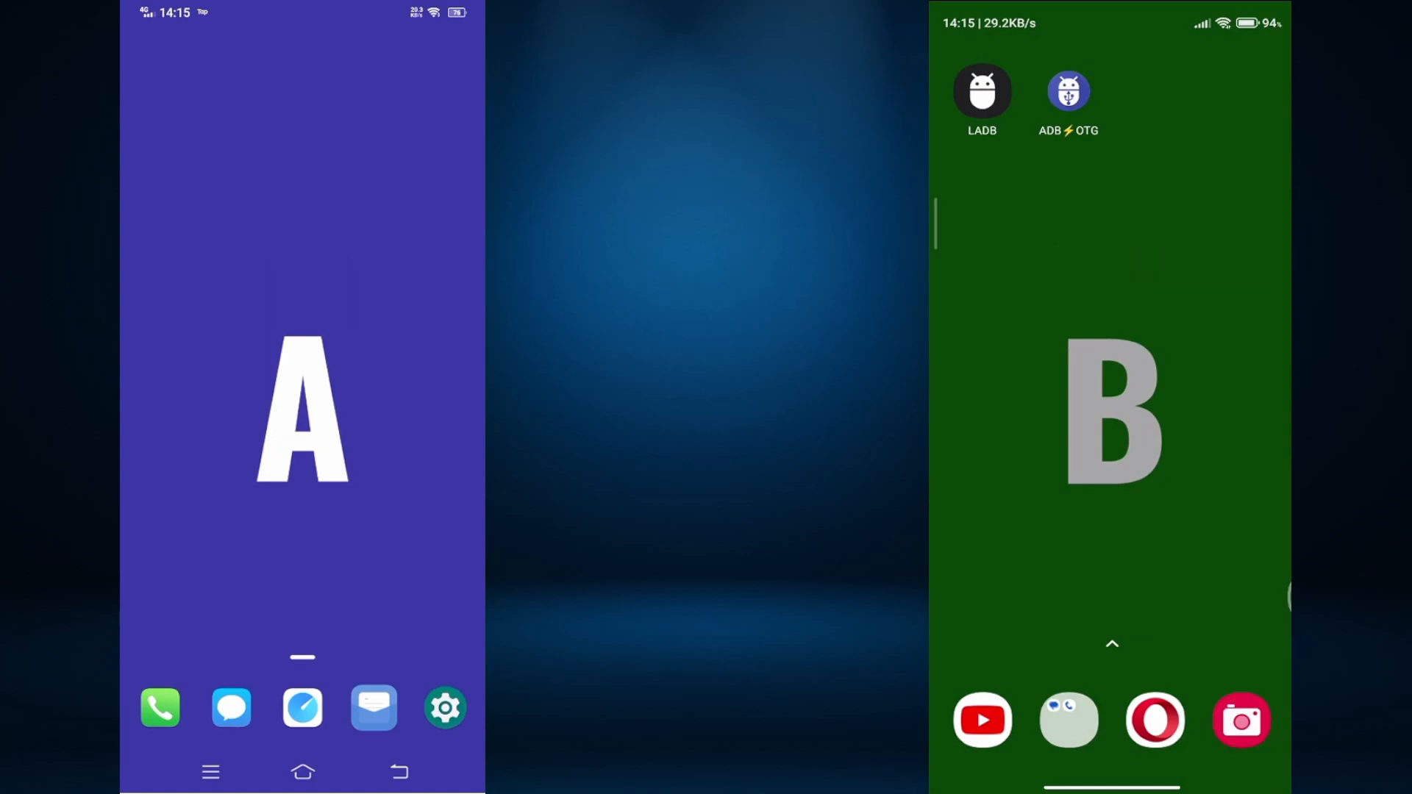
Enable USB debugging under System management > Developer options on phone A
{"action": "left_click", "coordinate": [445, 707]}
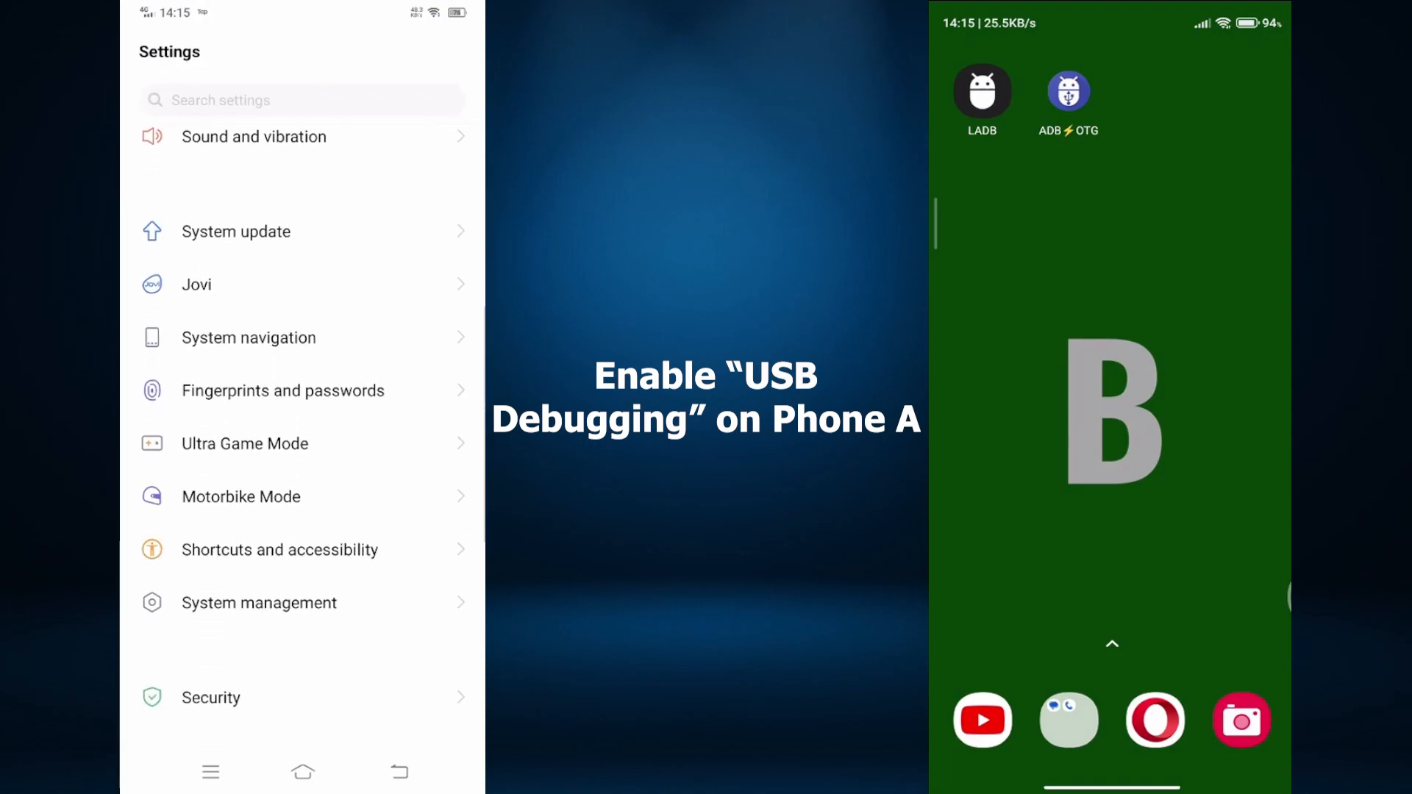
{"action": "left_click", "coordinate": [259, 603]}
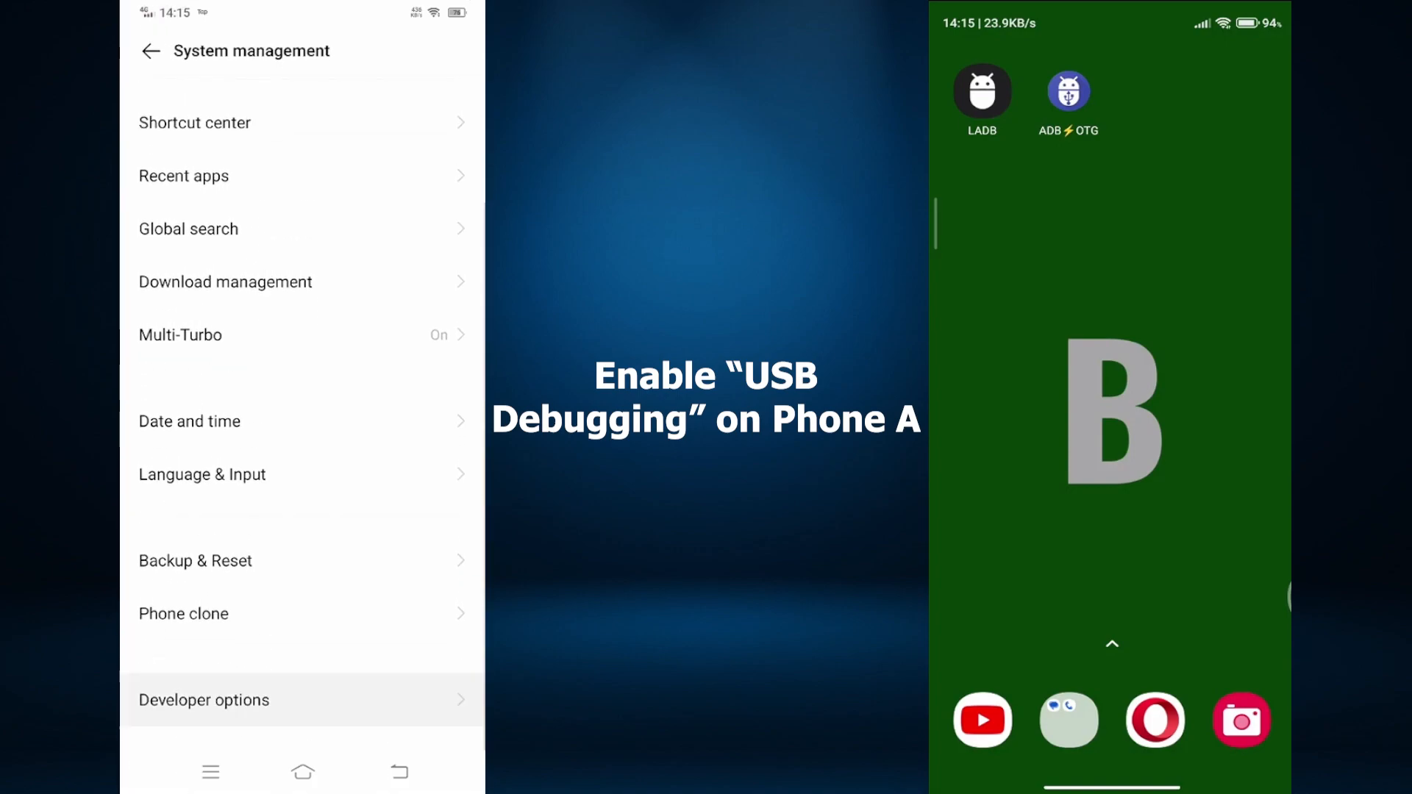
{"action": "left_click", "coordinate": [205, 699]}
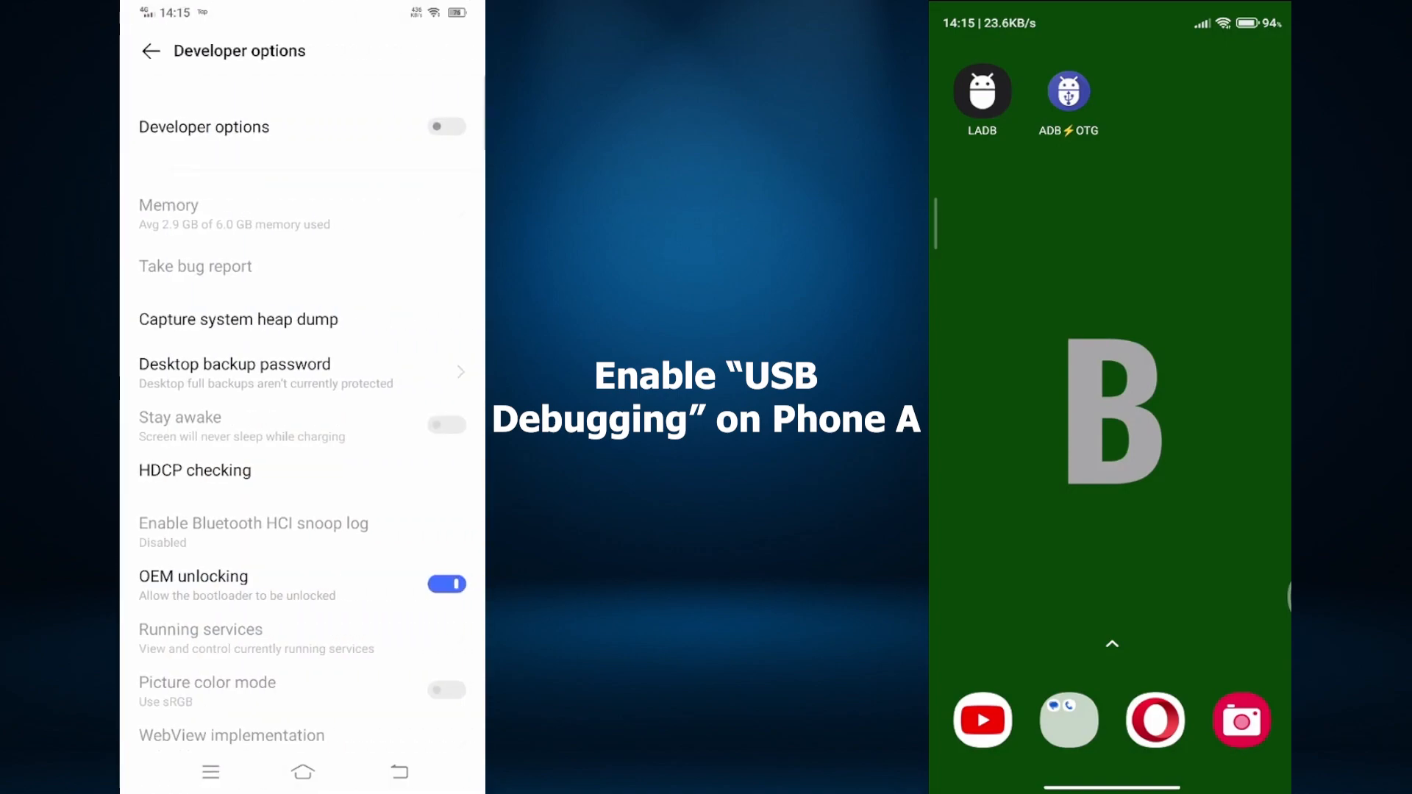
{"action": "scroll", "scroll_direction": "down", "scroll_amount": 3}
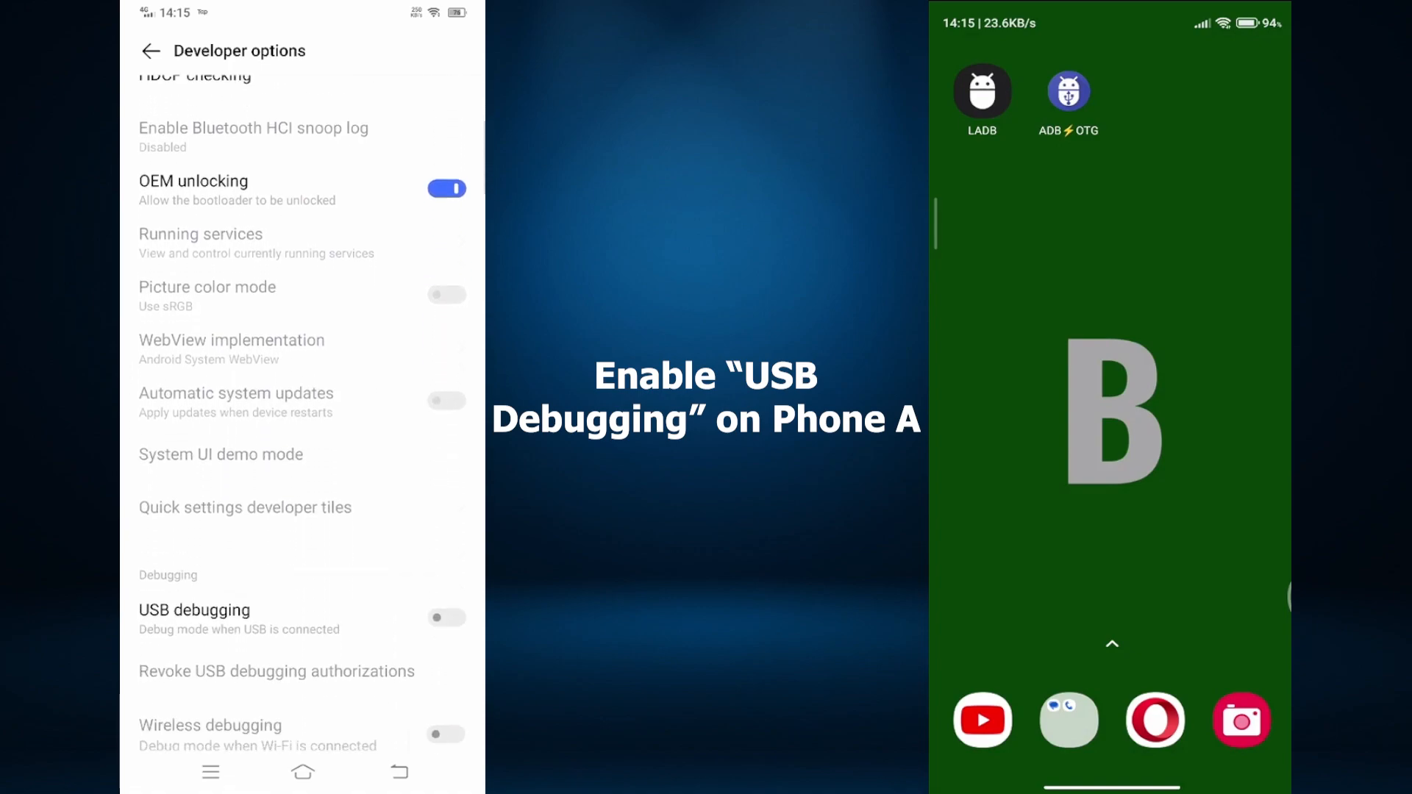
{"action": "scroll", "scroll_direction": "down", "scroll_amount": 3}
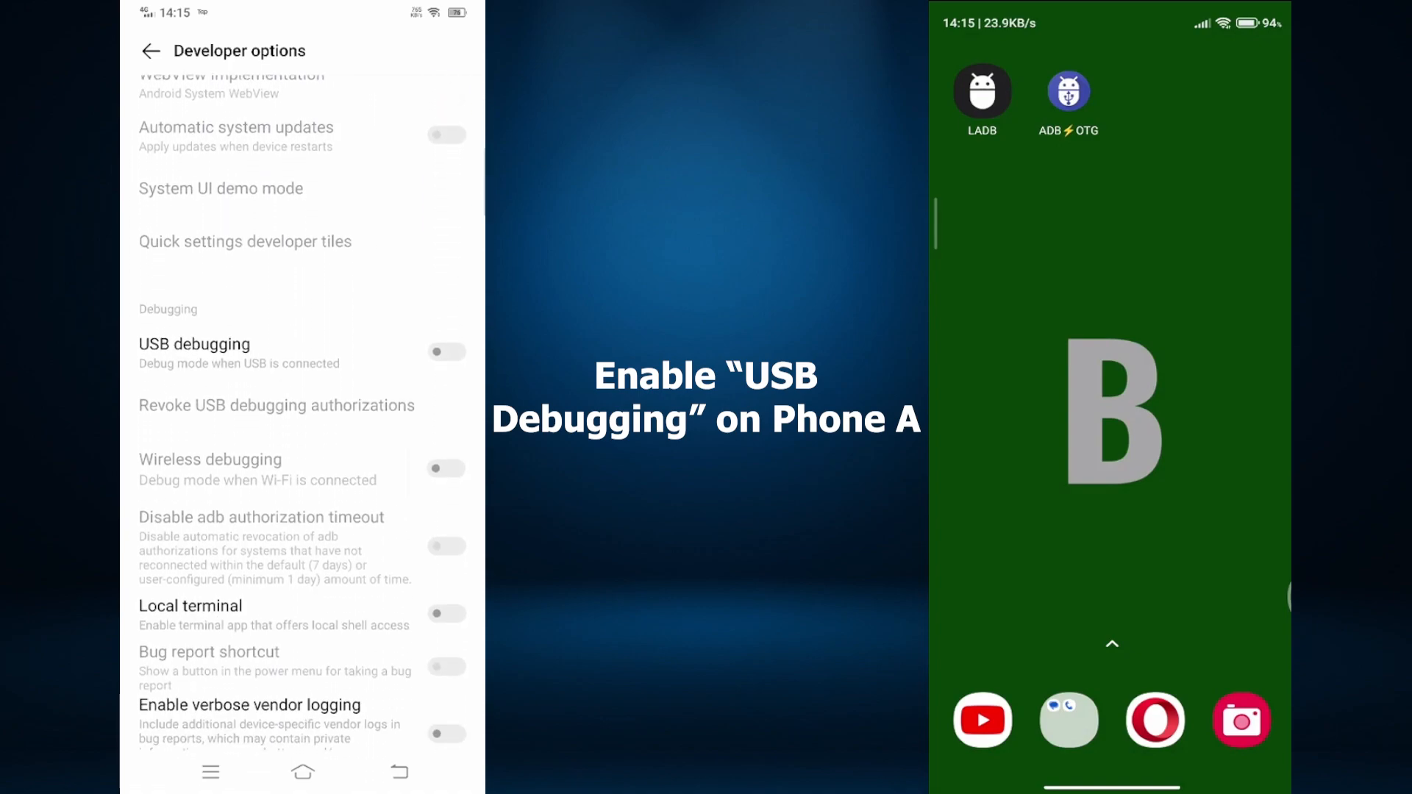
{"action": "left_click", "coordinate": [447, 351]}
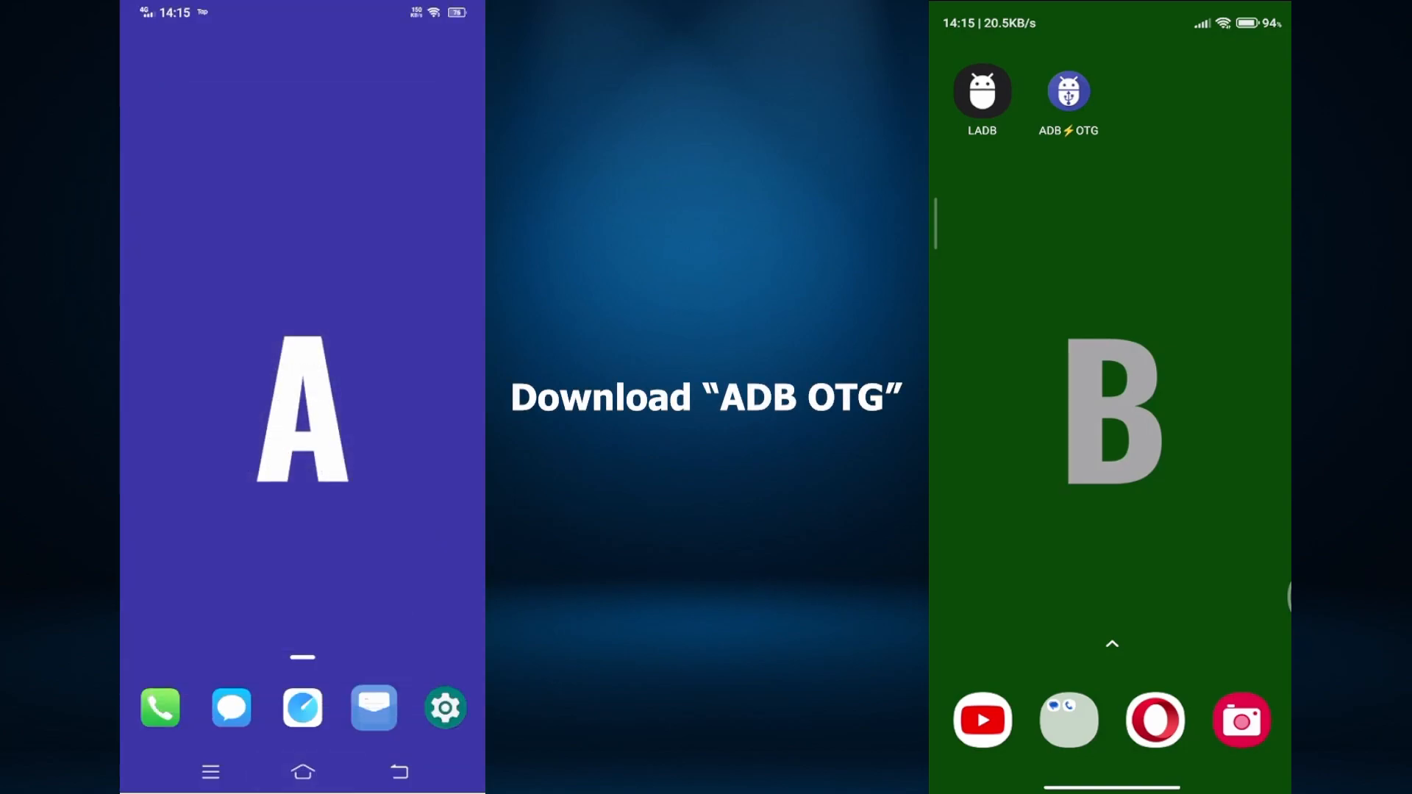
{"action": "left_click", "coordinate": [1068, 89]}
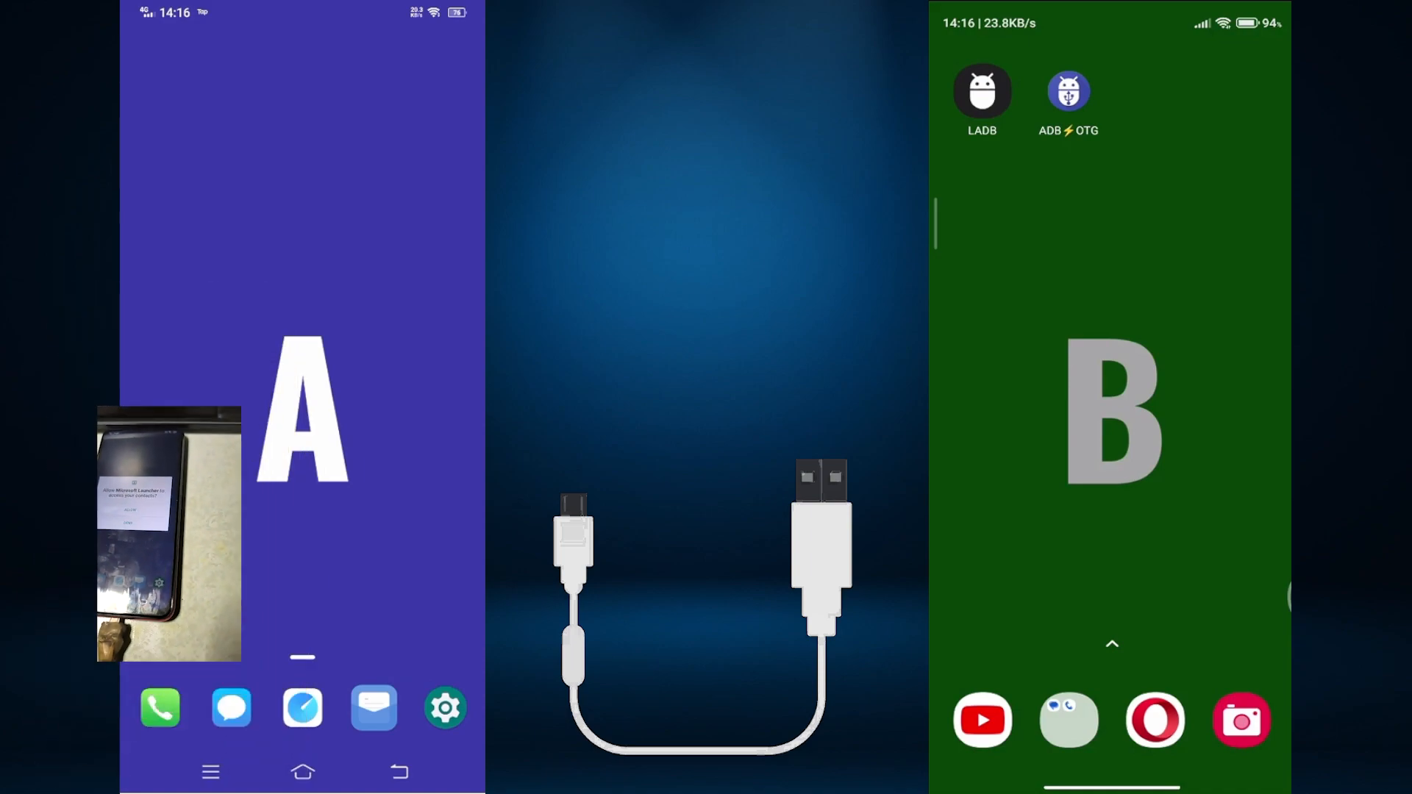
Launch ADB OTG on phone B and always allow USB debugging on phone A
{"action": "left_click", "coordinate": [1068, 90]}
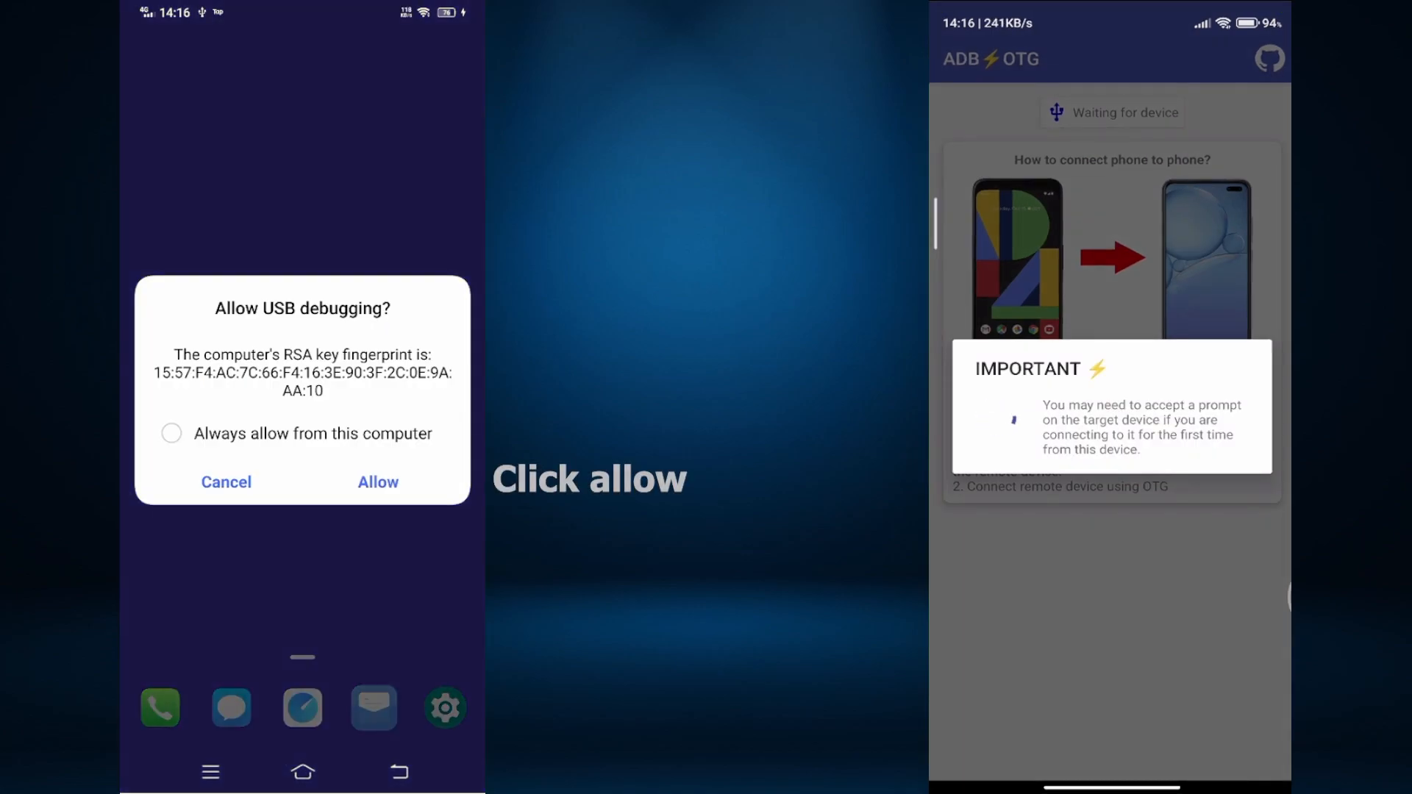
{"action": "left_click", "coordinate": [171, 433]}
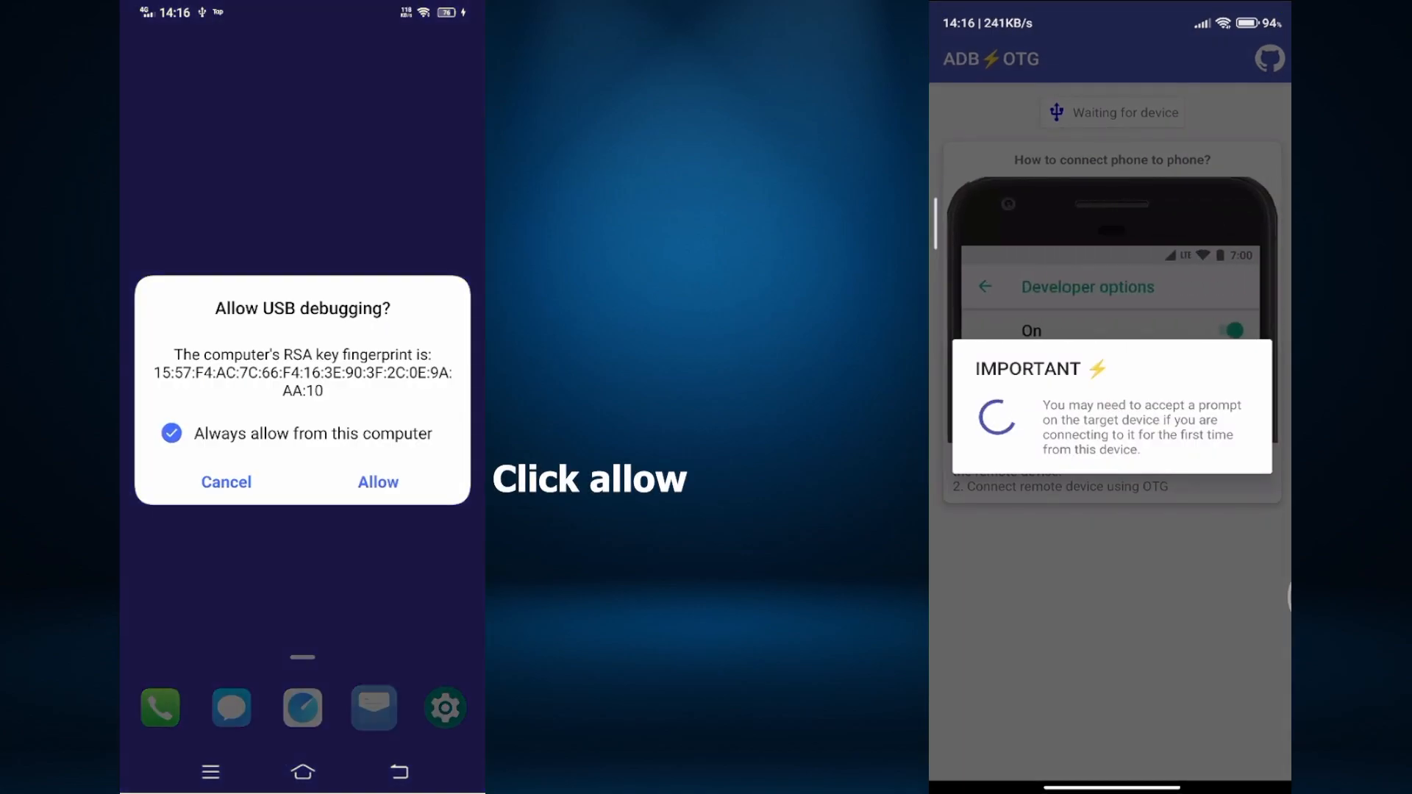
{"action": "left_click", "coordinate": [377, 481]}
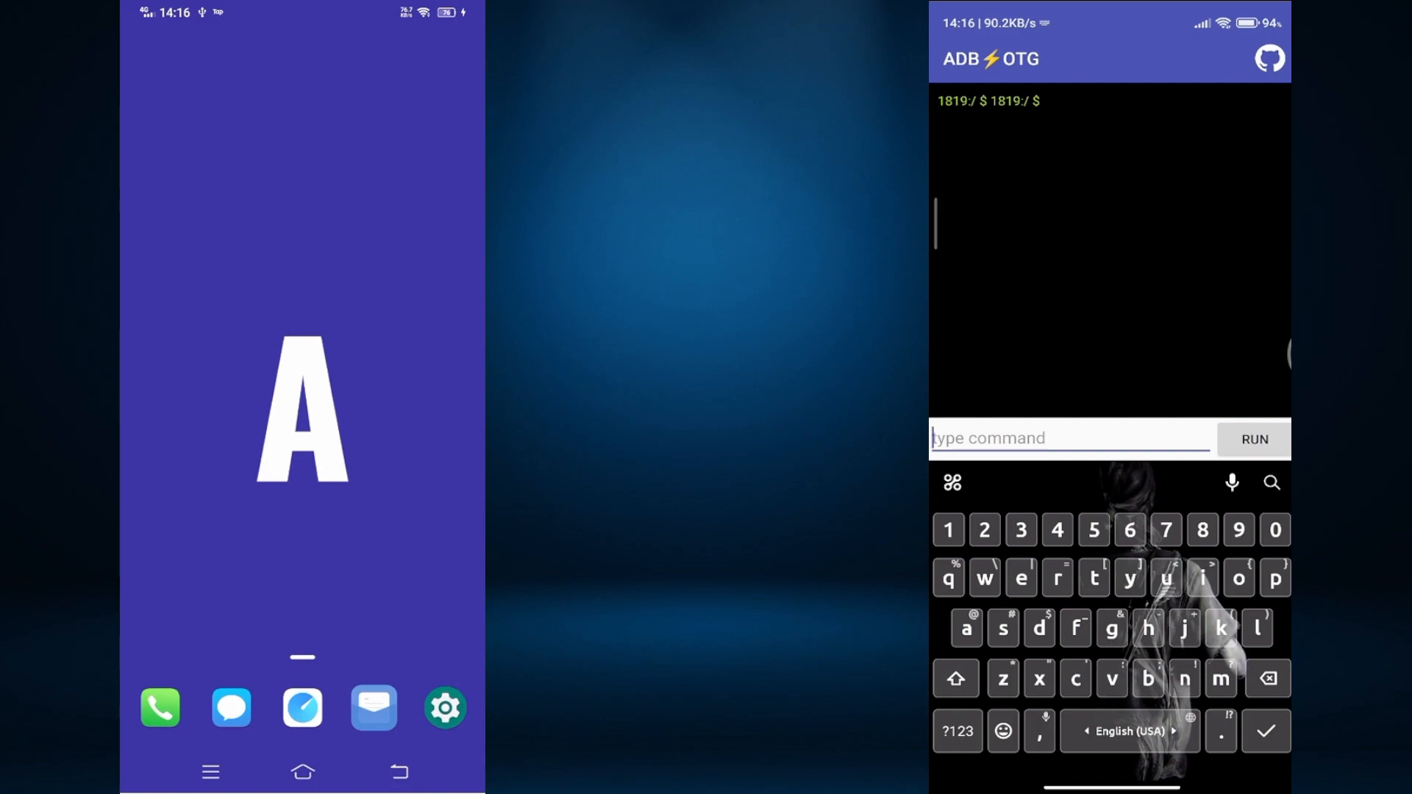
Run 'wm size' to show phone A's 1080x2340 physical size, then open the browser
{"action": "type", "text": "w"}
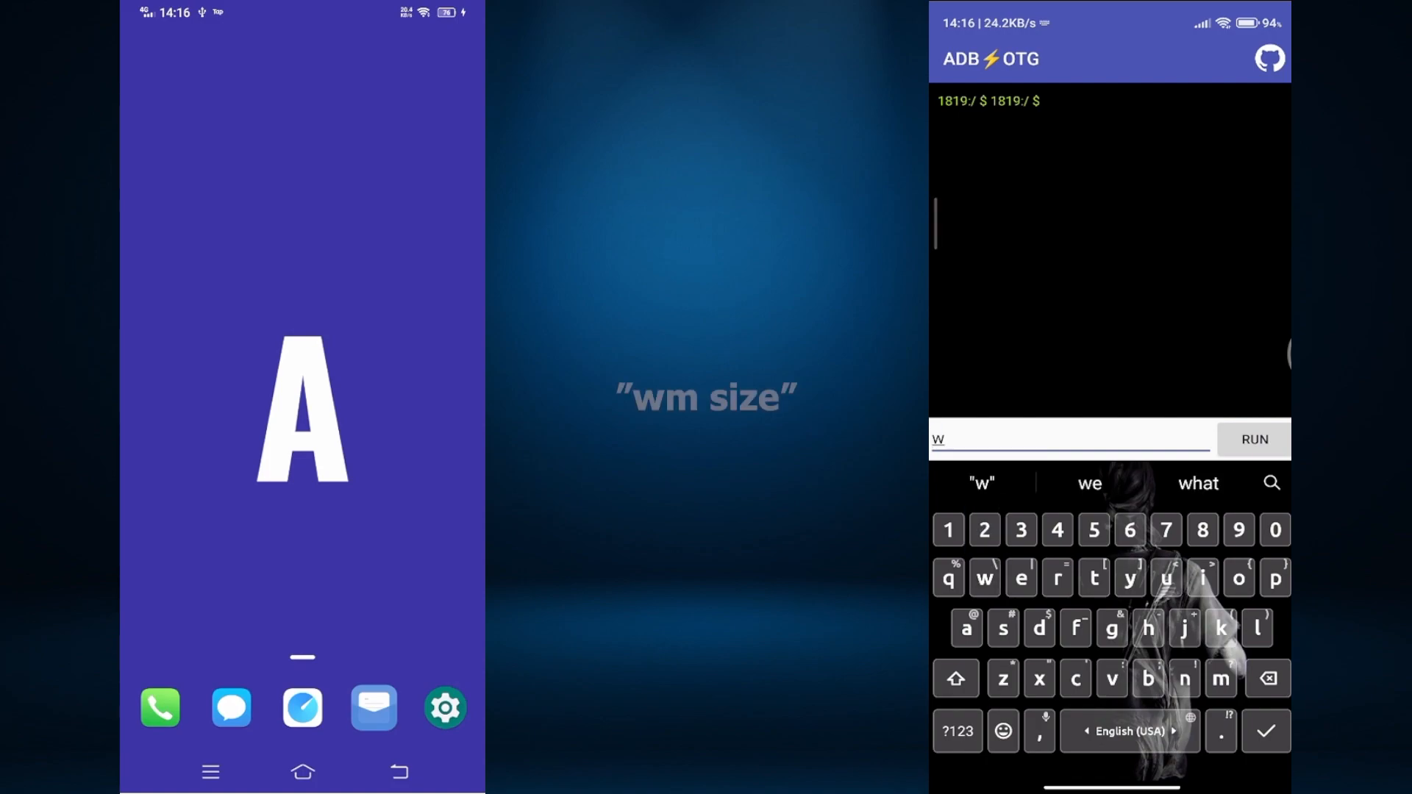
{"action": "type", "text": "m size"}
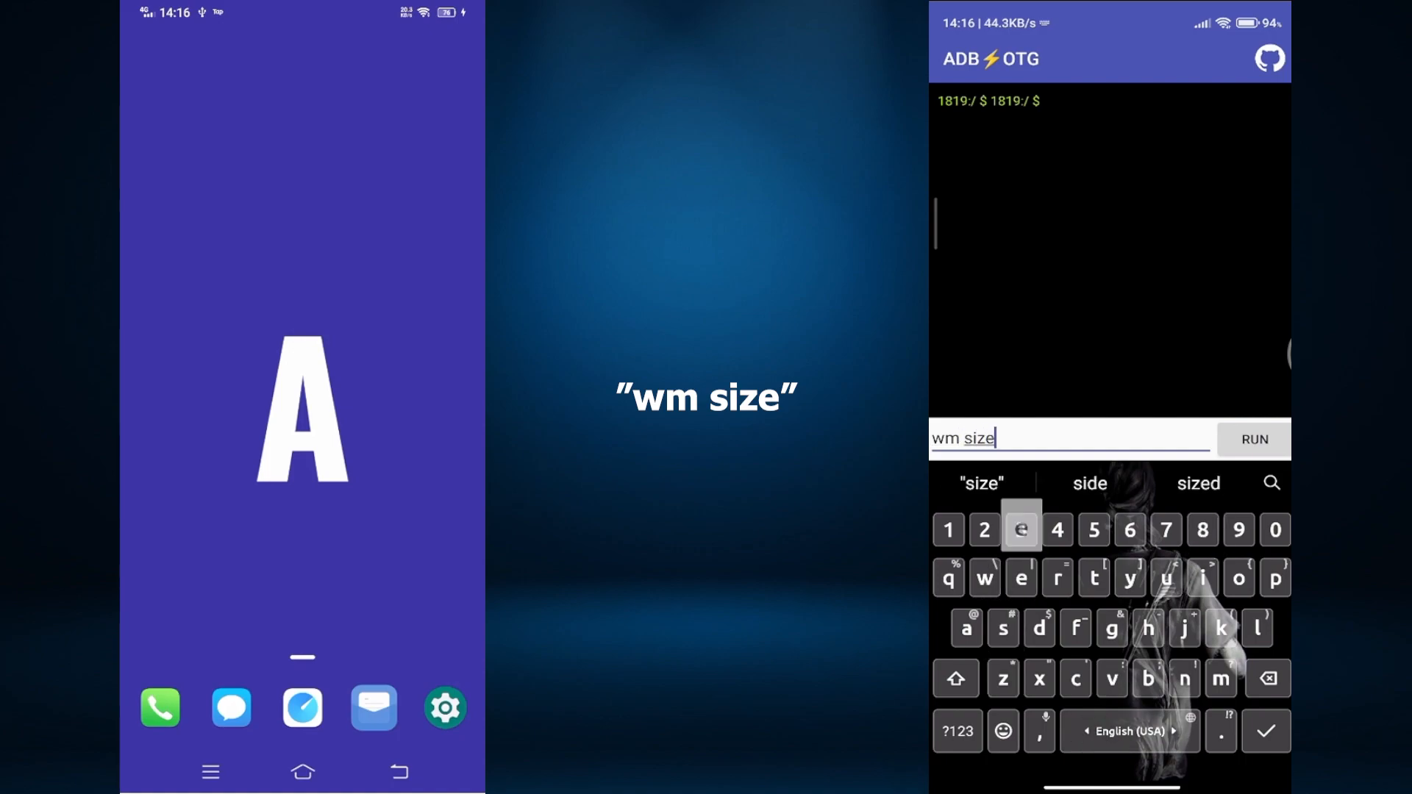
{"action": "left_click", "coordinate": [1253, 440]}
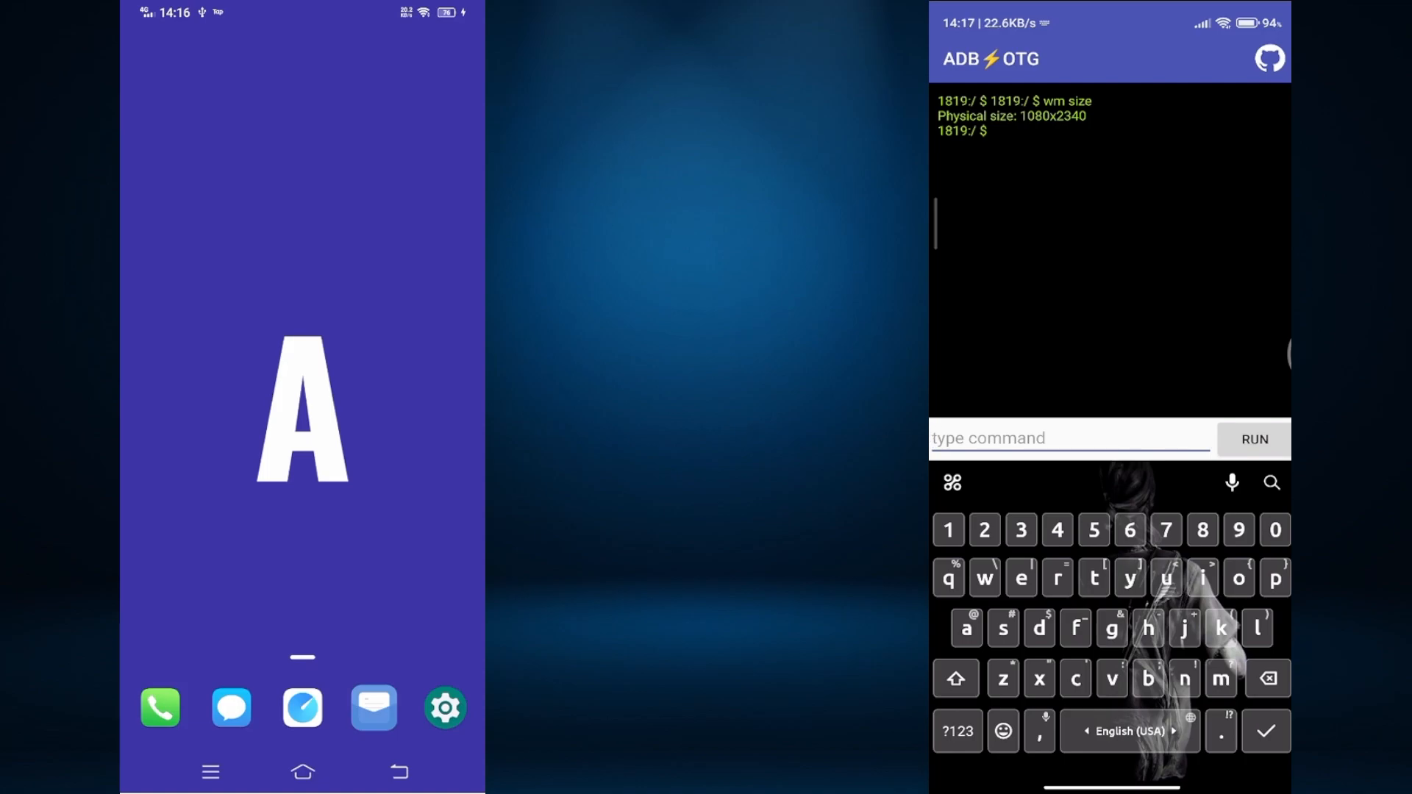
{"action": "left_click", "coordinate": [301, 707]}
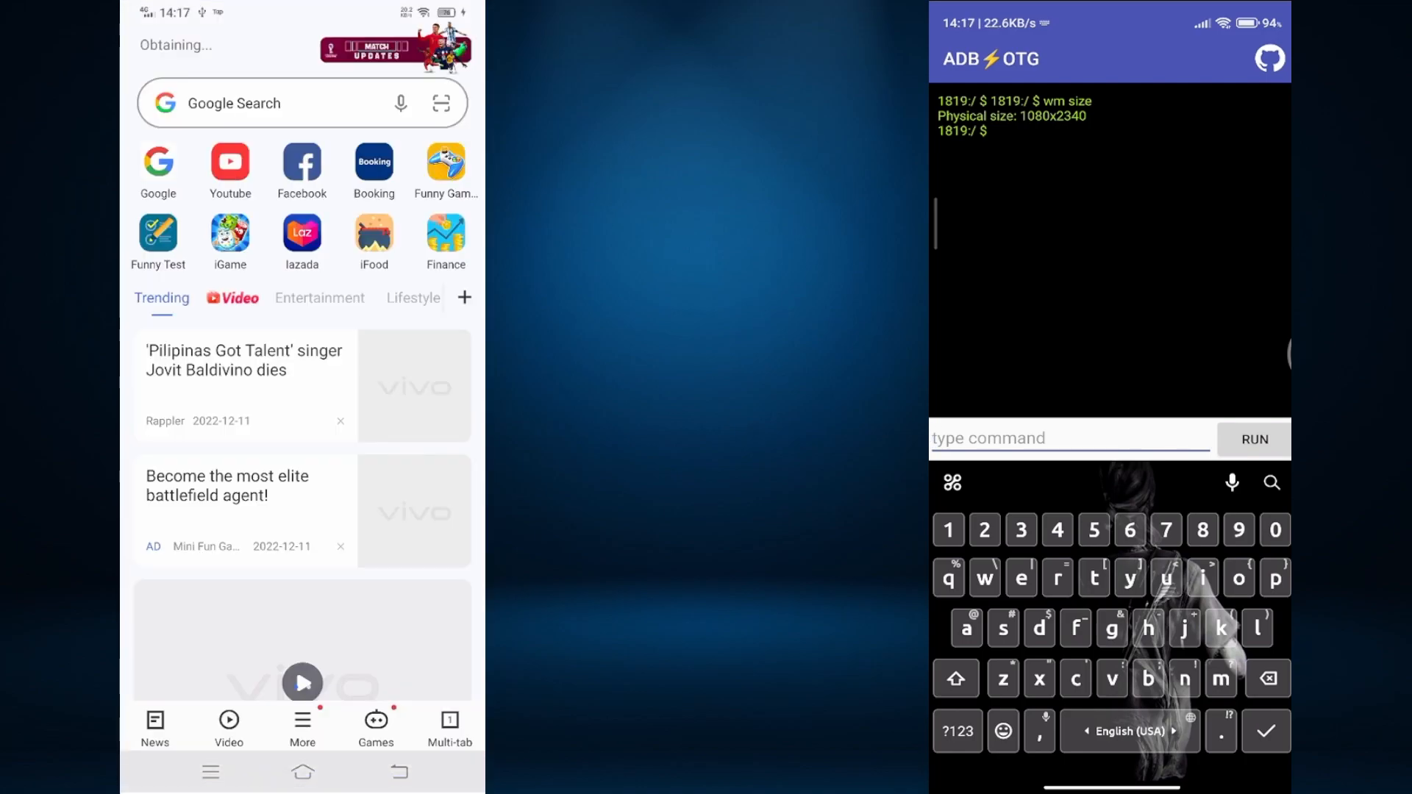
Search the web for 'resolution calculator' and open the calculator site
{"action": "left_click", "coordinate": [270, 103]}
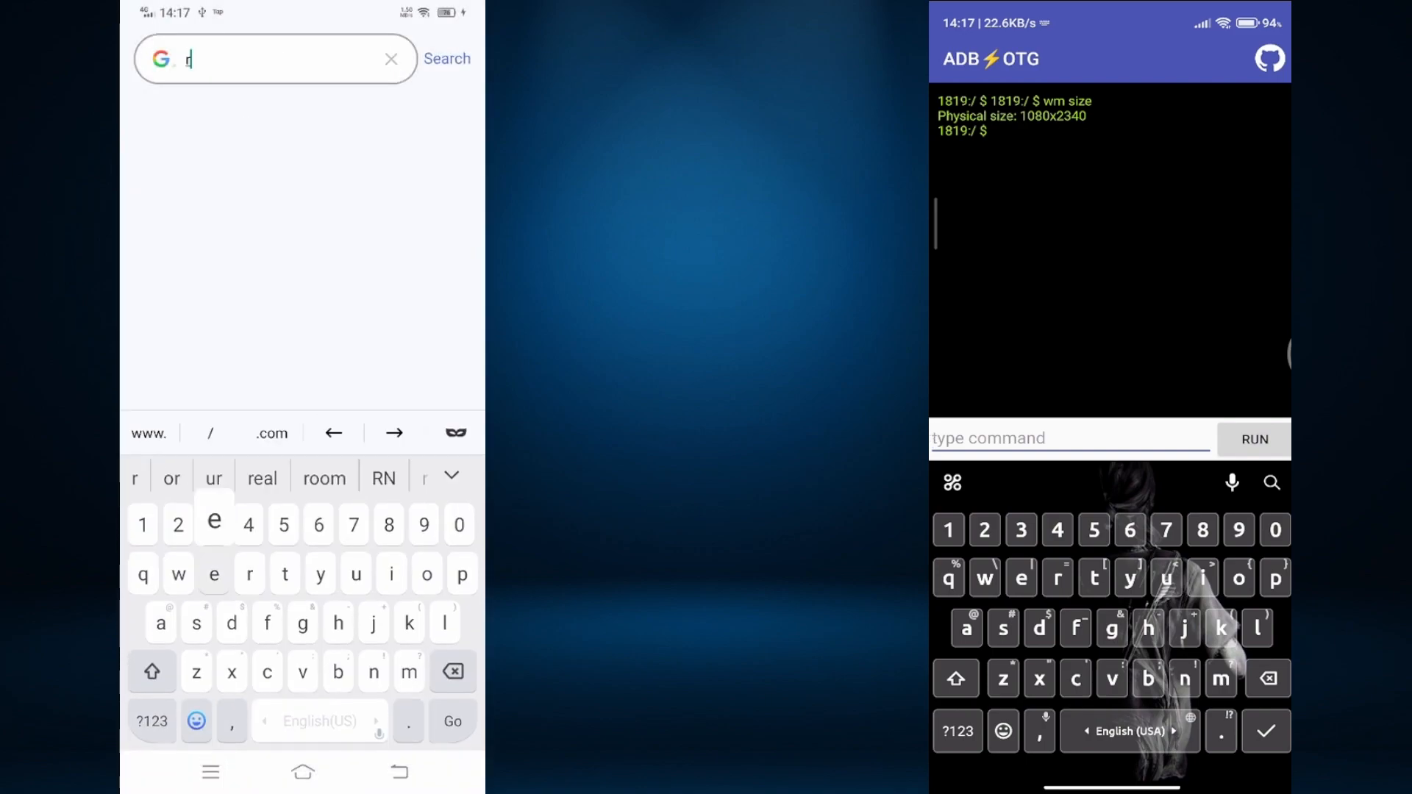
{"action": "type", "text": "esolutio"}
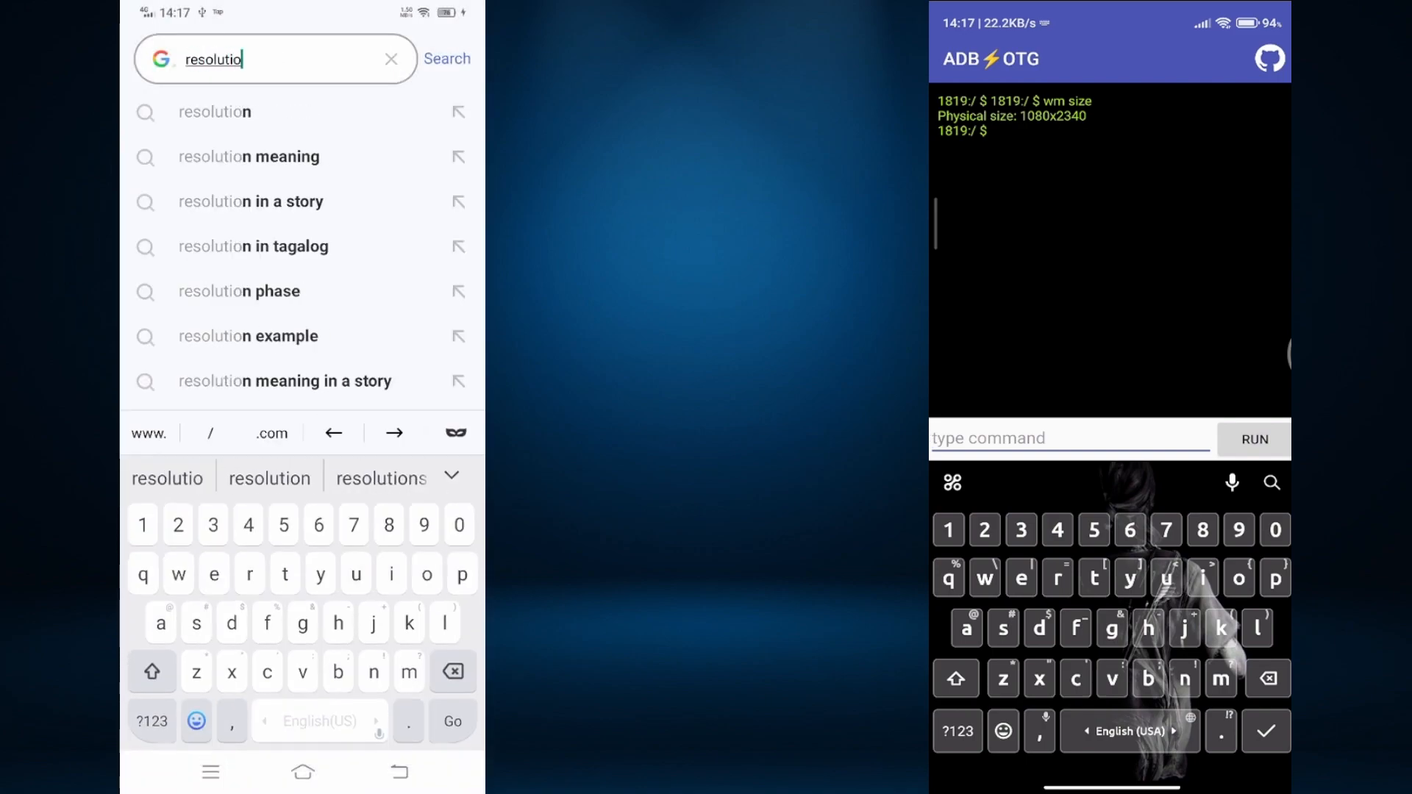
{"action": "left_click", "coordinate": [266, 623]}
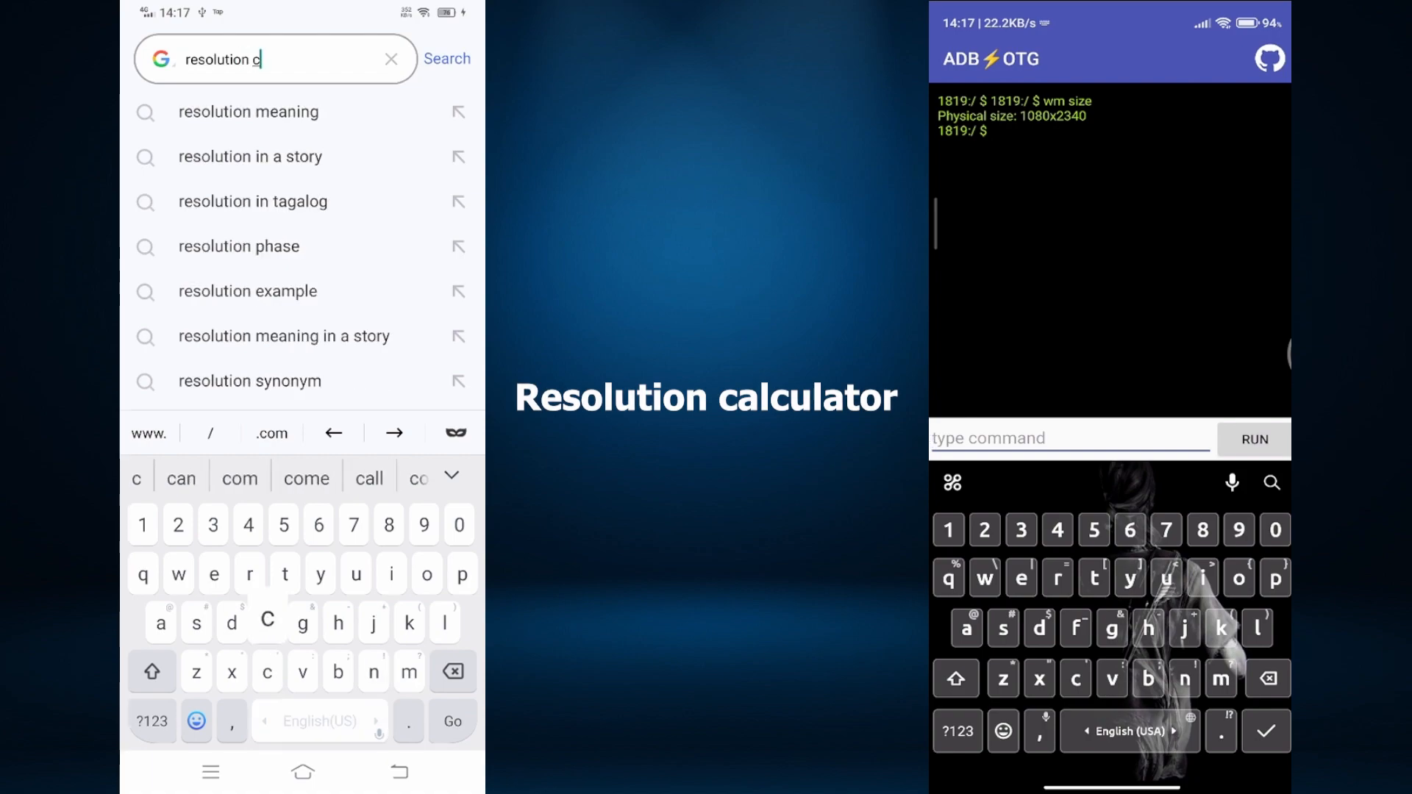
{"action": "type", "text": "alulator"}
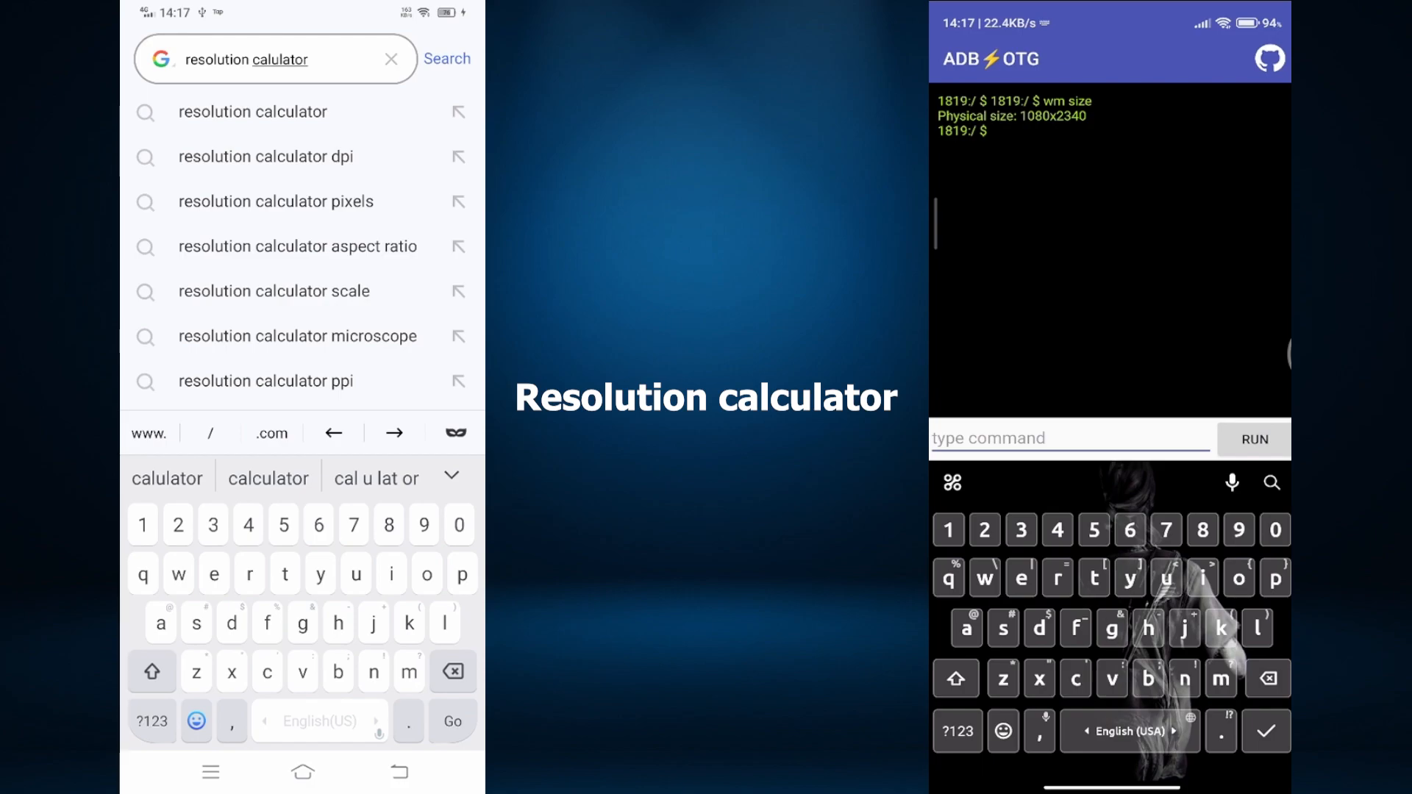
{"action": "left_click", "coordinate": [447, 59]}
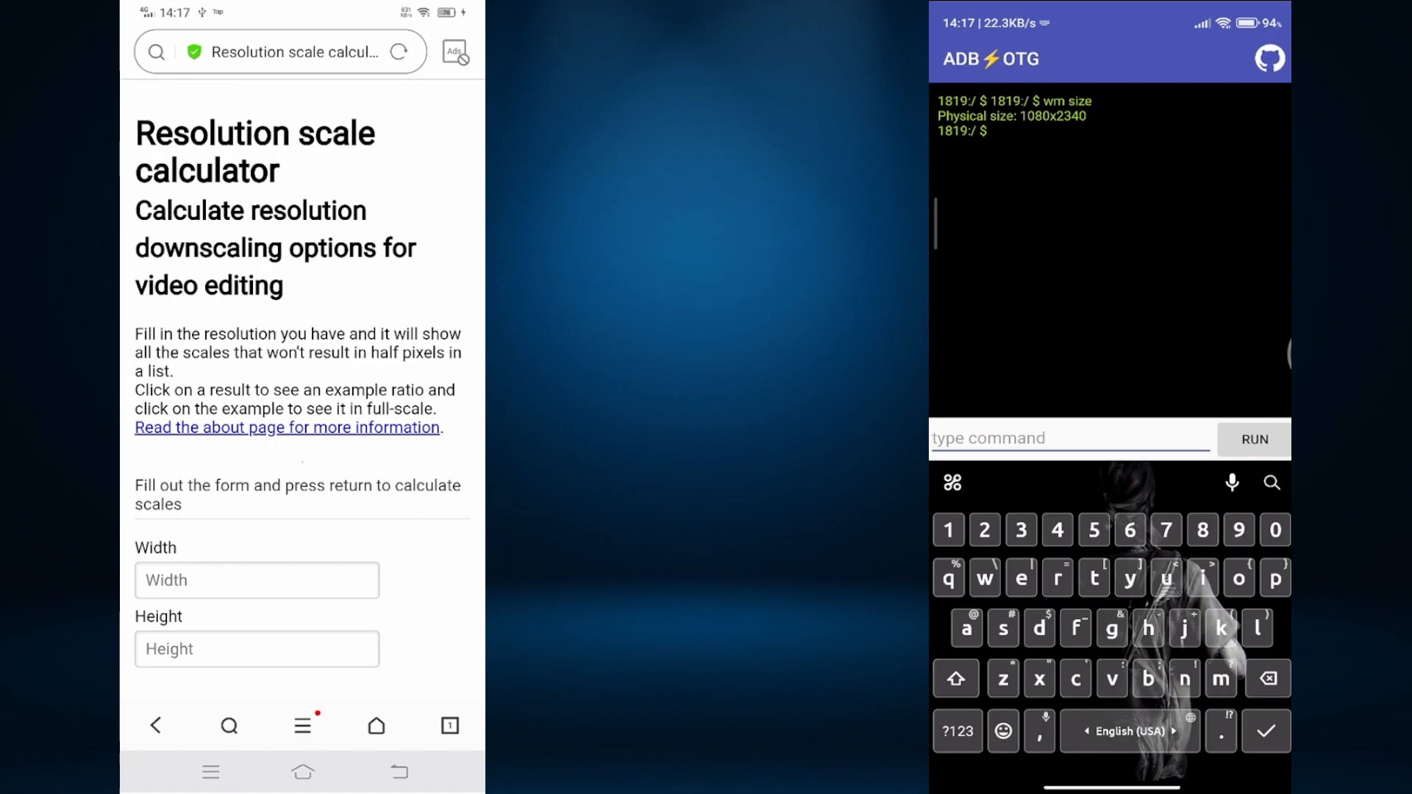
Enter width 1080 and height 2340 and browse the scales to 720x1560
{"action": "left_click", "coordinate": [256, 581]}
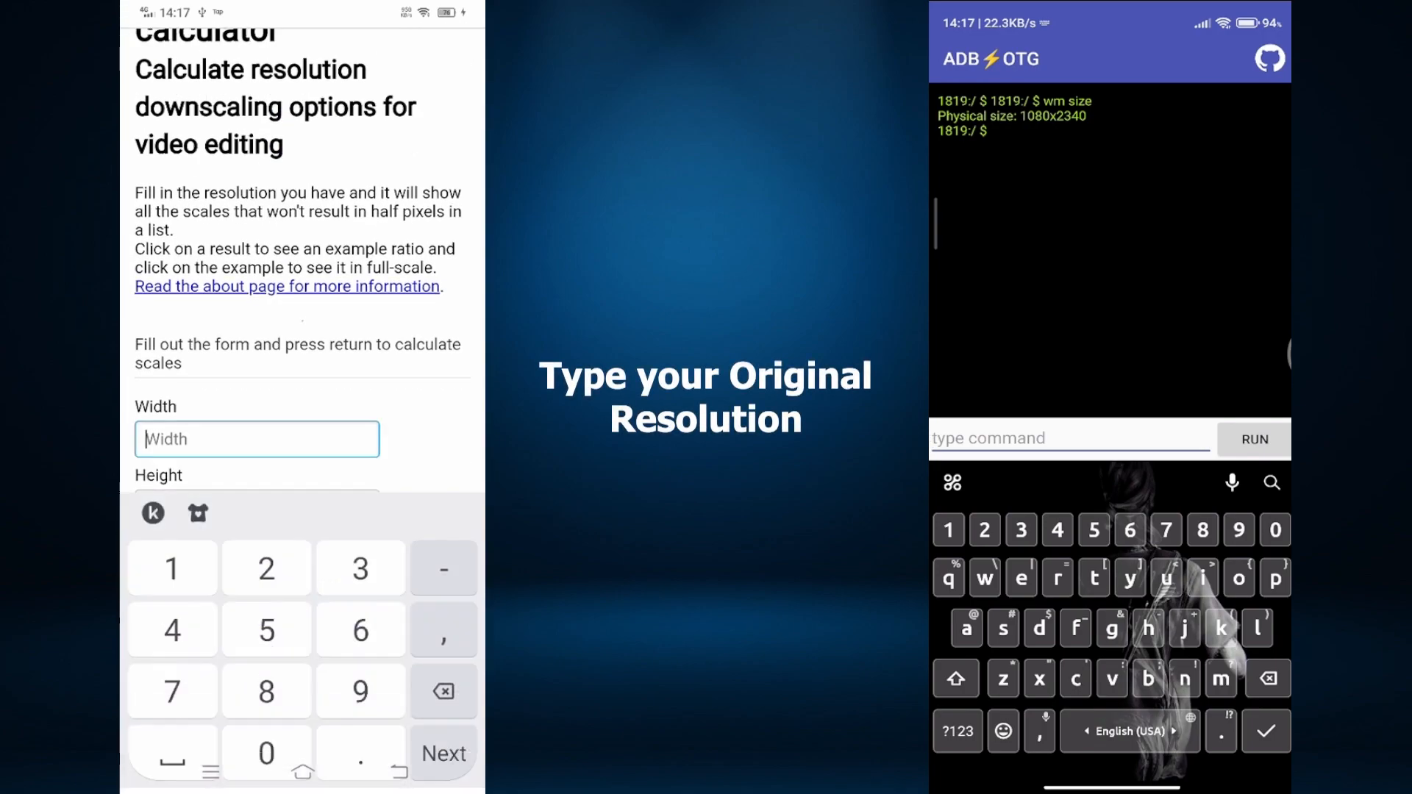
{"action": "type", "text": "1"}
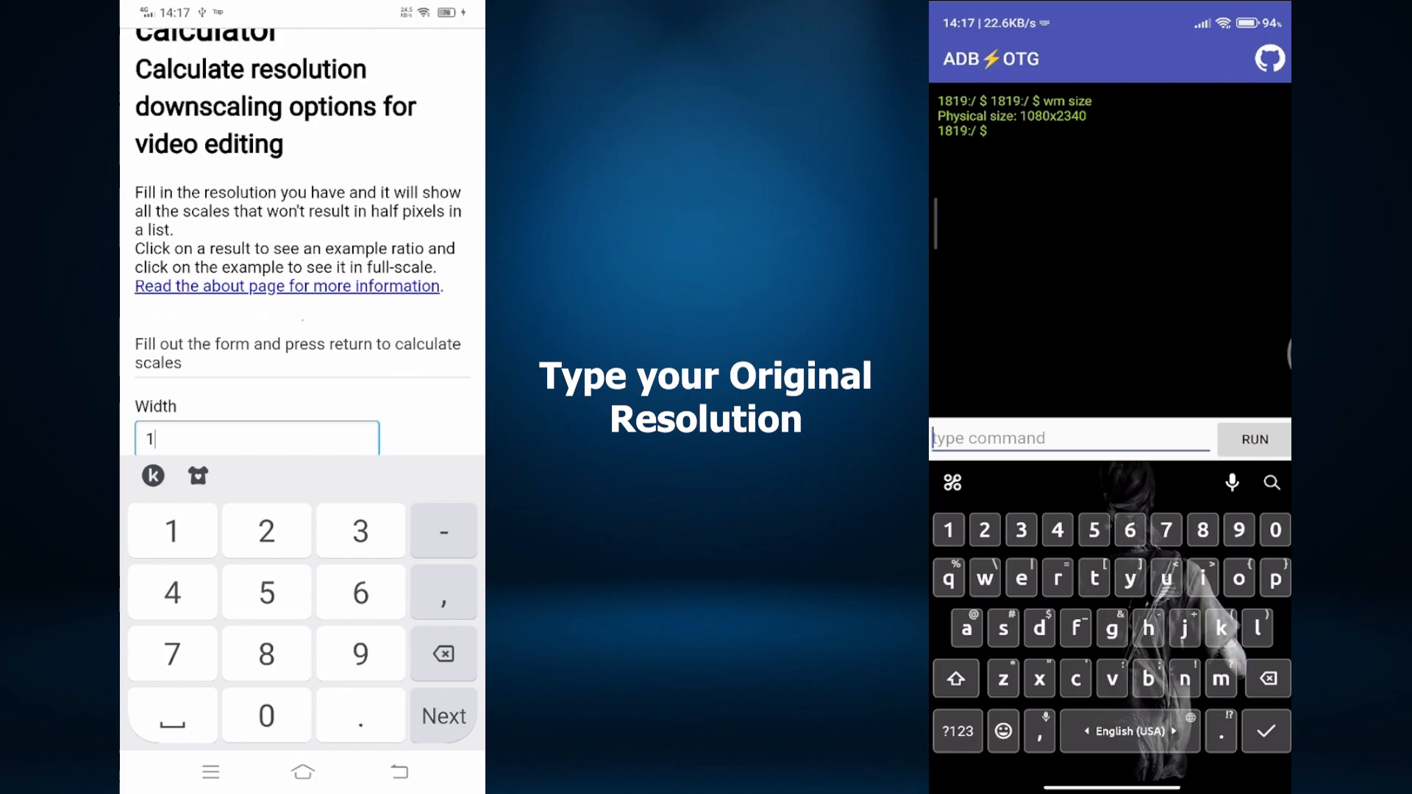
{"action": "type", "text": "080"}
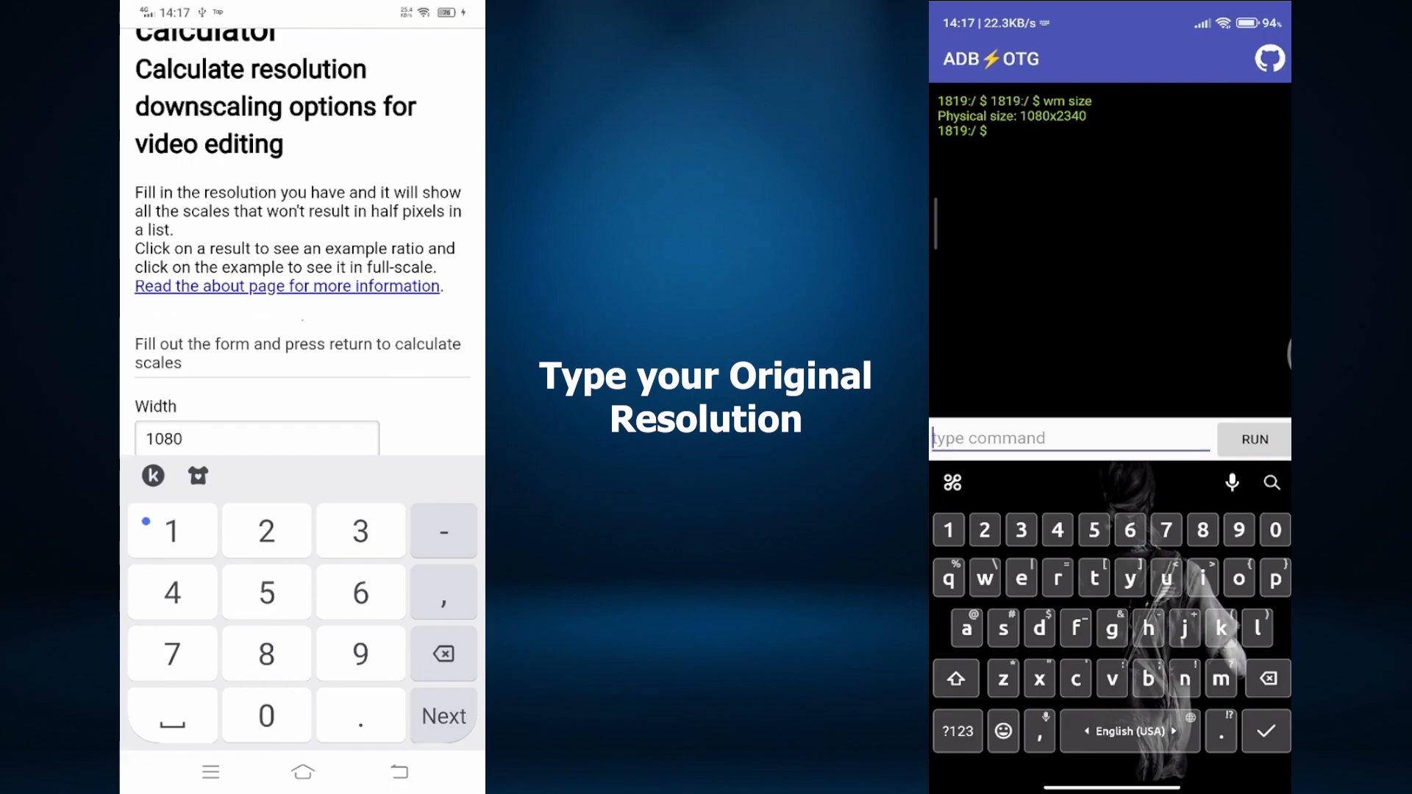
{"action": "left_click", "coordinate": [442, 716]}
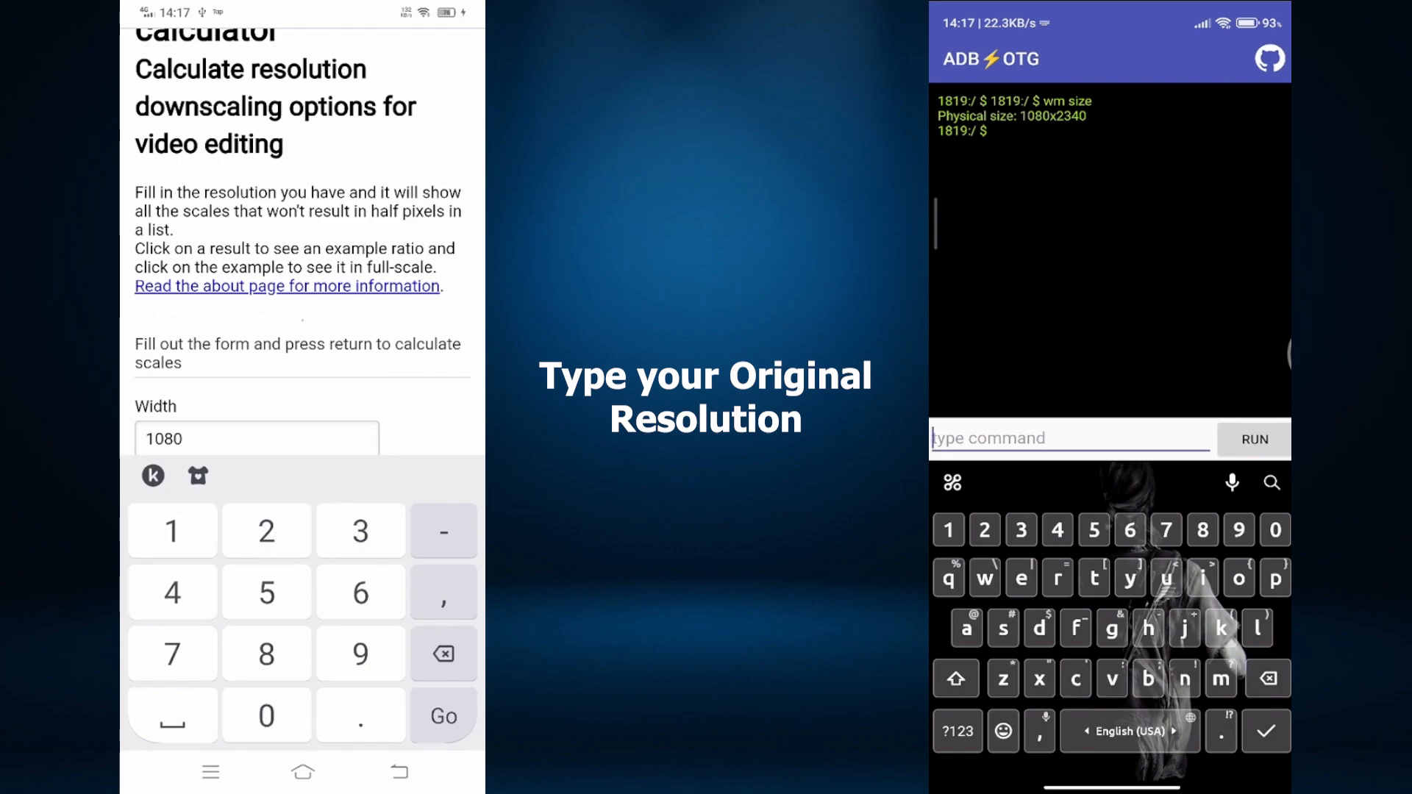
{"action": "type", "text": "2340"}
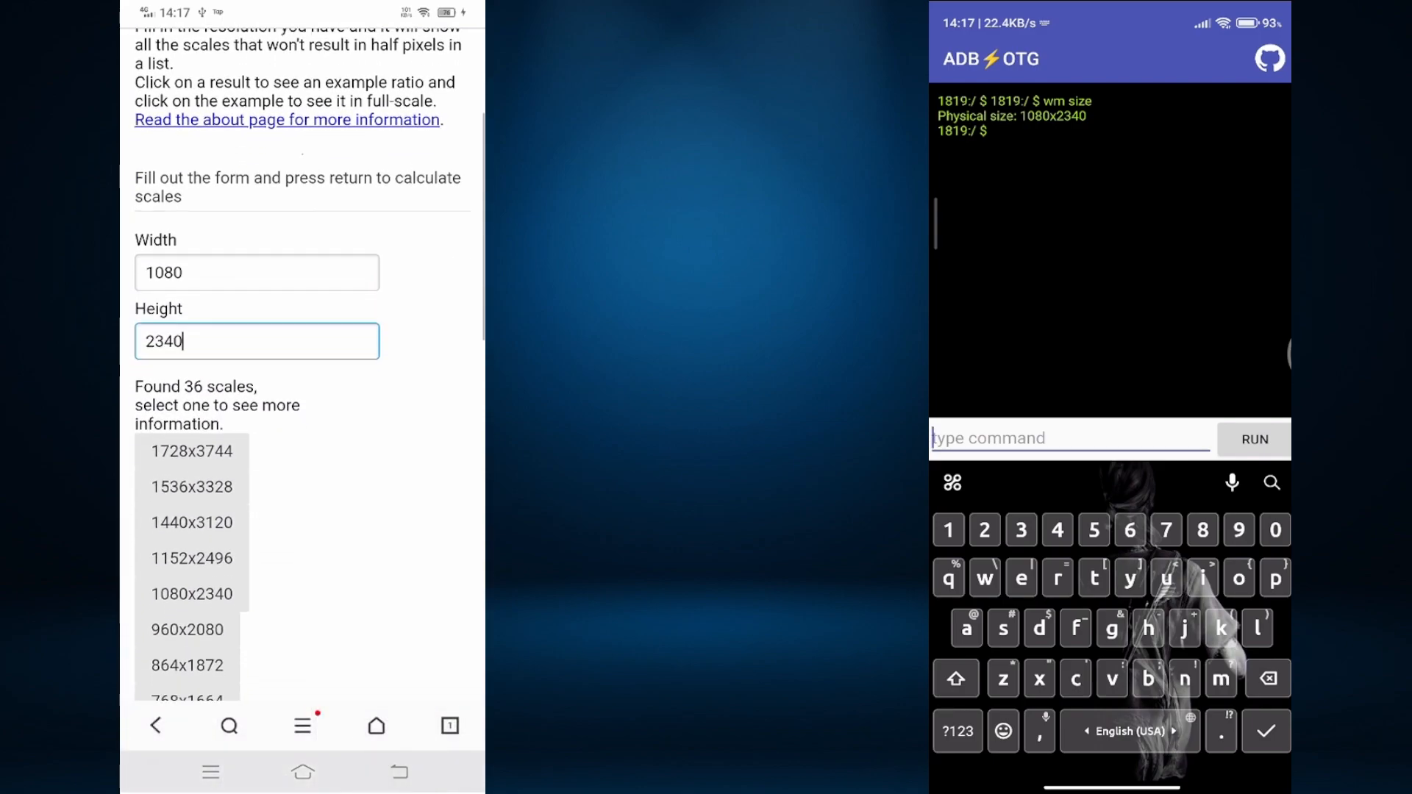
{"action": "scroll", "scroll_direction": "down", "scroll_amount": 3}
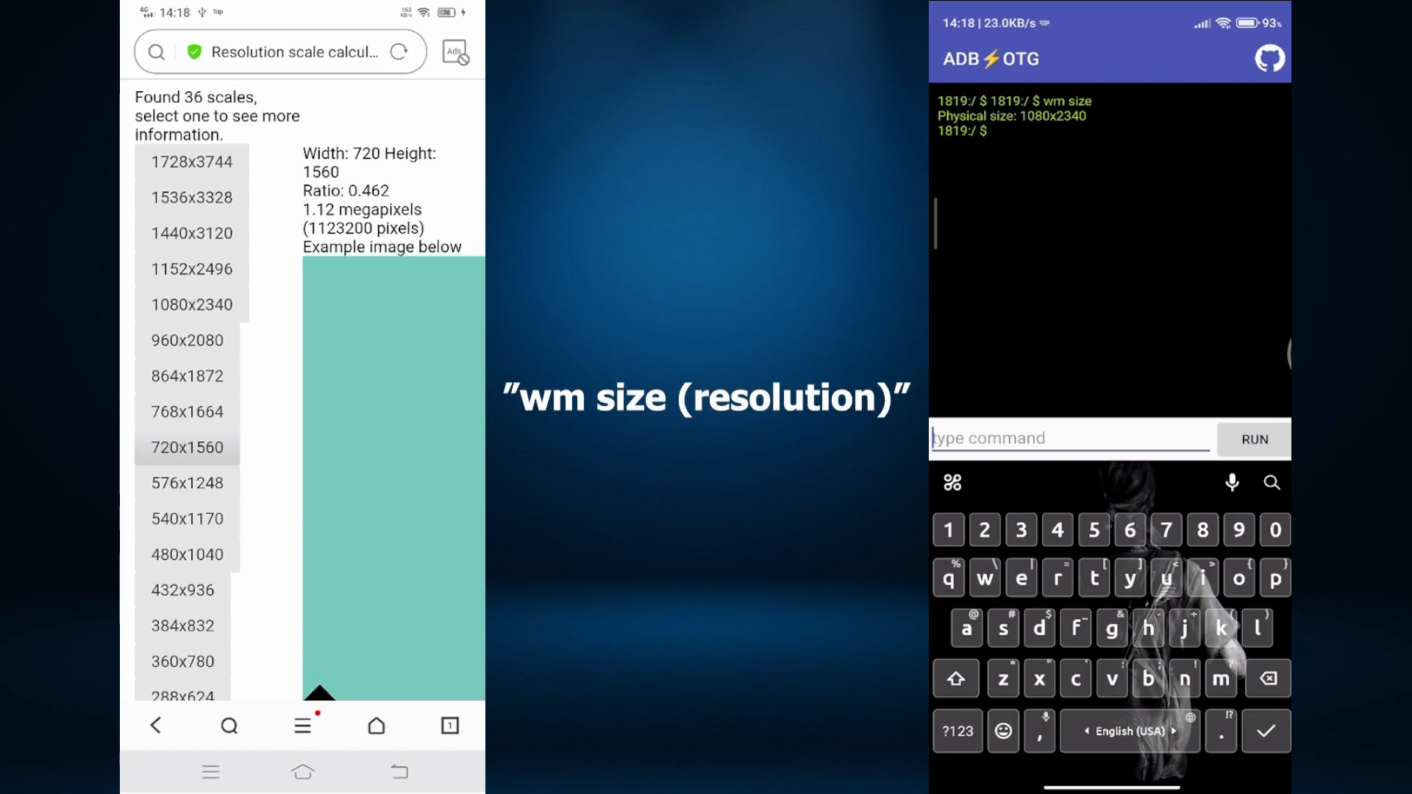
Run 'wm size 720x1560' to set phone A's resolution
{"action": "type", "text": "wm size 7"}
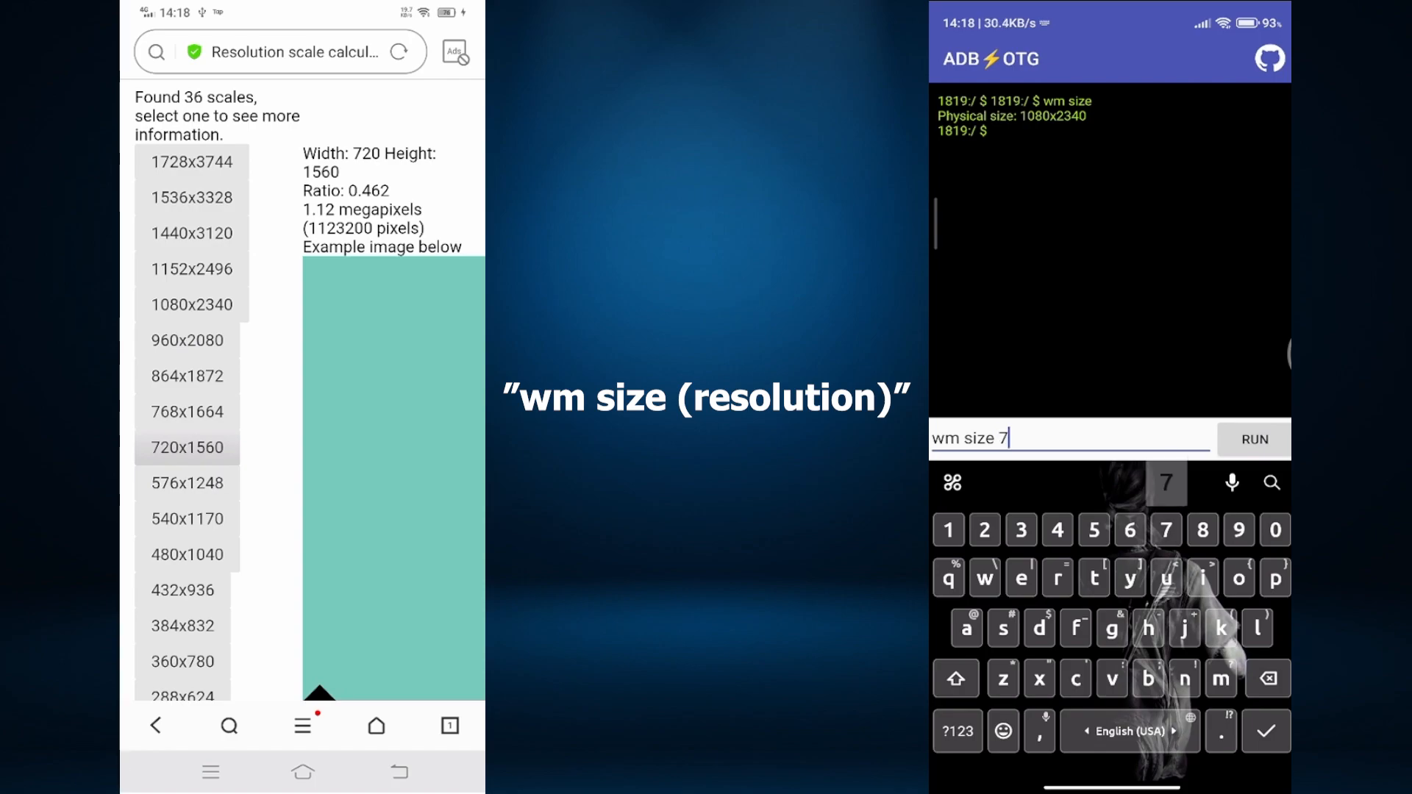
{"action": "type", "text": "20x1"}
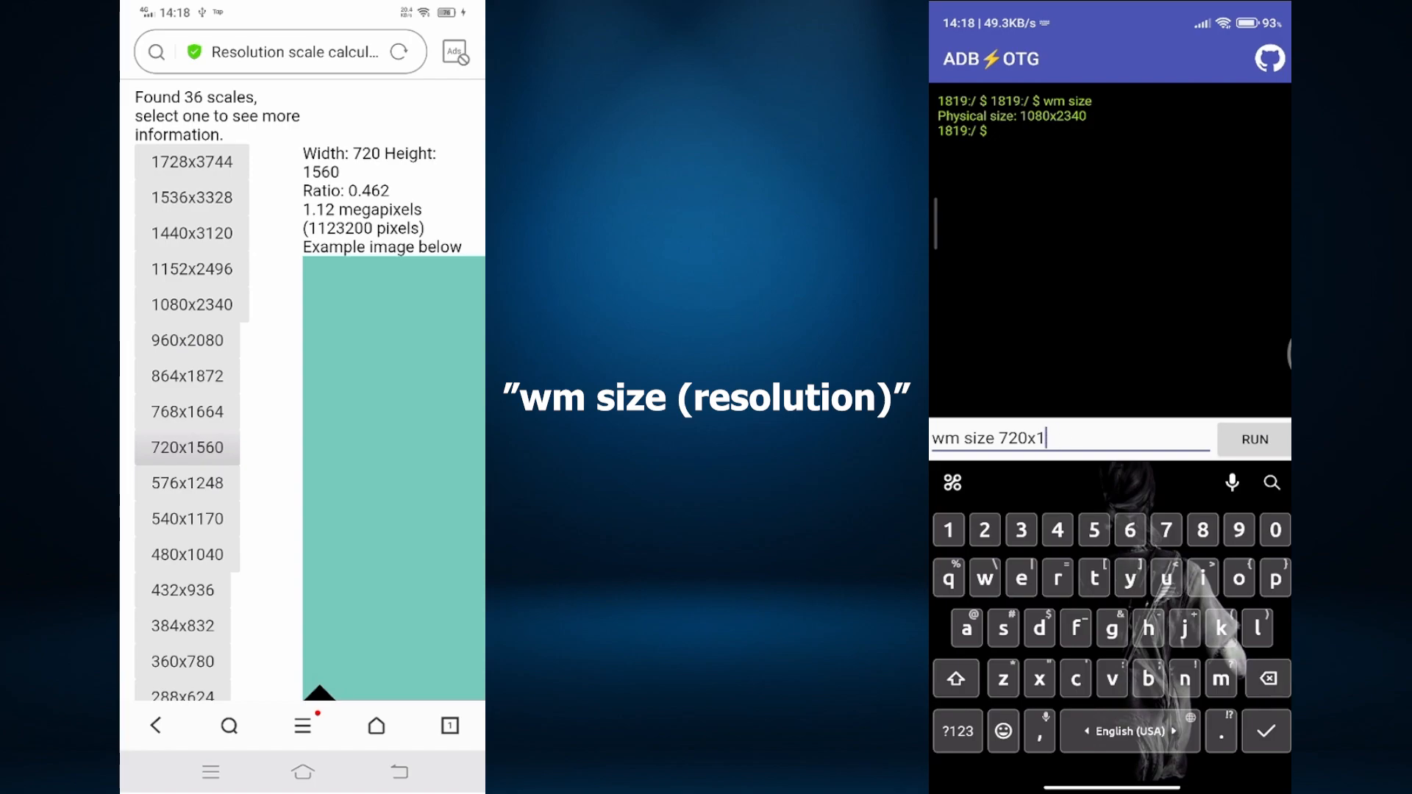
{"action": "type", "text": "560"}
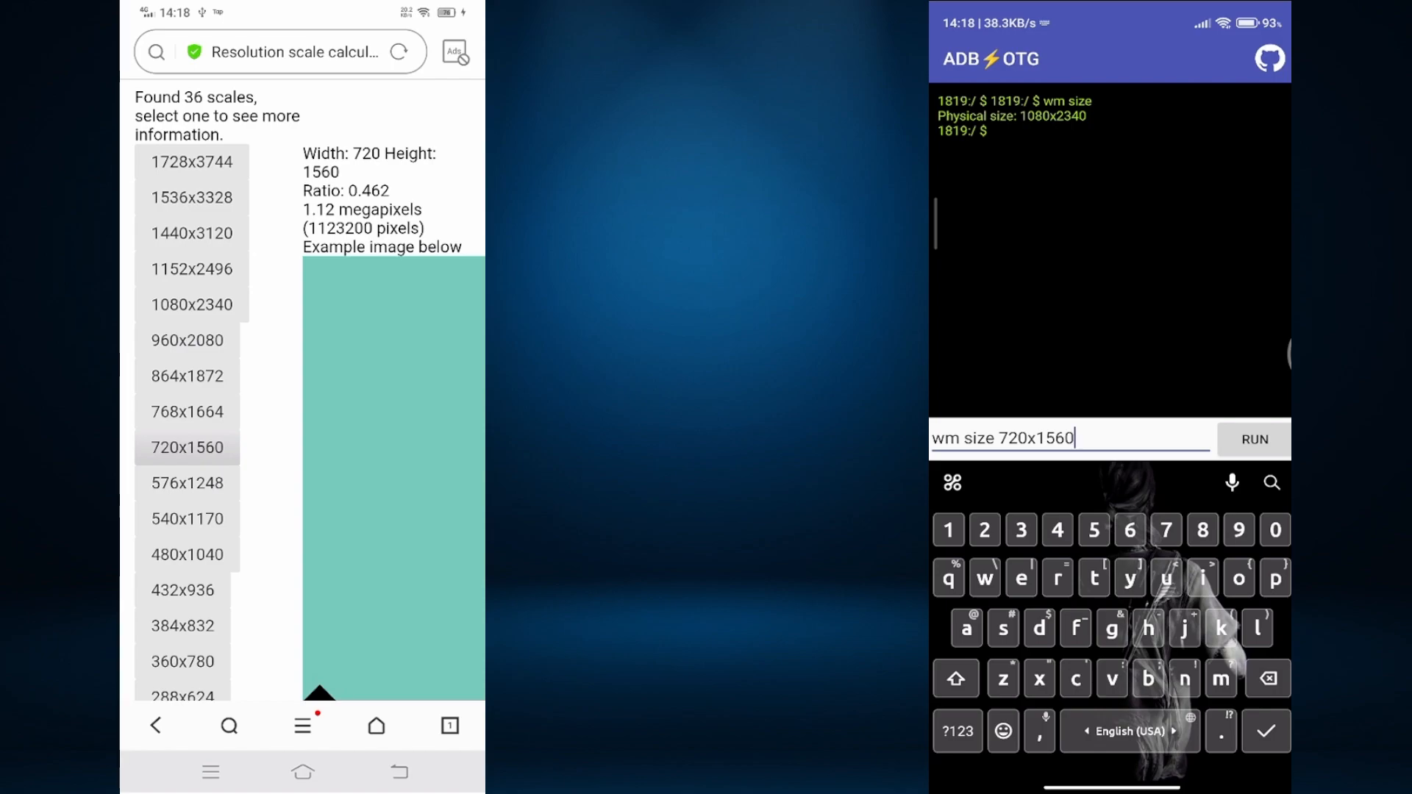
{"action": "left_click", "coordinate": [1253, 441]}
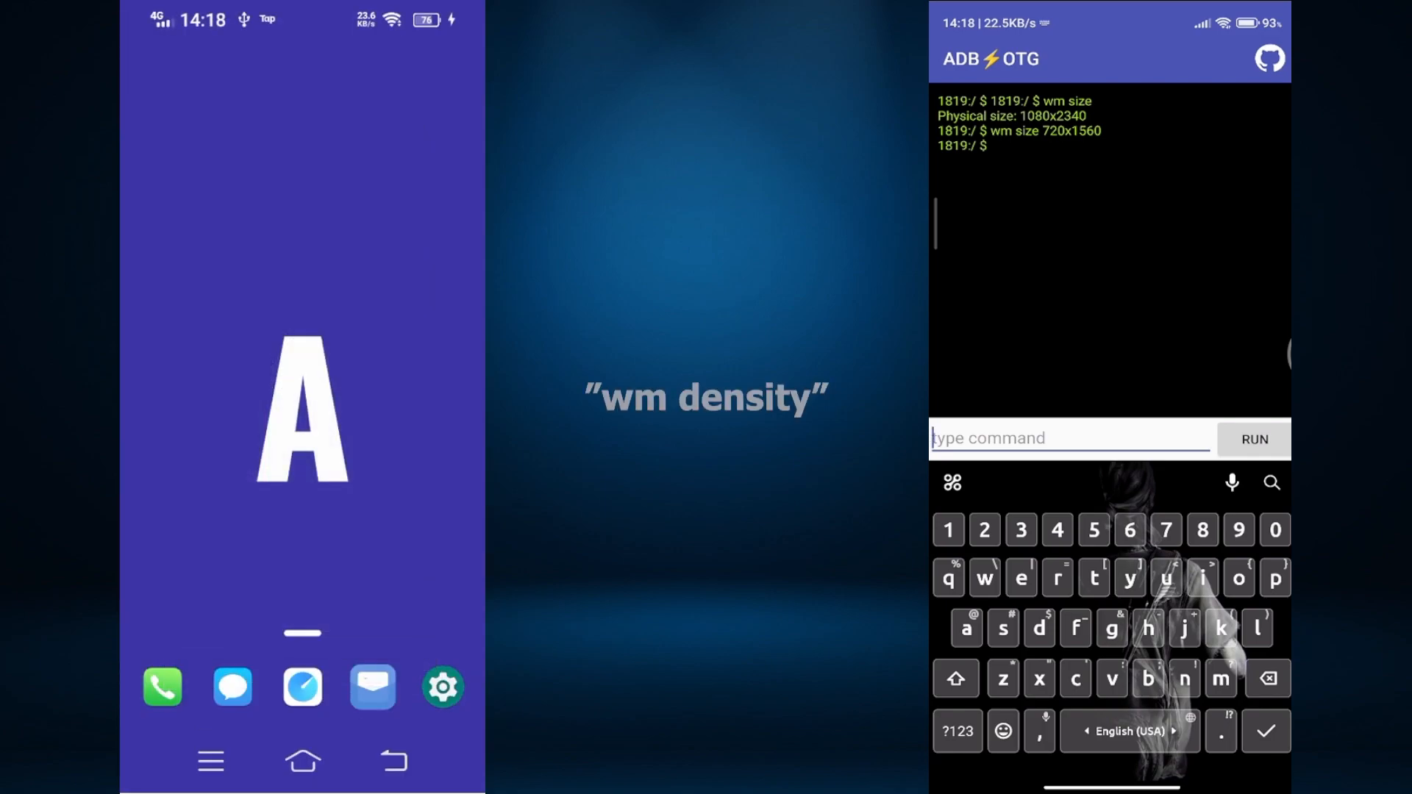
Query the current density (480), then run 'wm density 350'
{"action": "type", "text": "wm density"}
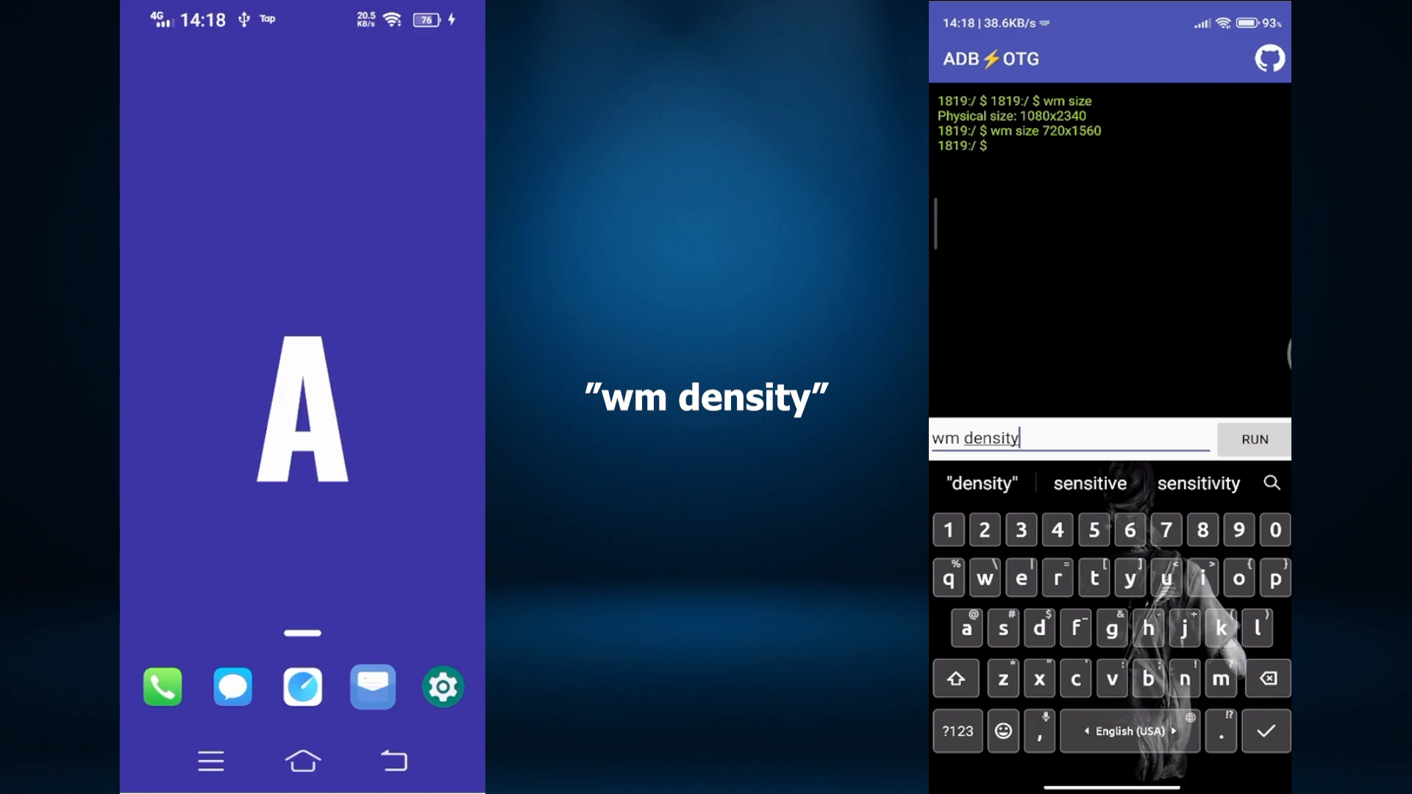
{"action": "left_click", "coordinate": [1252, 440]}
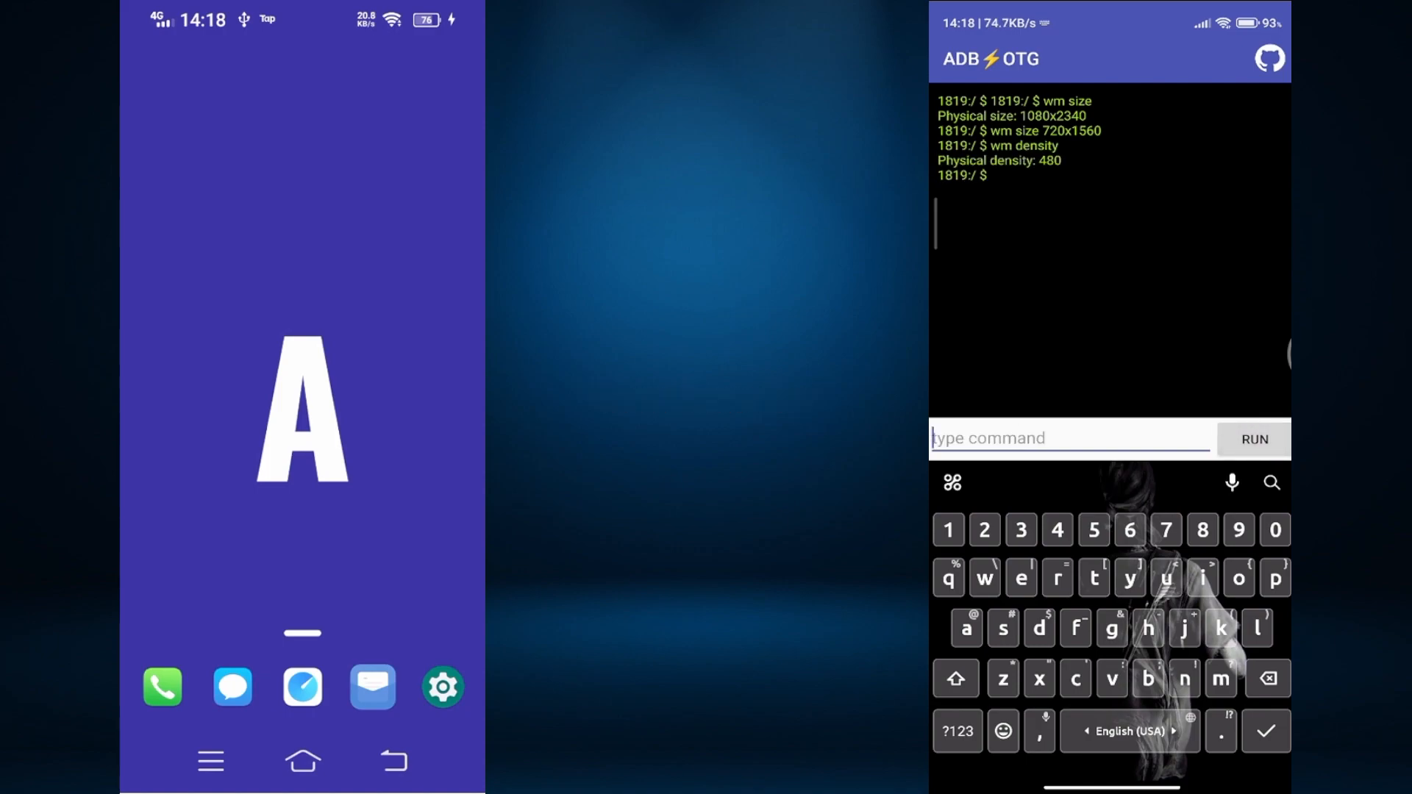
{"action": "type", "text": "wm den"}
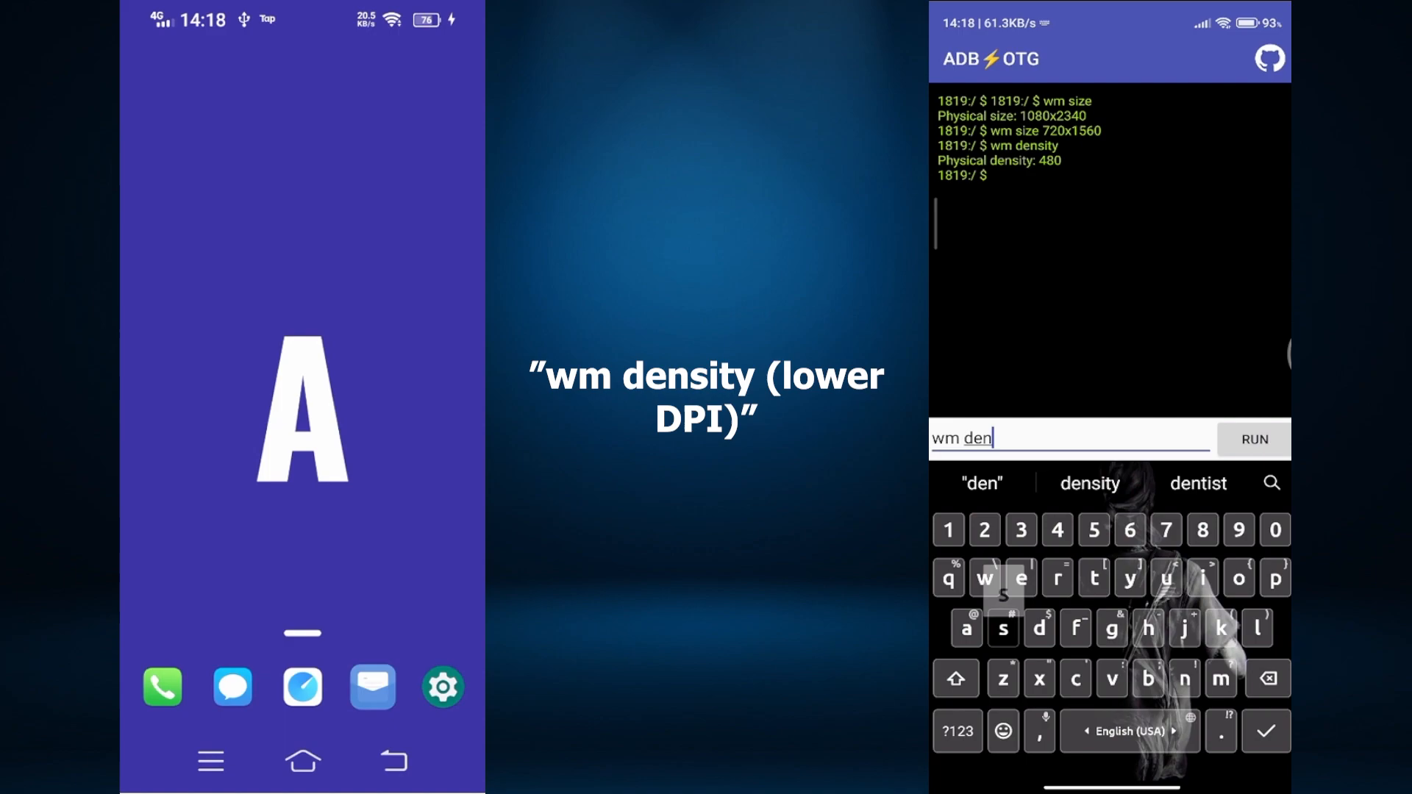
{"action": "left_click", "coordinate": [1089, 483]}
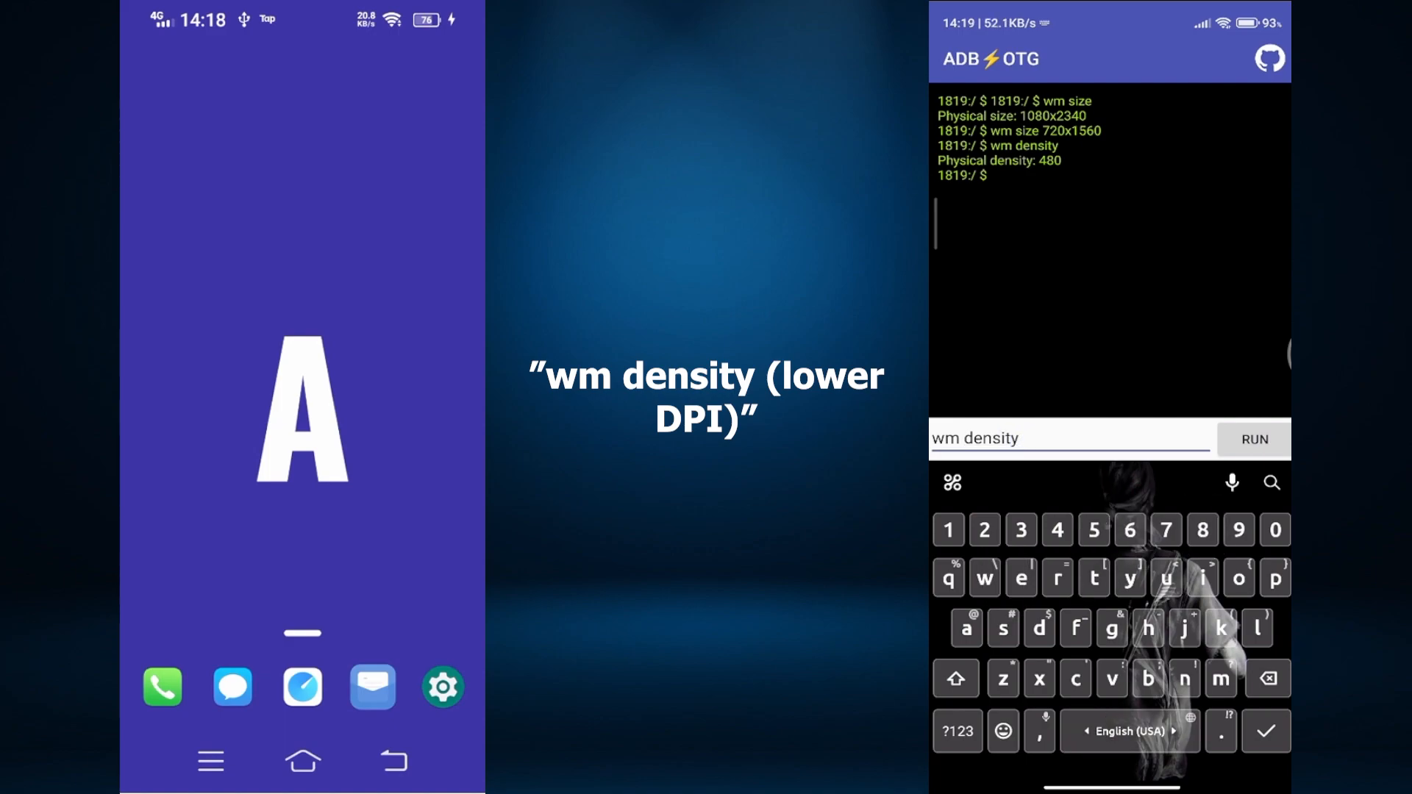
{"action": "type", "text": "350"}
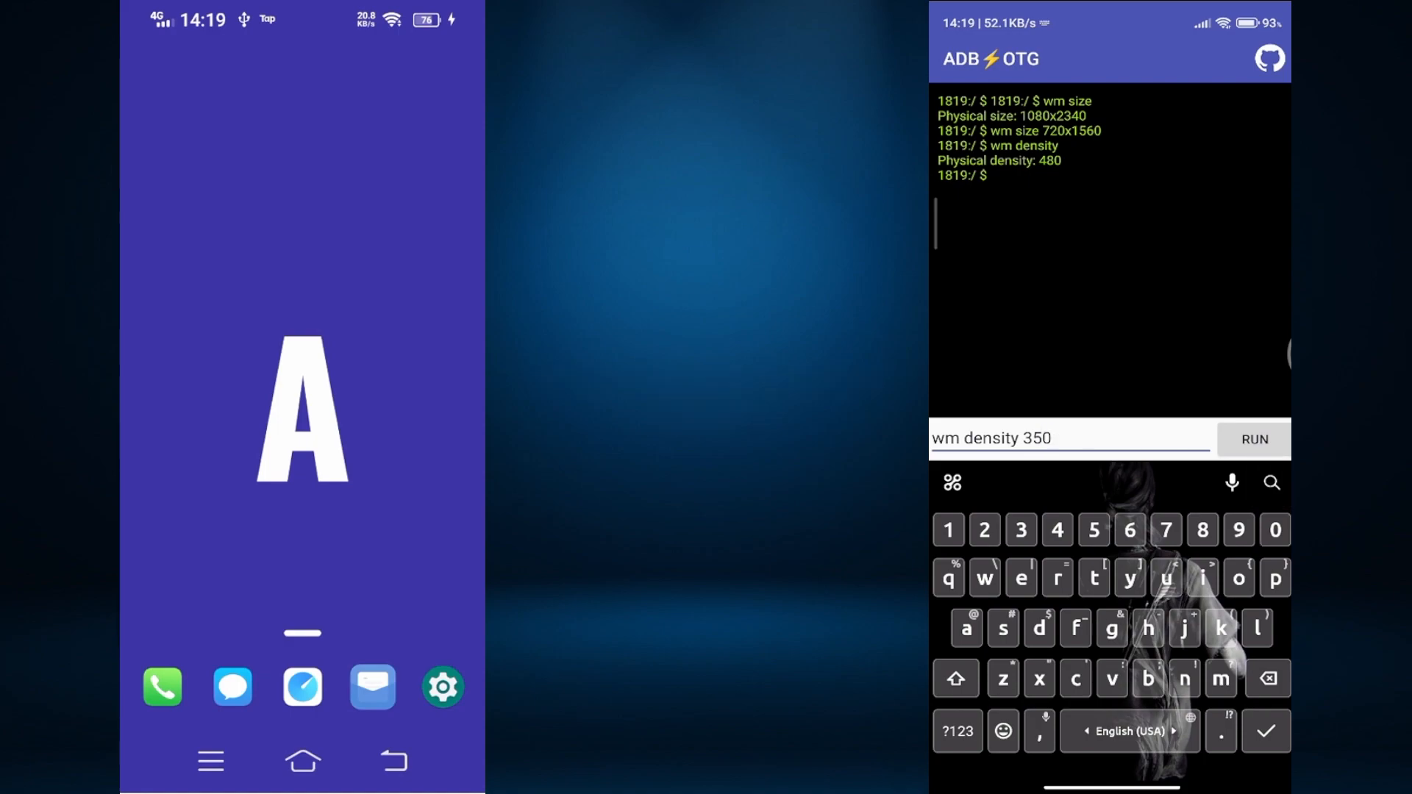
{"action": "left_click", "coordinate": [1253, 440]}
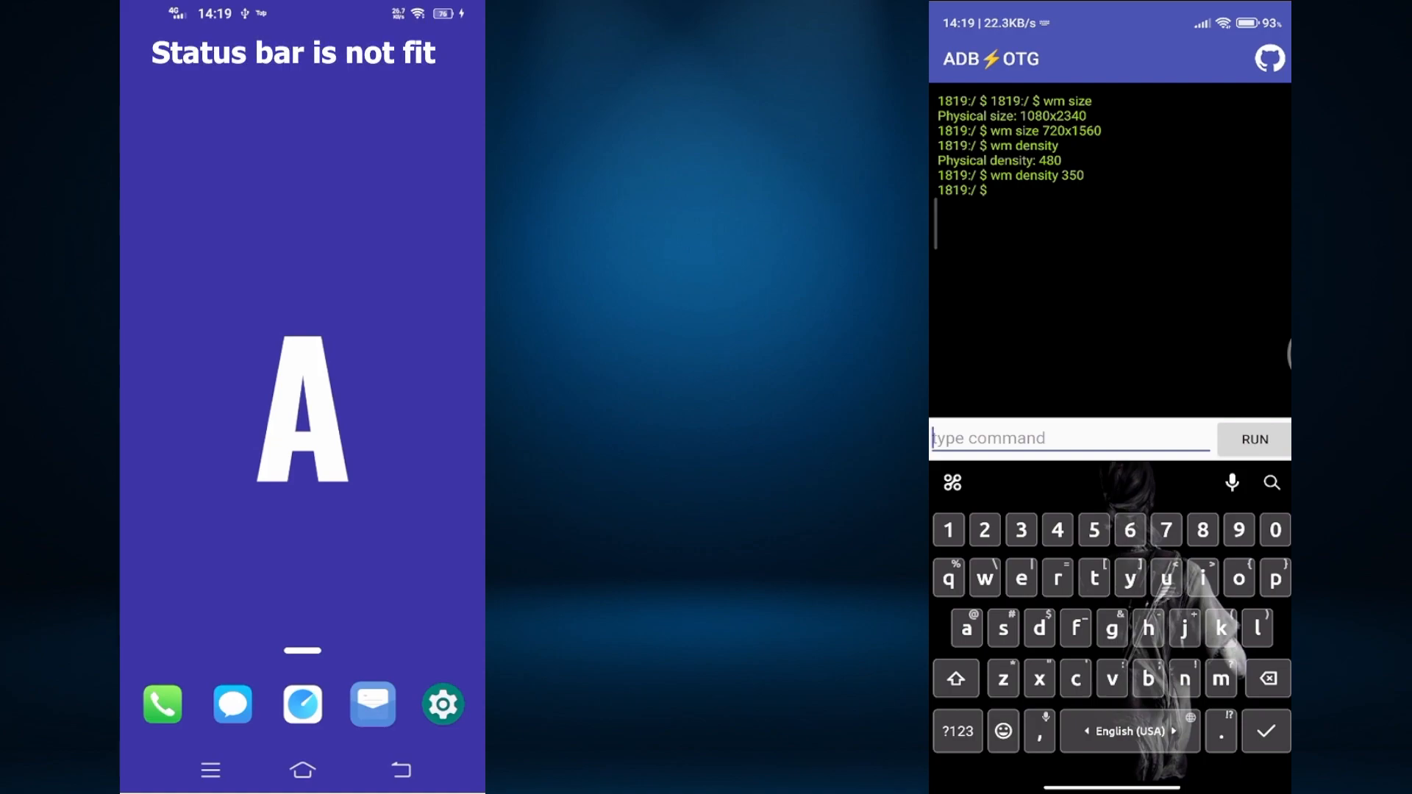
Pull down the status bar and try the 'reboot' command, which is not found
{"action": "left_click_drag", "start_coordinate": [302, 13], "coordinate": [302, 361]}
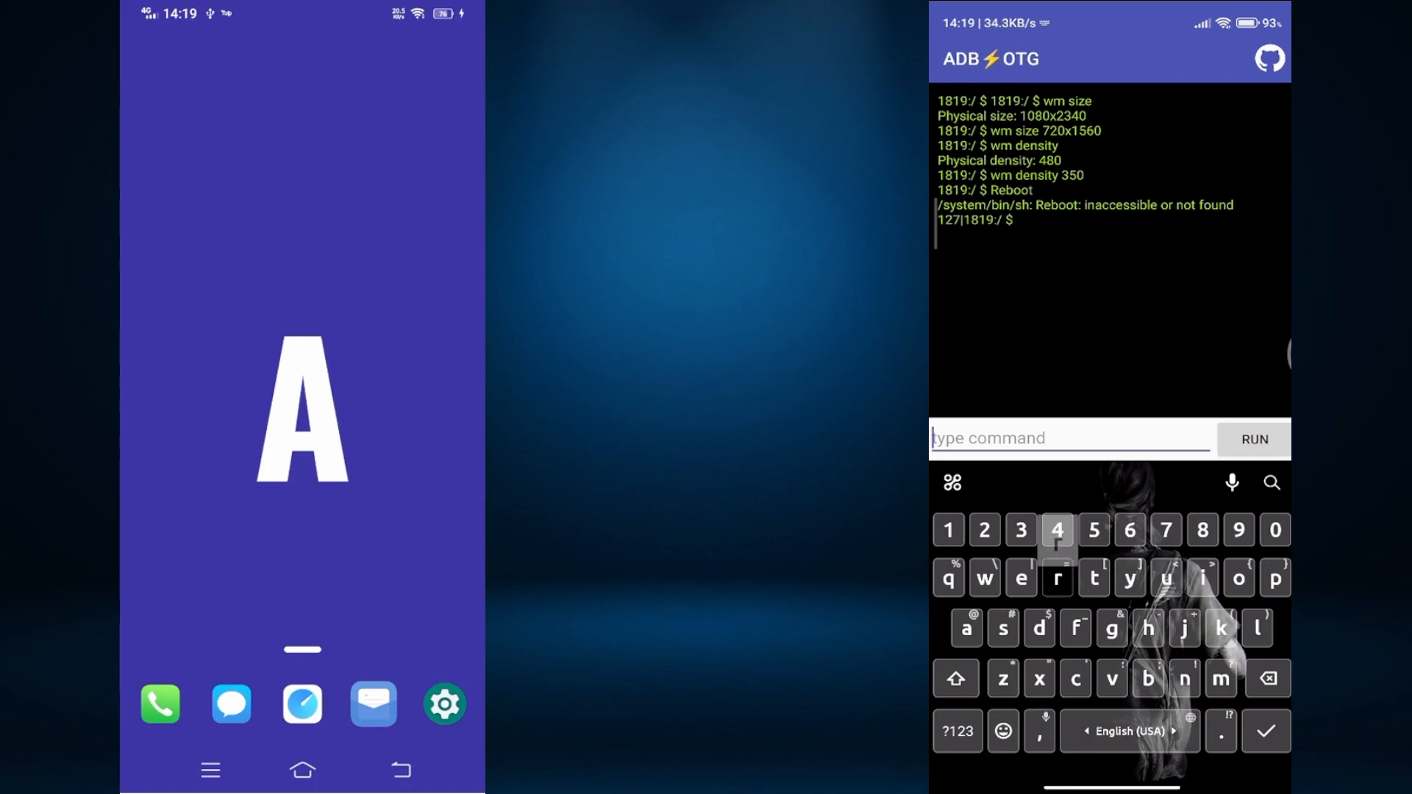
{"action": "type", "text": "reboot"}
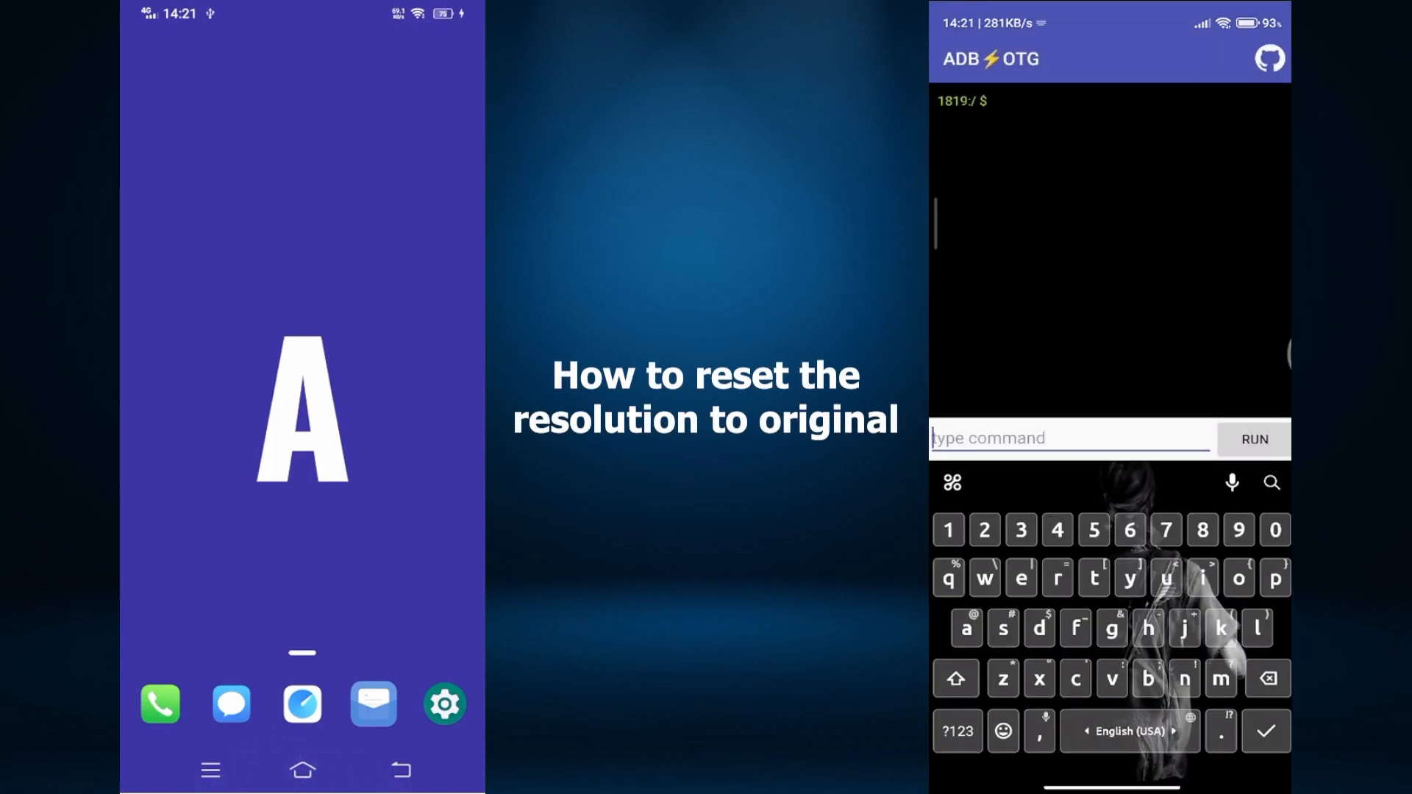
Run 'wm size' showing the 720x1560 override, then 'wm size reset', and begin the density reset
{"action": "type", "text": "wm"}
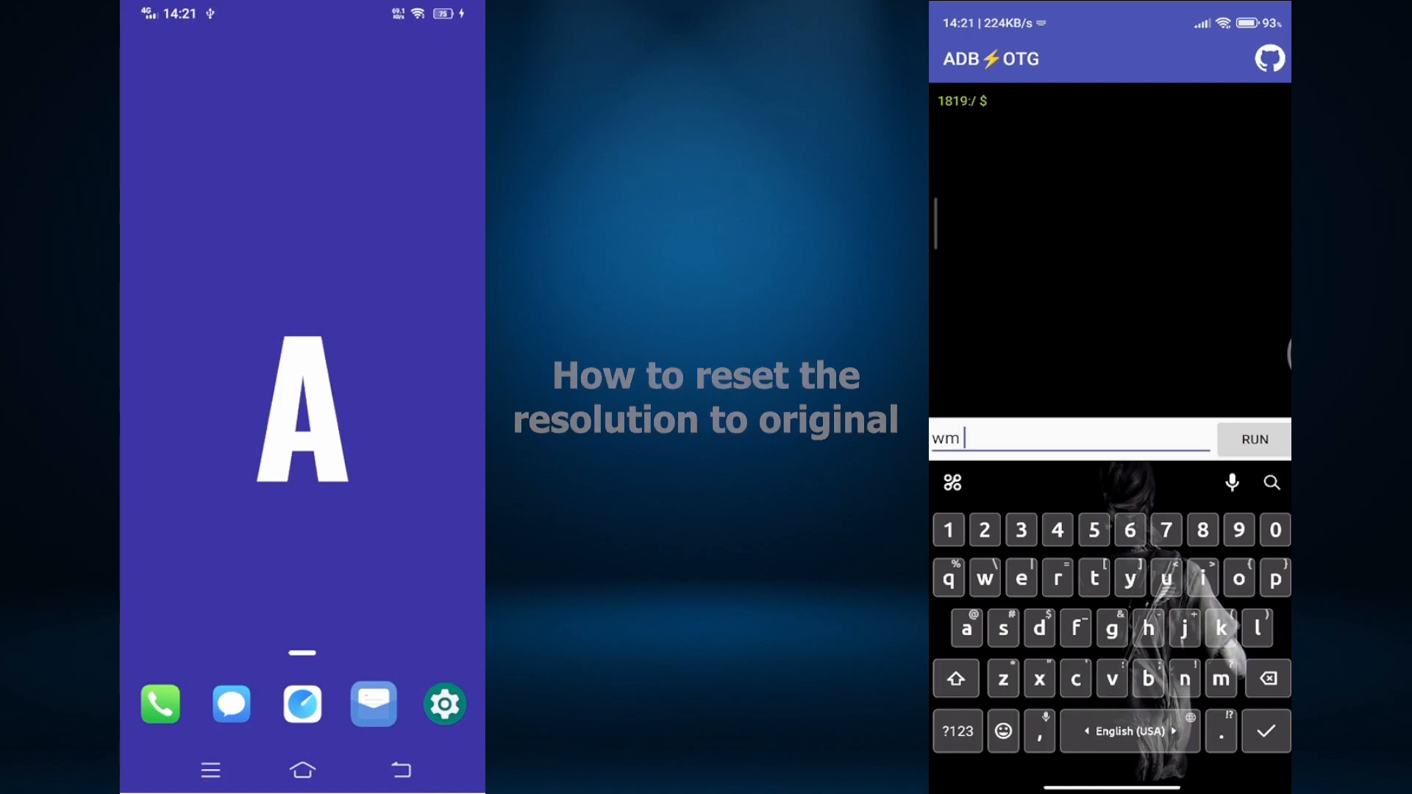
{"action": "type", "text": "size"}
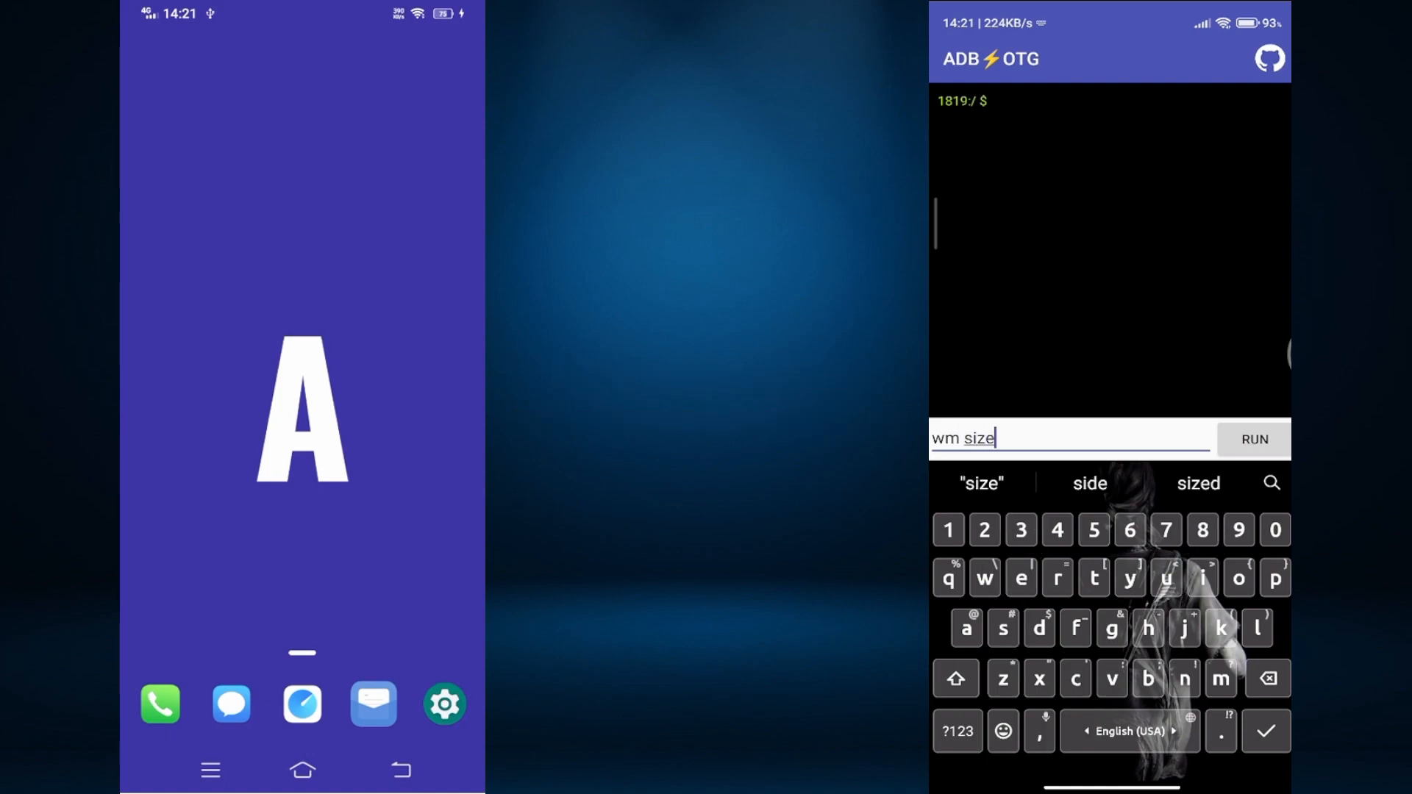
{"action": "left_click", "coordinate": [1252, 440]}
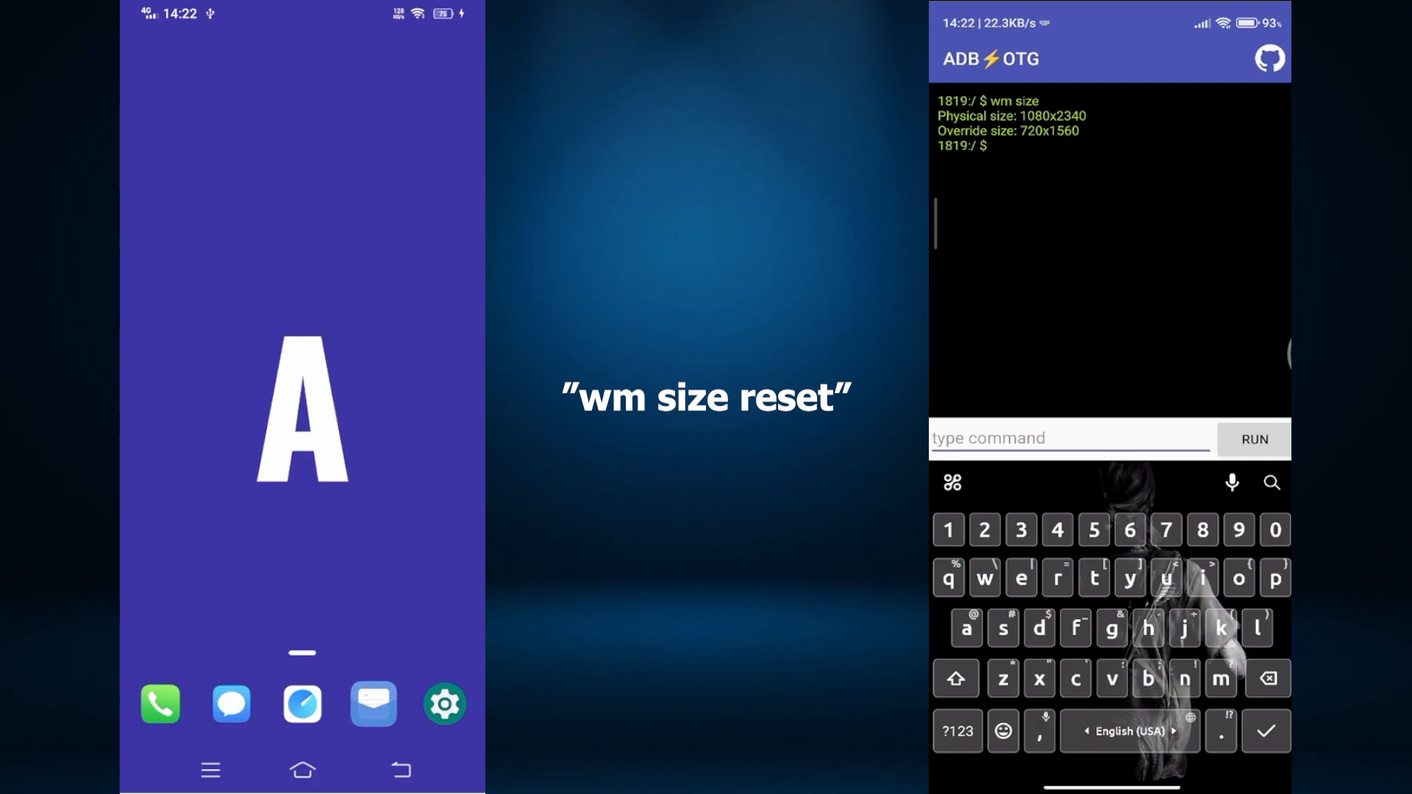
{"action": "type", "text": "wm size reset"}
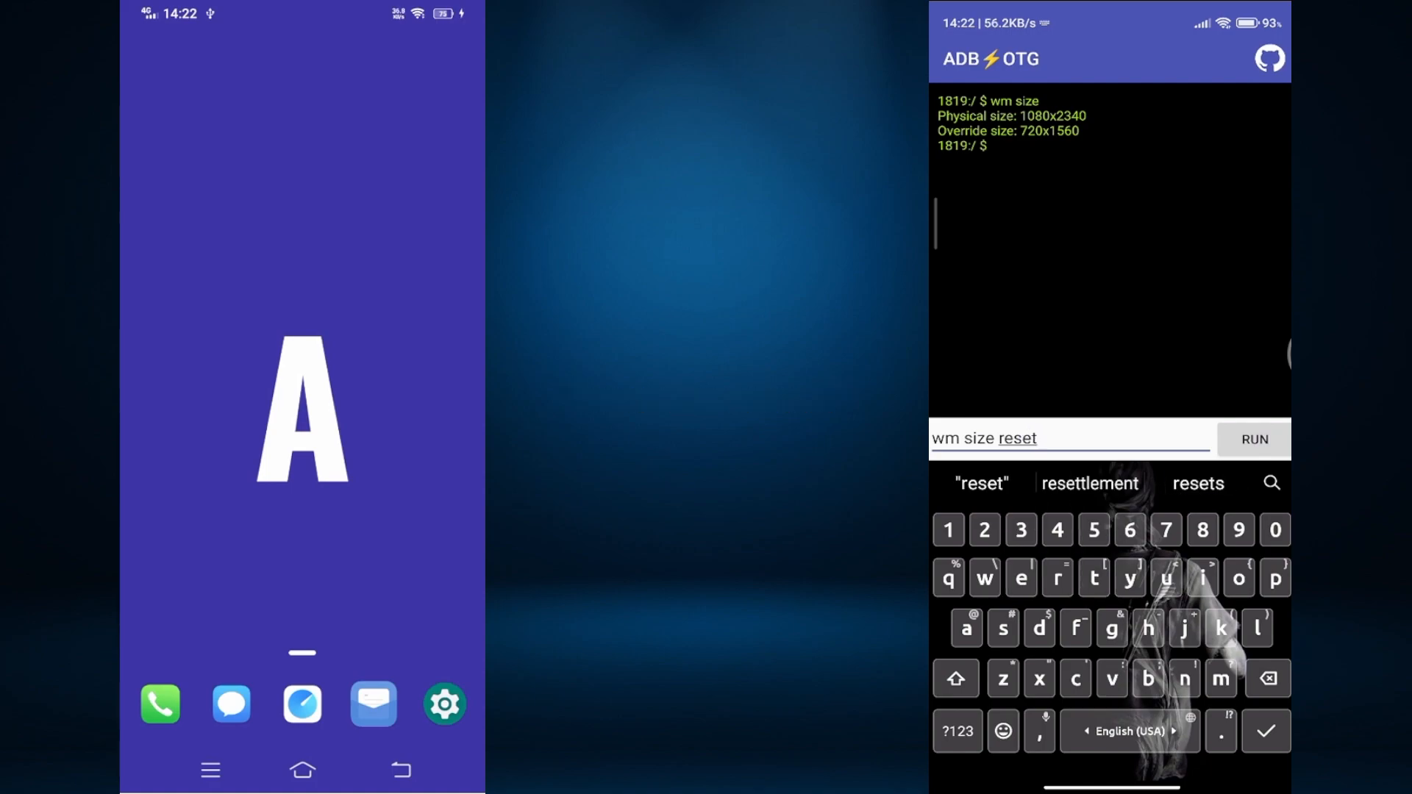
{"action": "left_click", "coordinate": [1252, 440]}
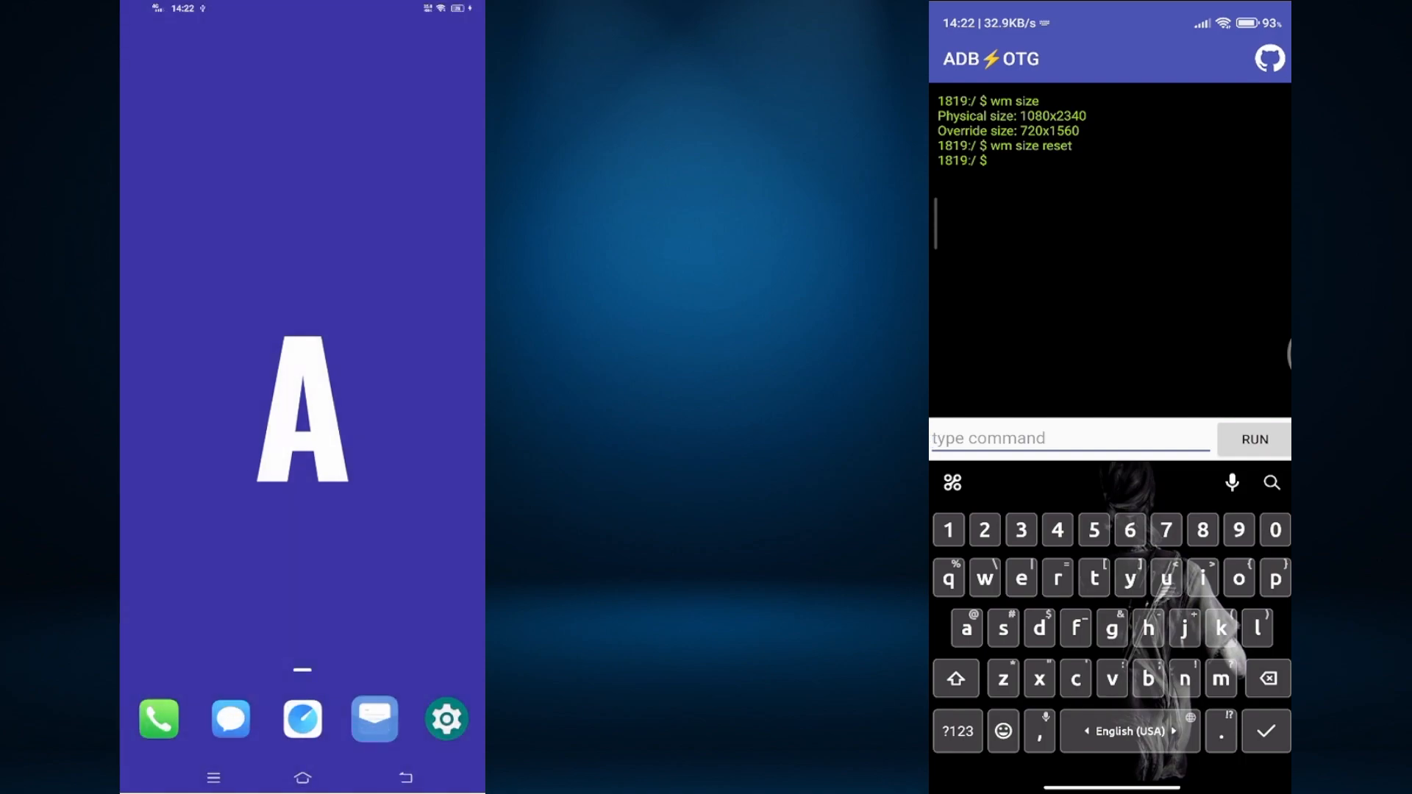
{"action": "type", "text": "wm density re"}
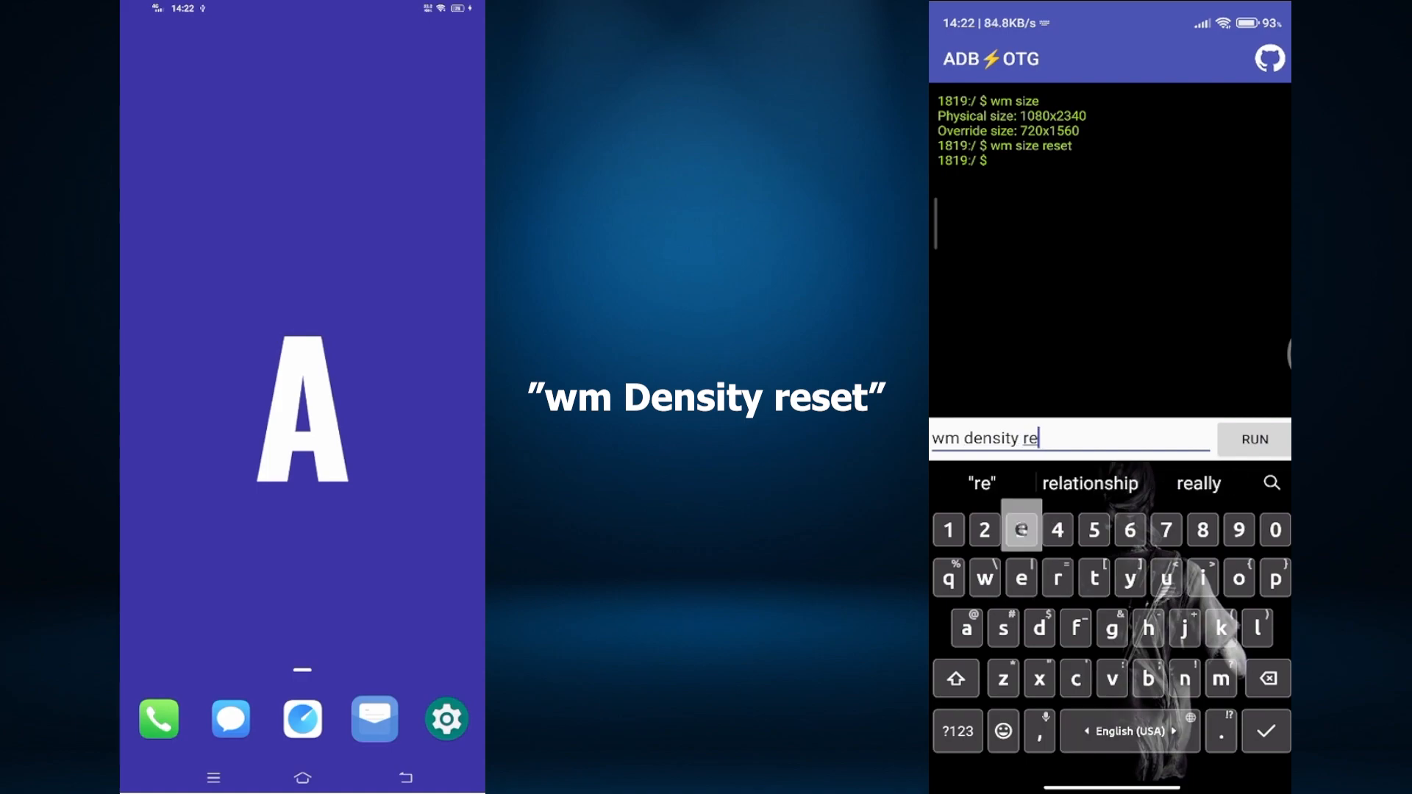
Run 'wm density reset' to restore the original density
{"action": "left_click", "coordinate": [1251, 440]}
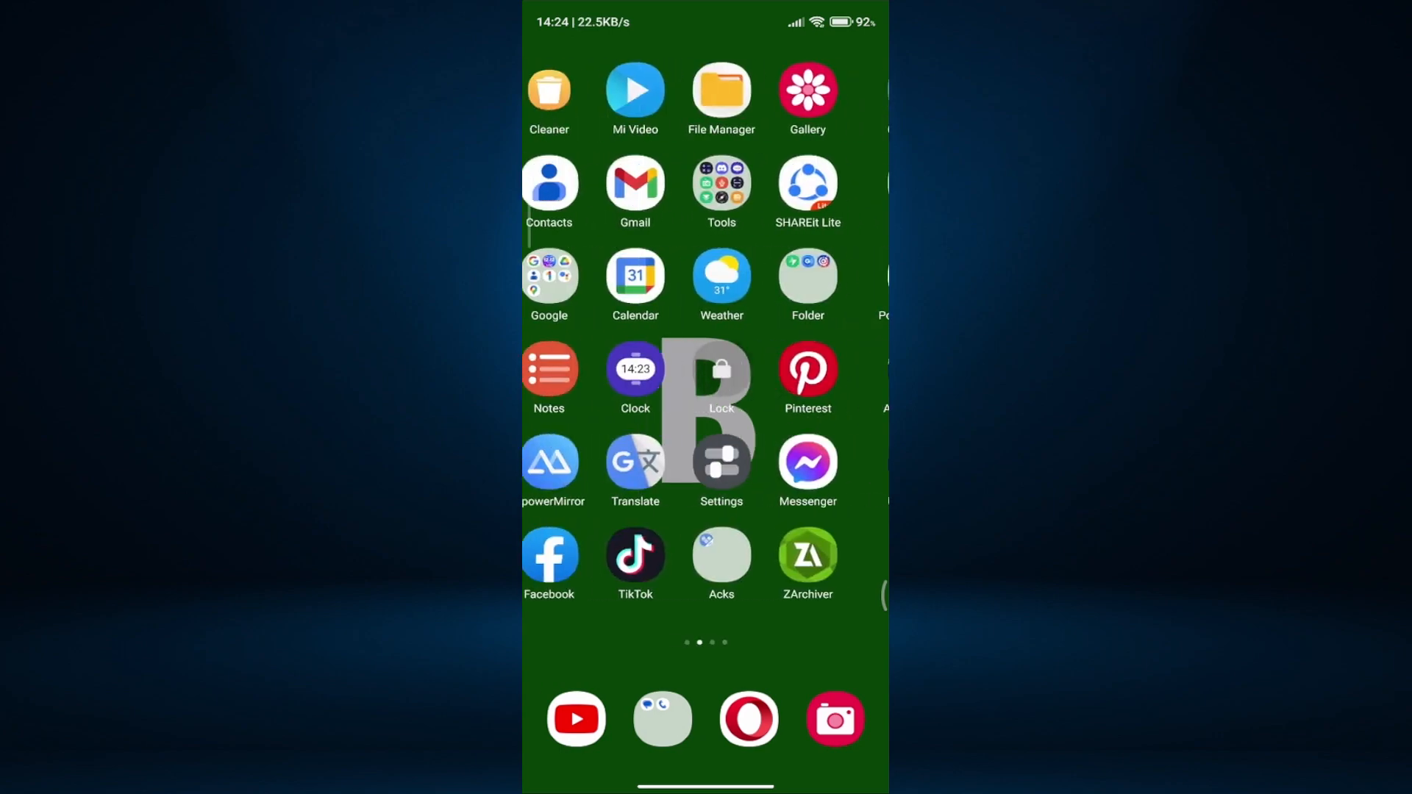
Find developer options via a 'dev' search, enable Wireless debugging, and start pairing-code pairing
{"action": "left_click", "coordinate": [722, 459]}
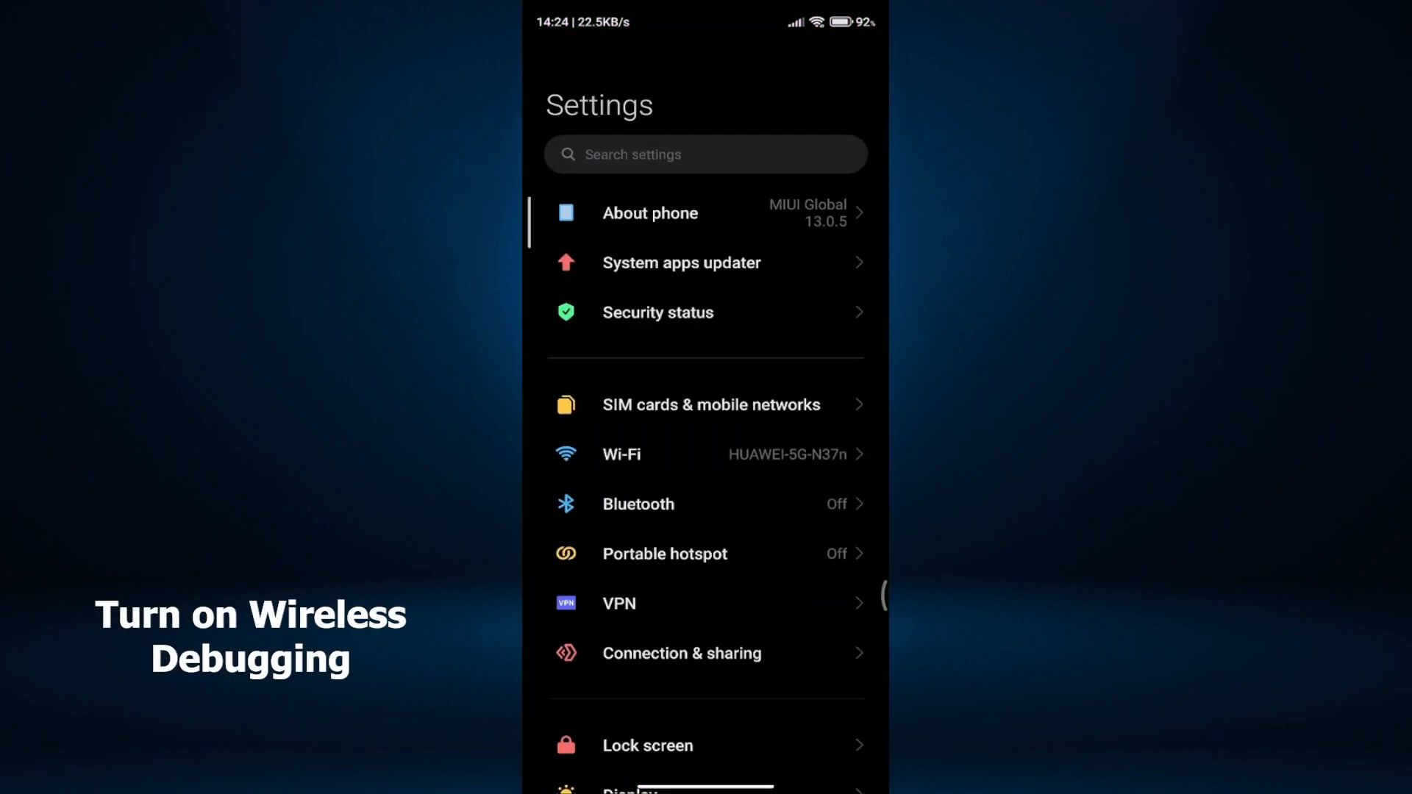
{"action": "type", "text": "dev"}
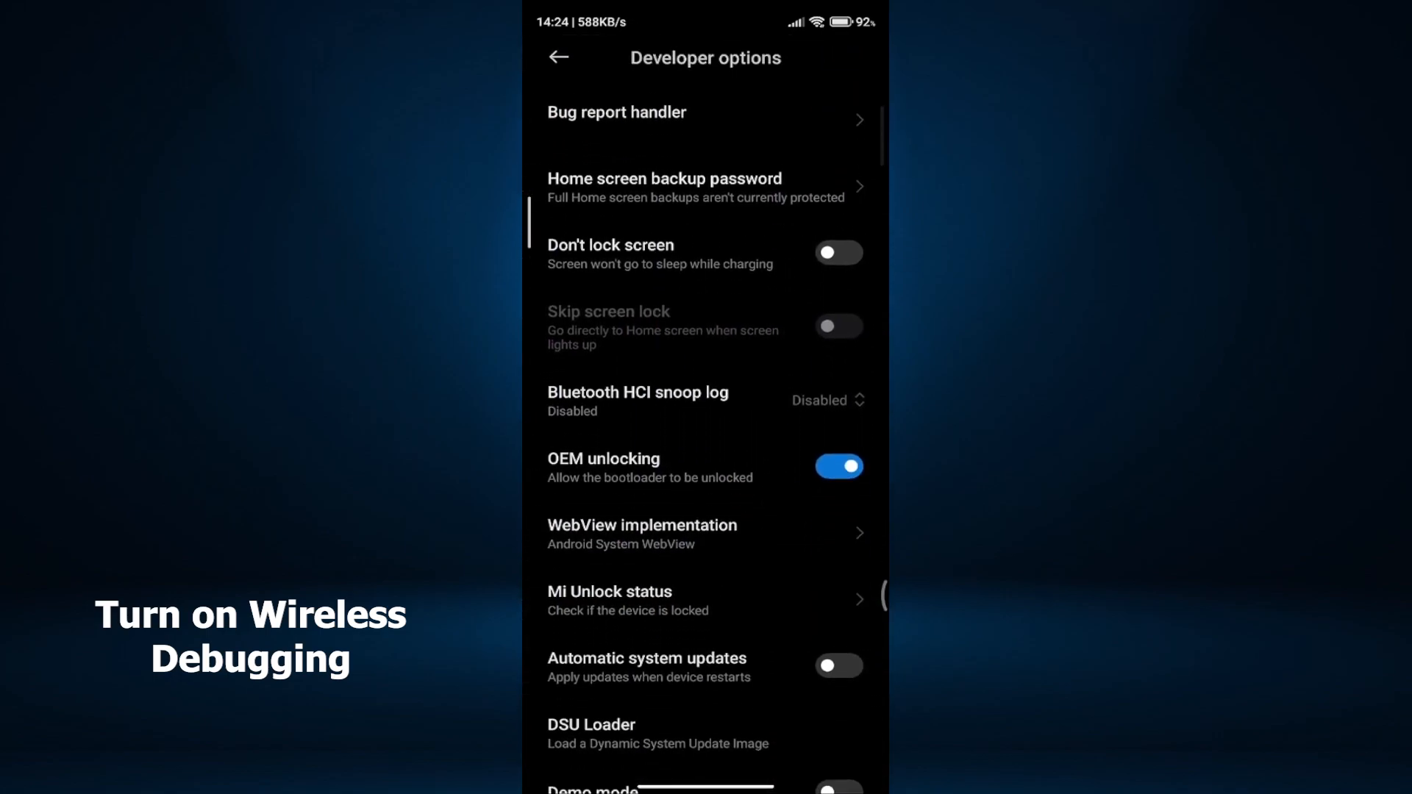
{"action": "scroll", "scroll_direction": "down", "scroll_amount": 3}
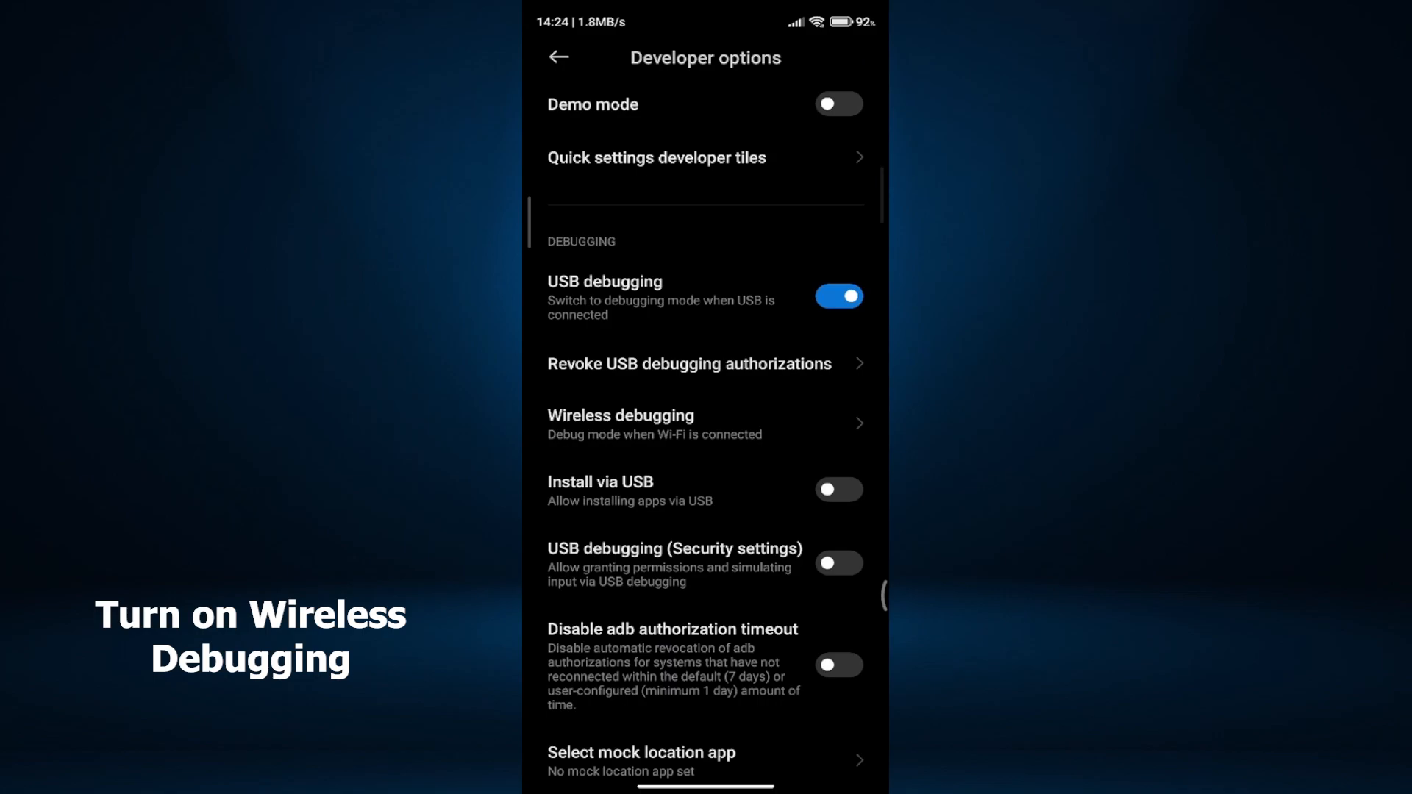
{"action": "left_click", "coordinate": [620, 424]}
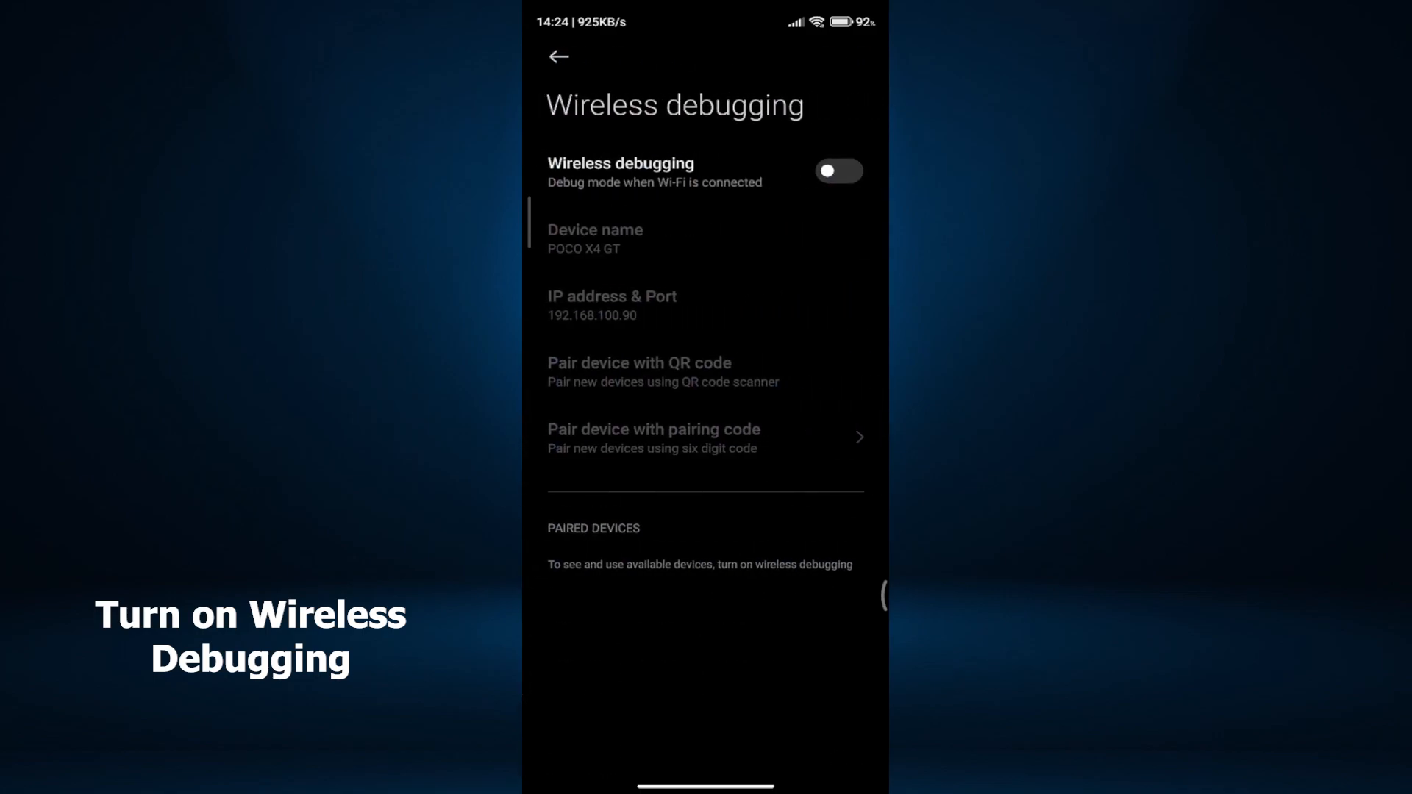
{"action": "left_click", "coordinate": [838, 171]}
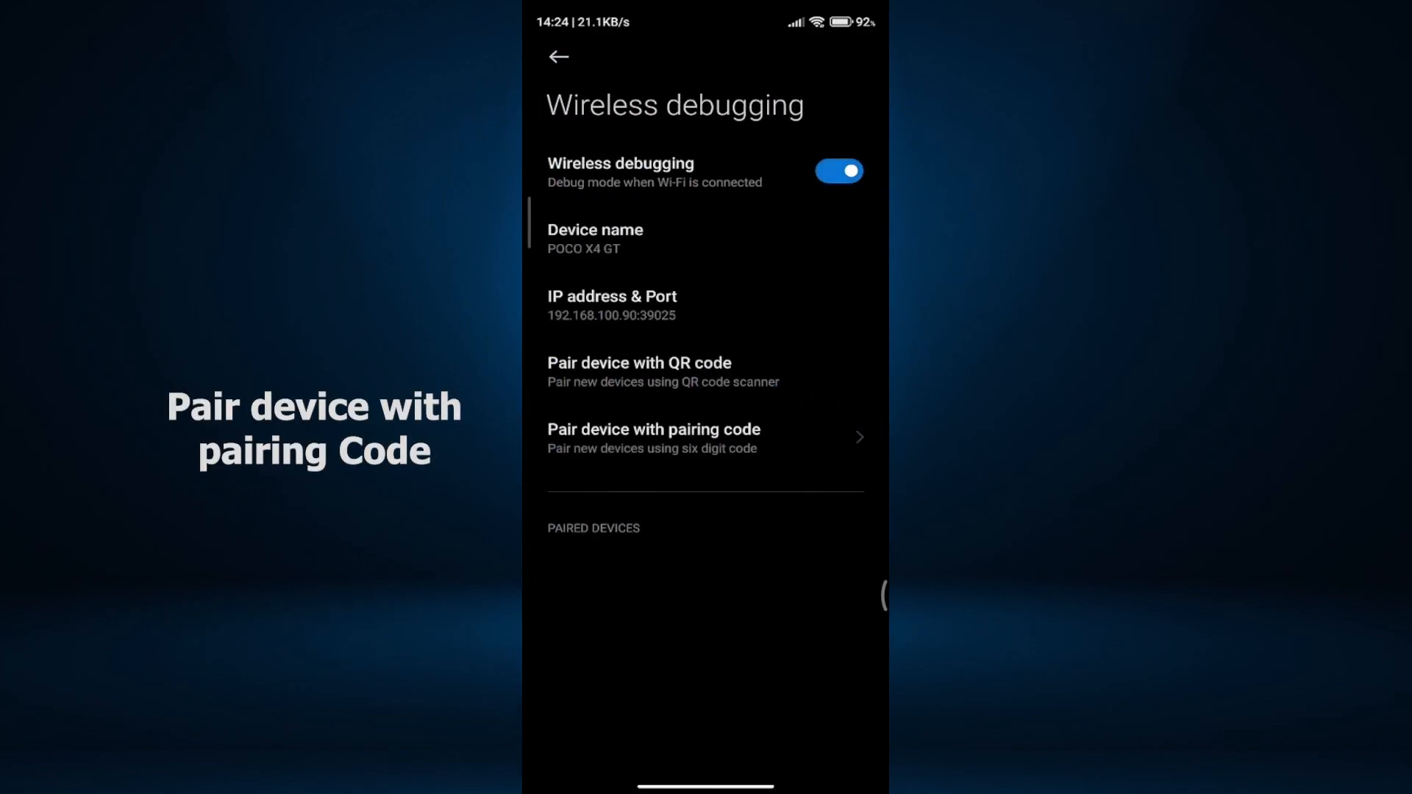
{"action": "left_click", "coordinate": [654, 438]}
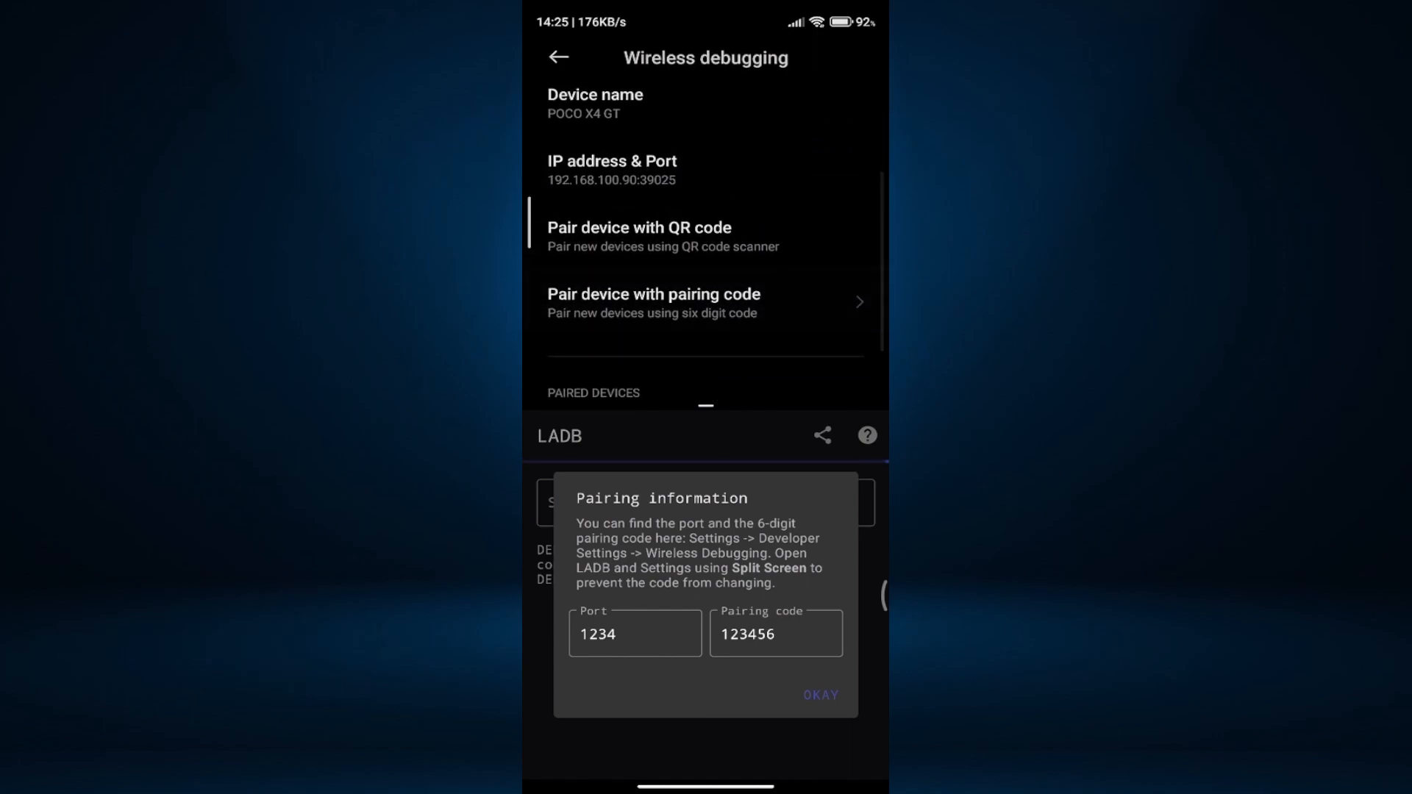
Pair LADB with the phone using port 37745 and pairing code 683326
{"action": "left_click", "coordinate": [654, 304]}
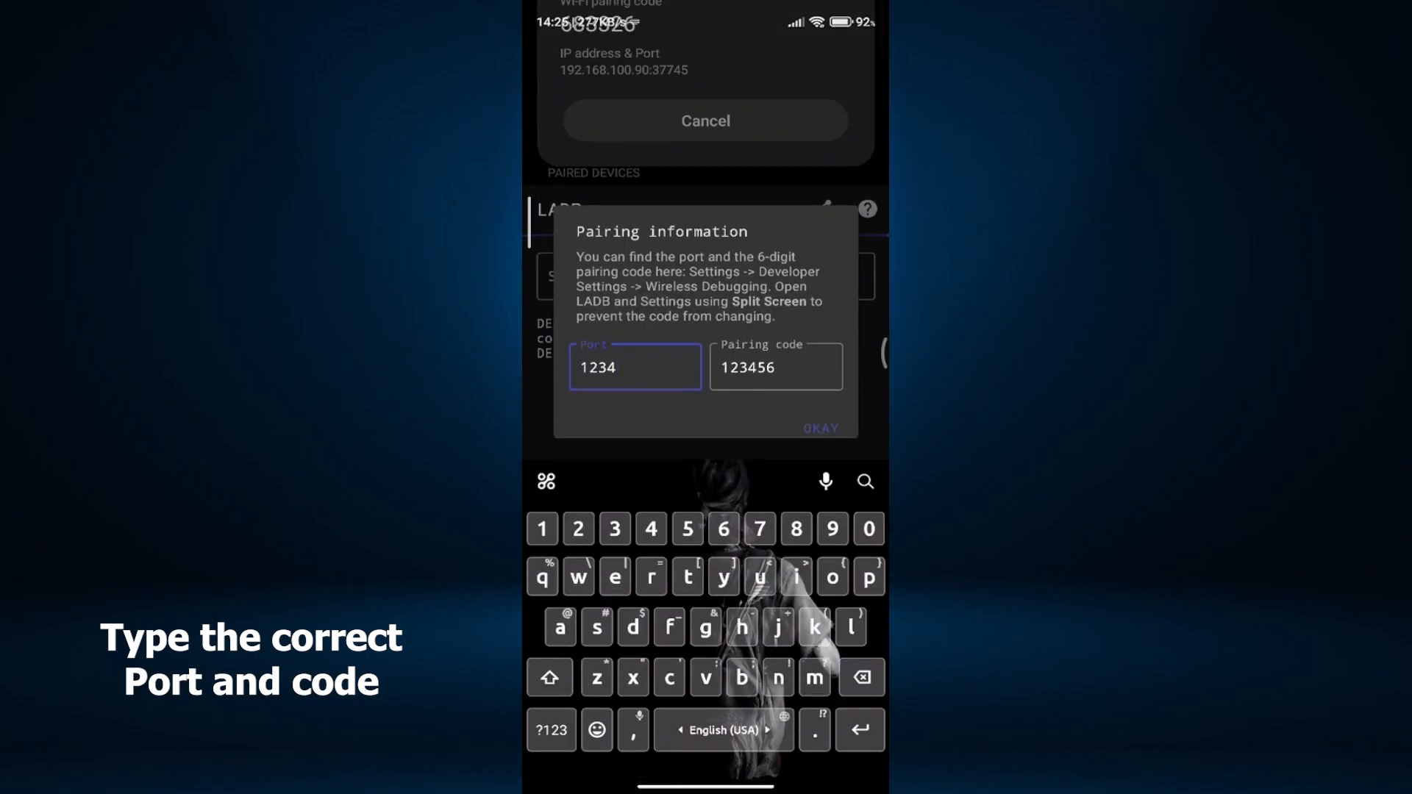
{"action": "type", "text": "37745"}
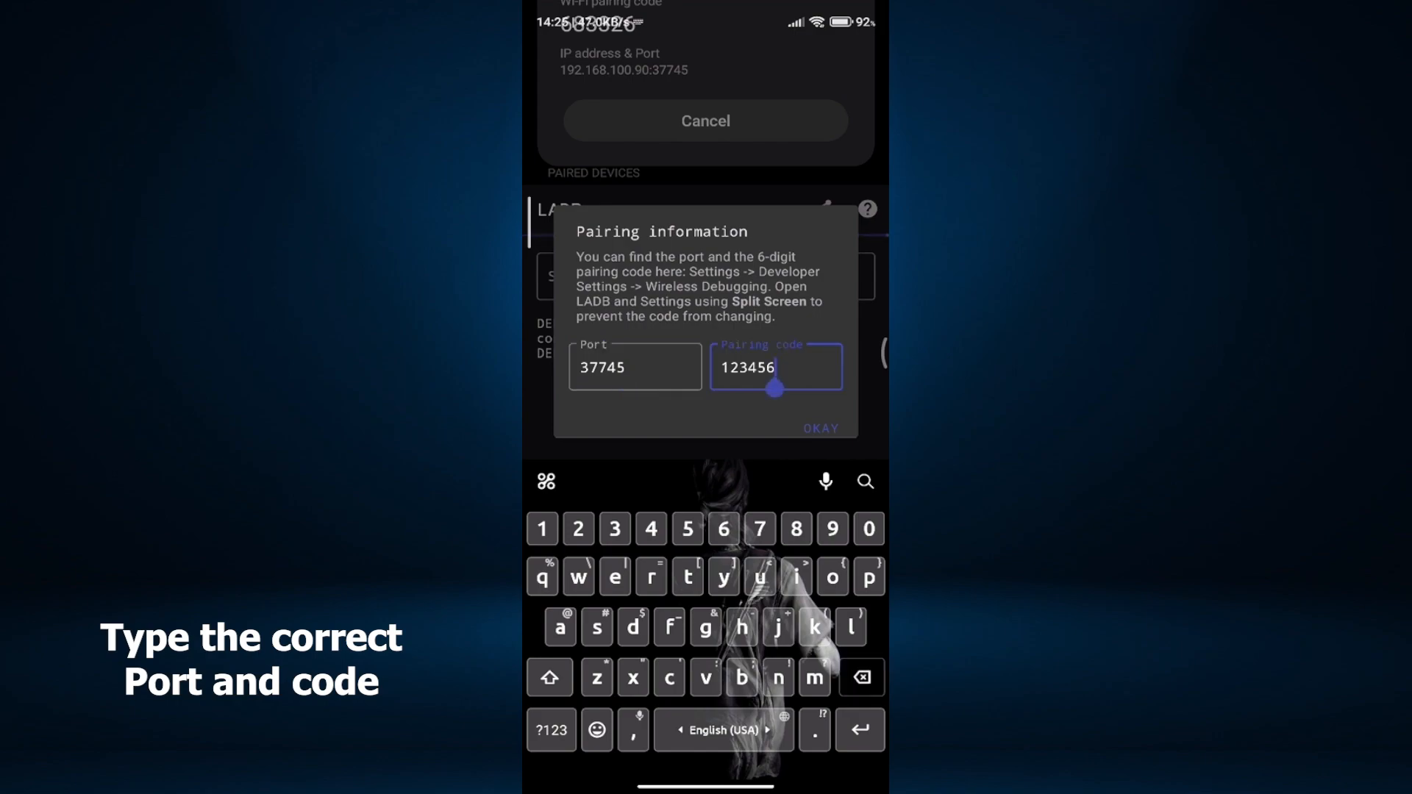
{"action": "left_click", "coordinate": [860, 677]}
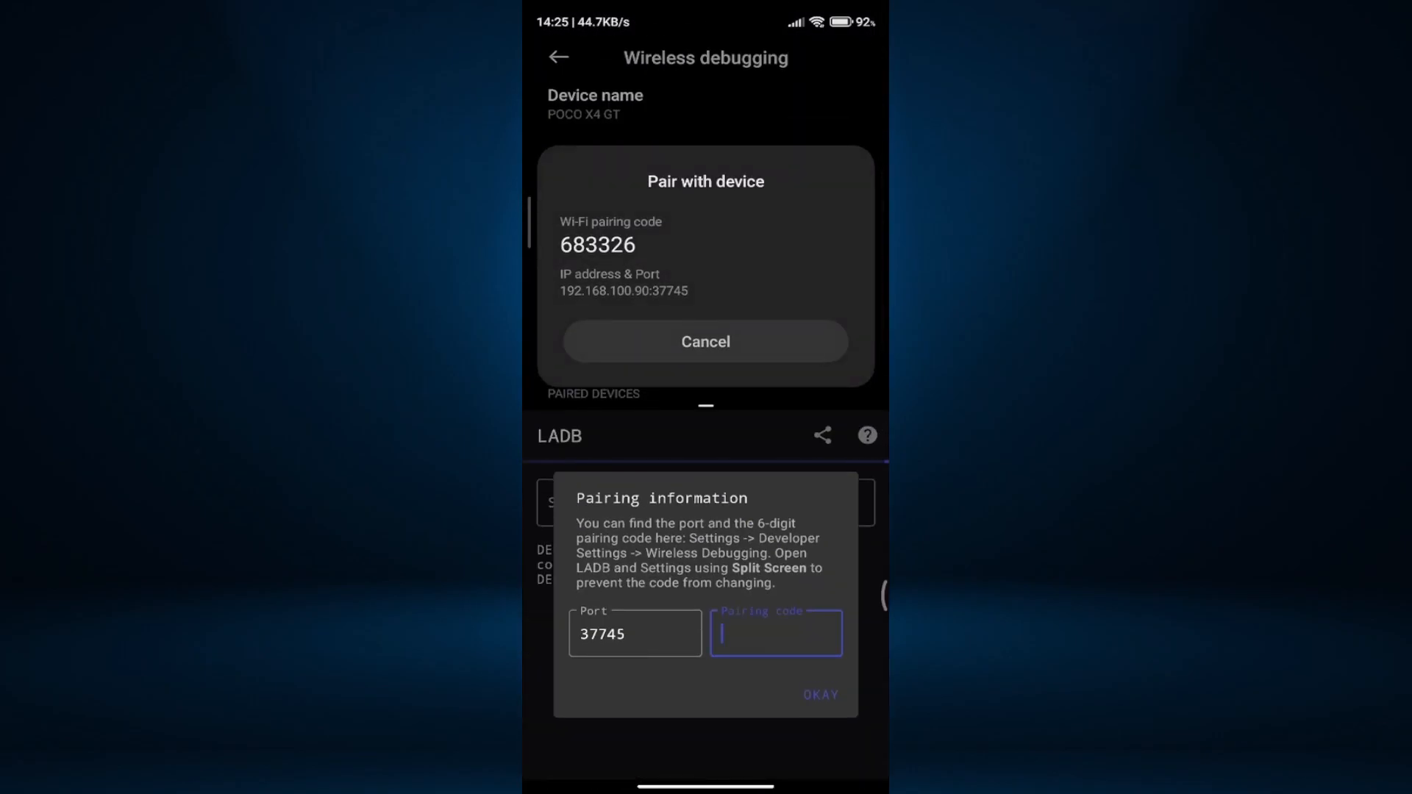
{"action": "type", "text": "683326"}
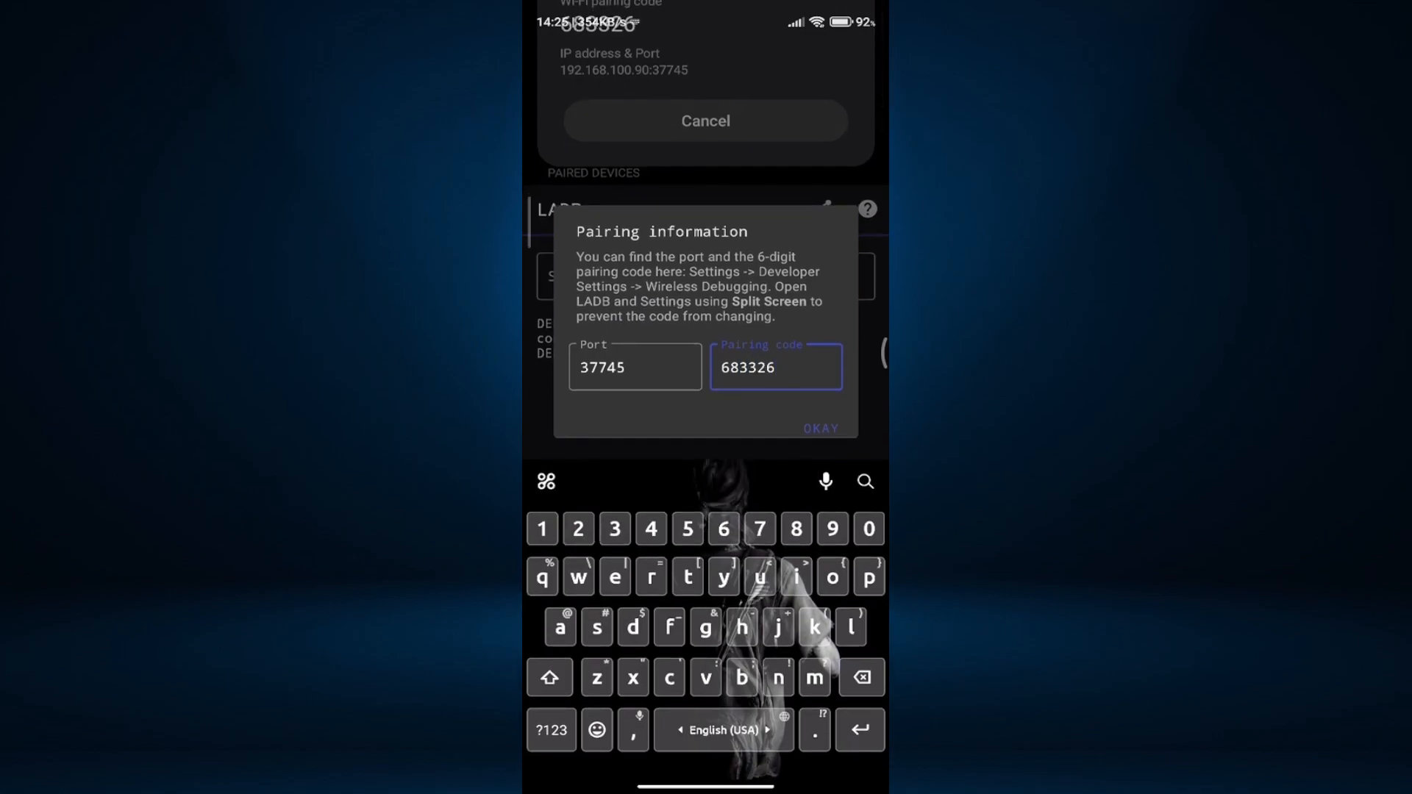
{"action": "left_click", "coordinate": [821, 428]}
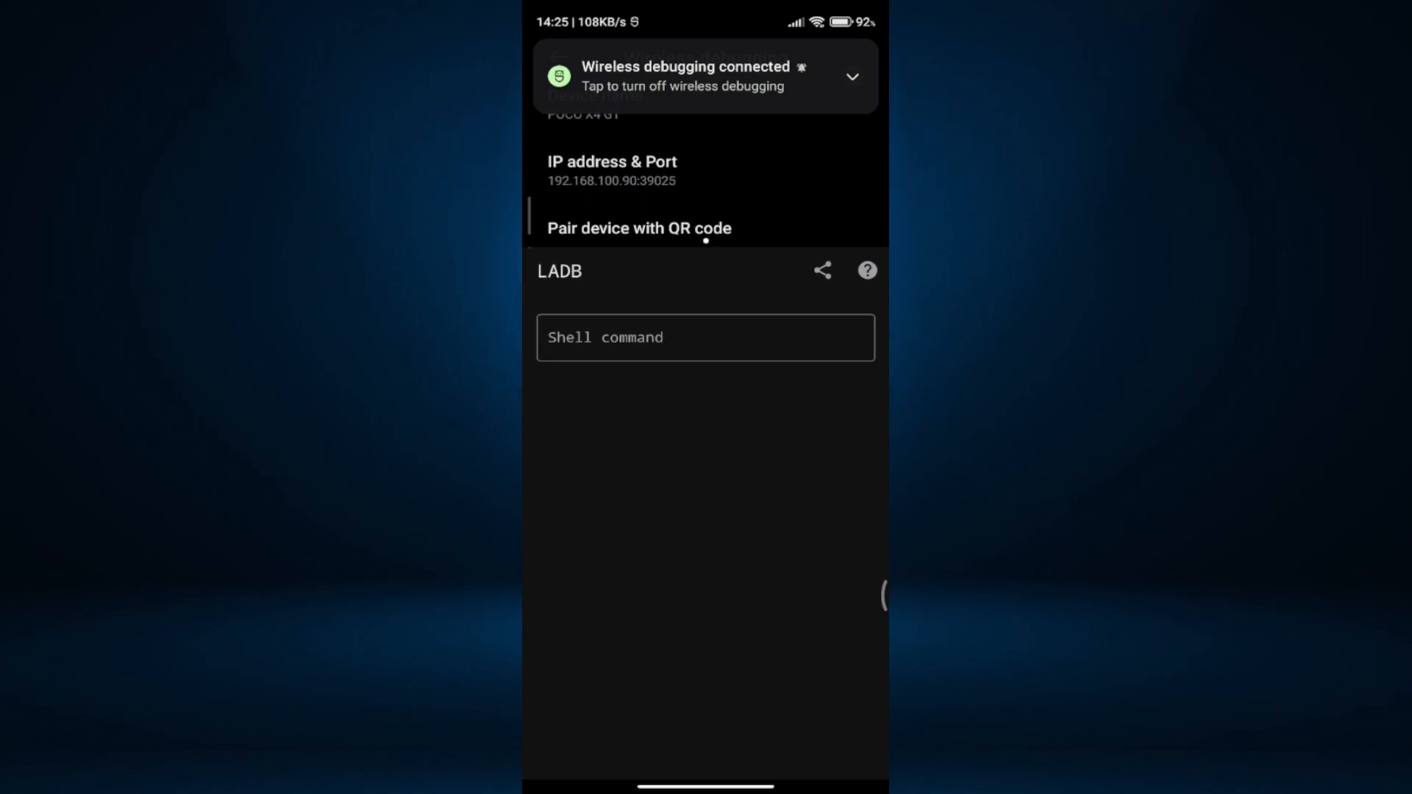
Run 'wm size' in LADB's shell field to show the screen resolution
{"action": "left_click", "coordinate": [706, 337]}
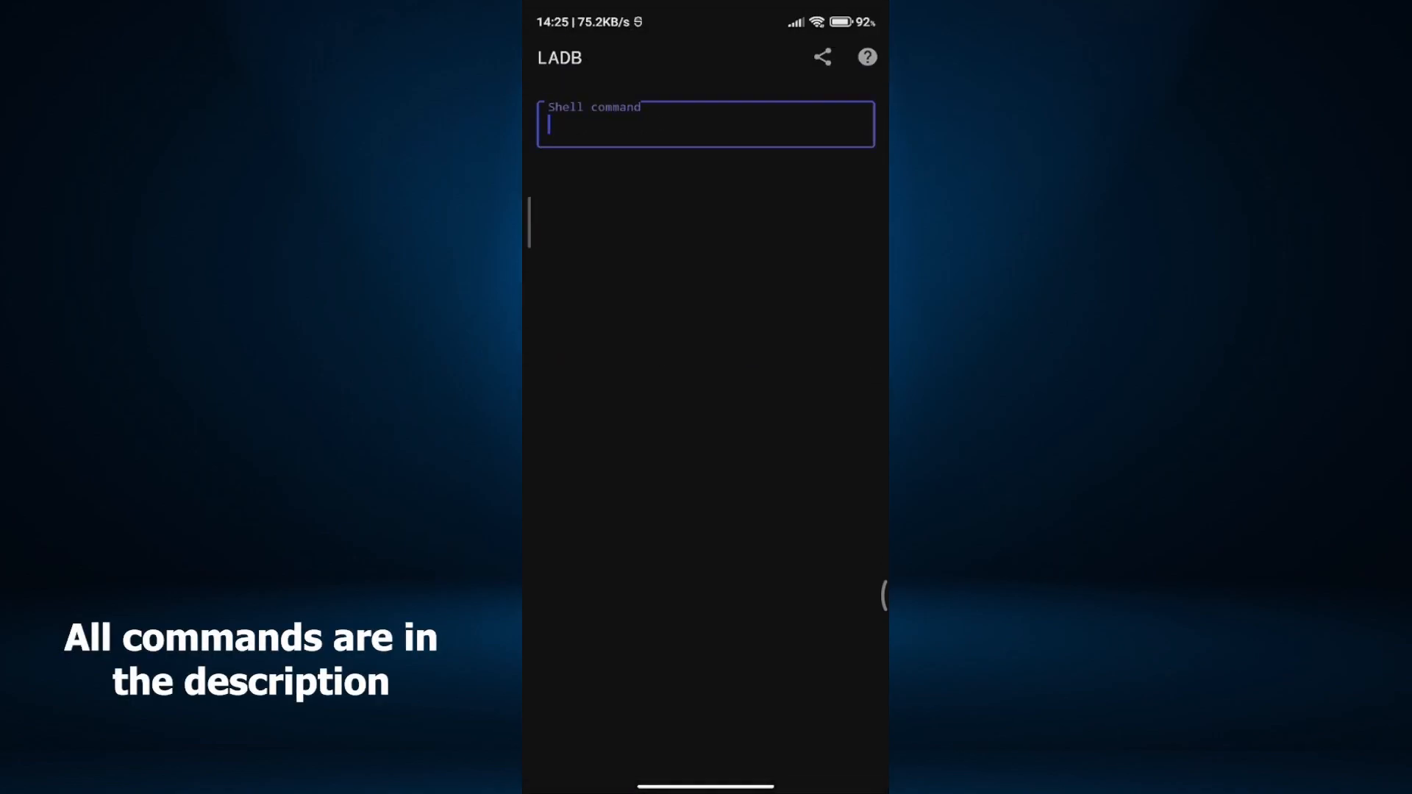
{"action": "type", "text": "wm"}
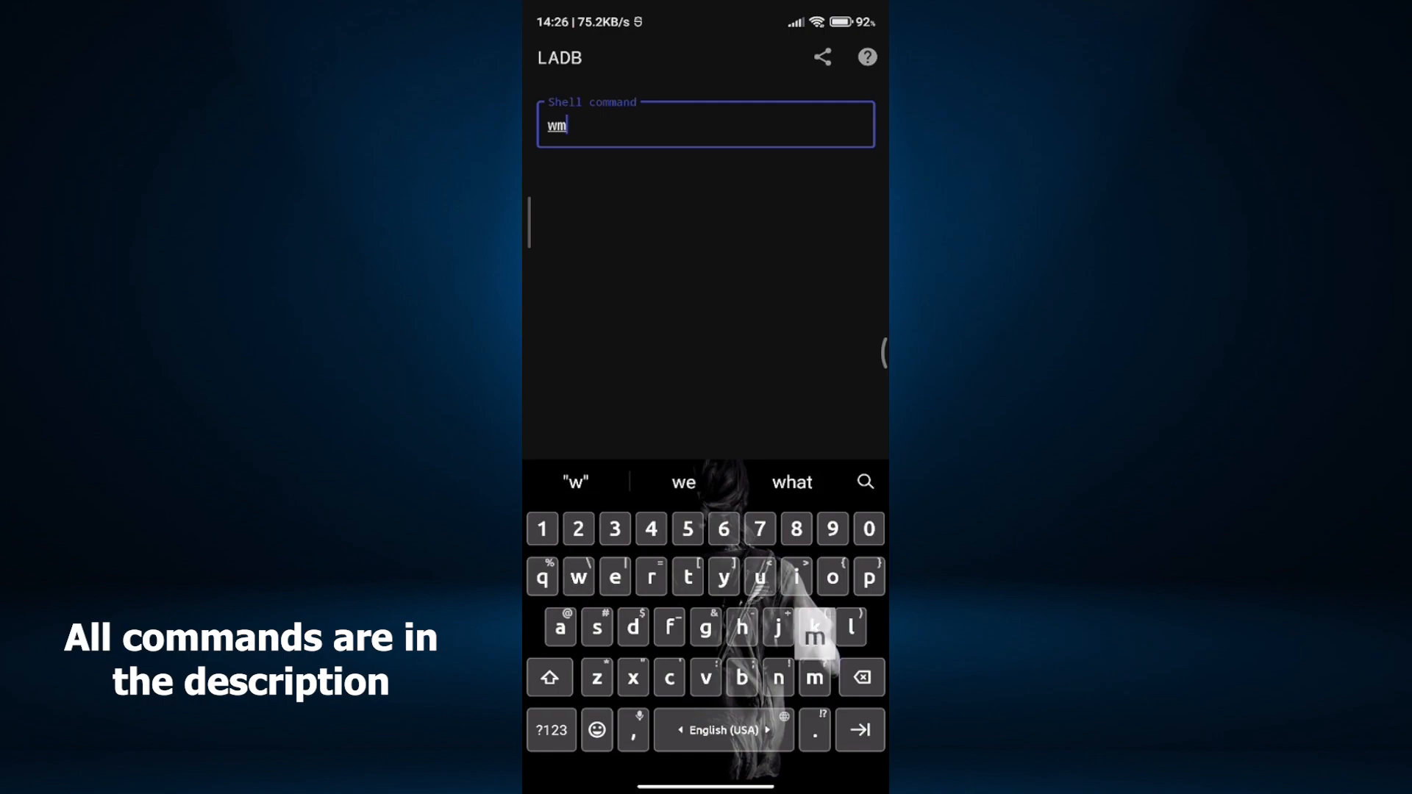
{"action": "type", "text": "size"}
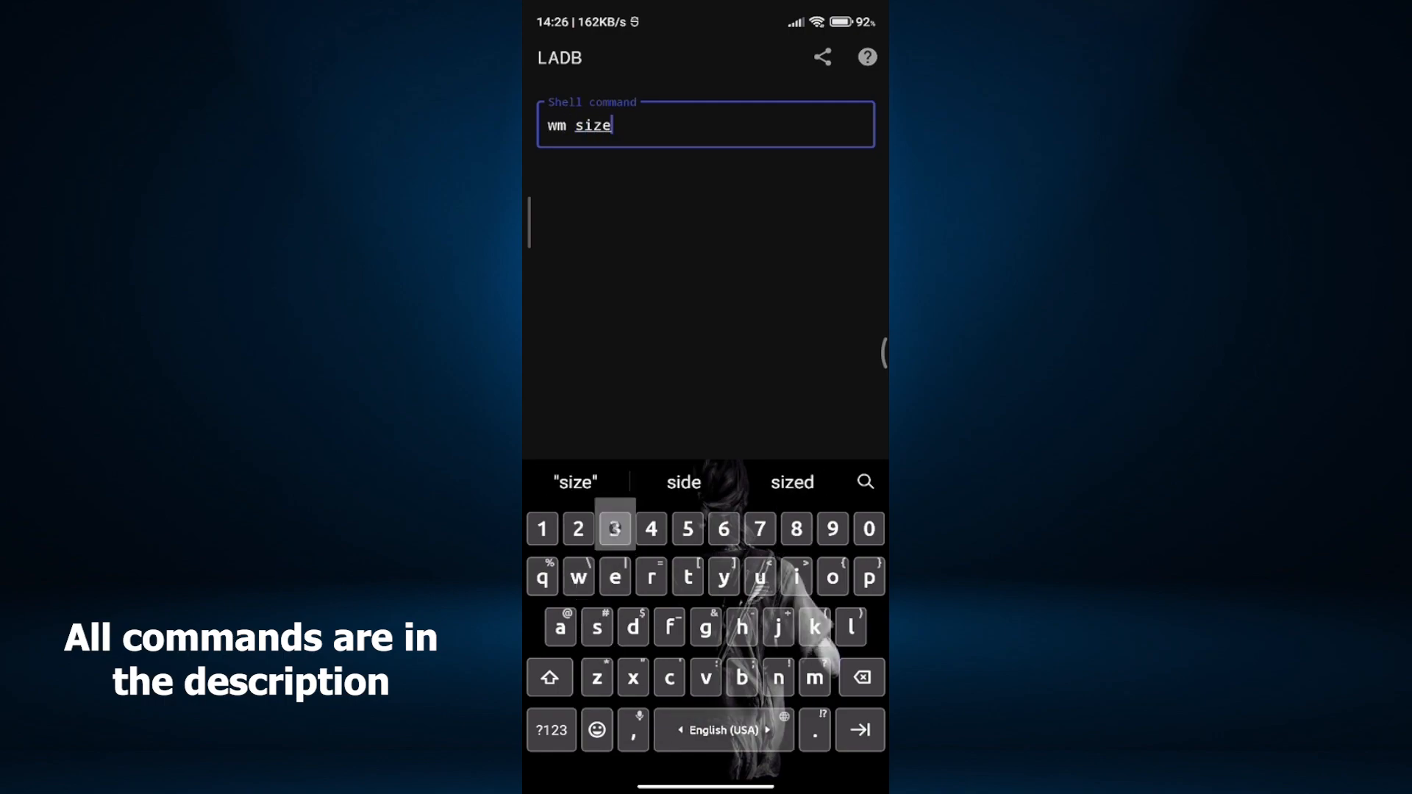
{"action": "key", "text": "Enter"}
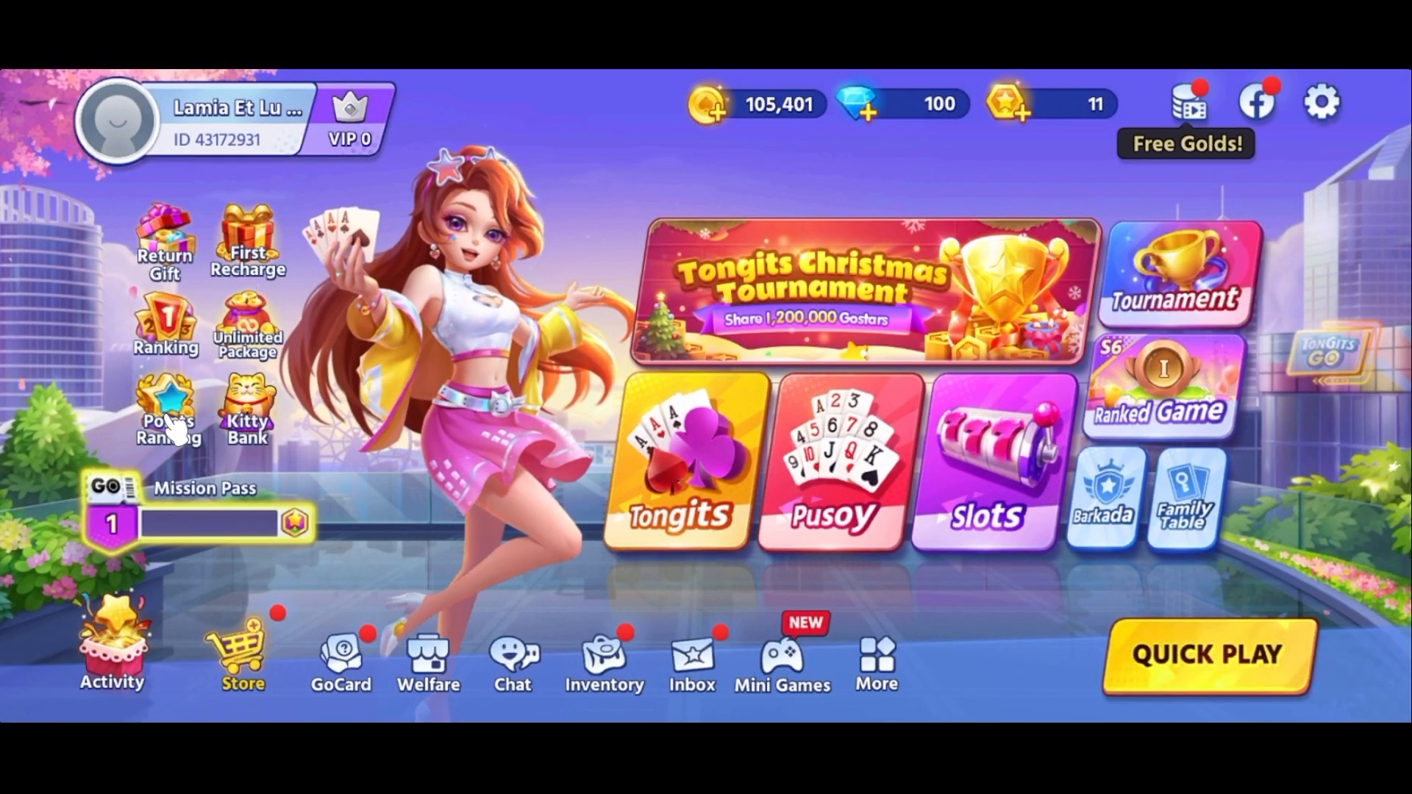
Join the Golds Table Rank event and win a Tongits match for +28,000 gold
{"action": "left_click", "coordinate": [166, 413]}
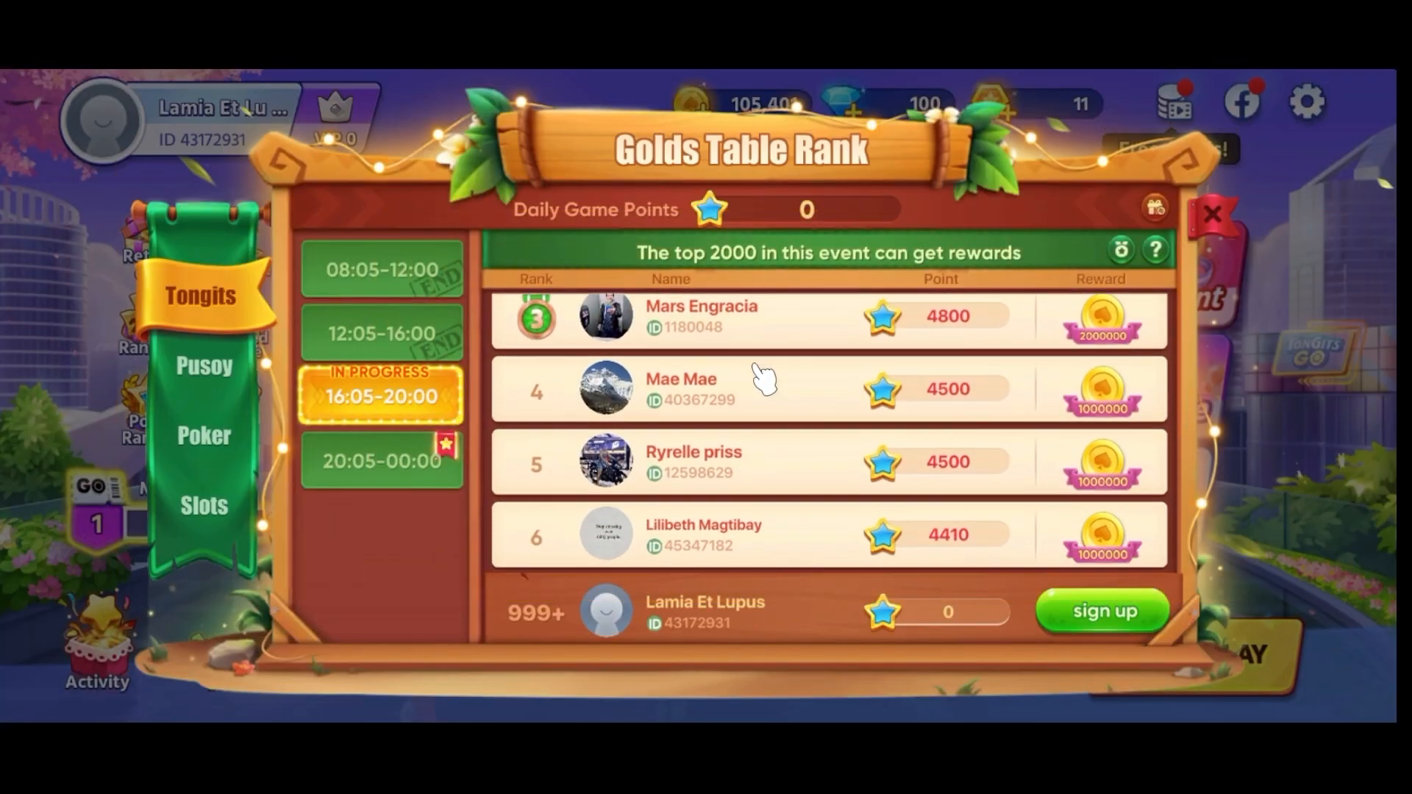
{"action": "scroll", "scroll_direction": "down", "scroll_amount": 3}
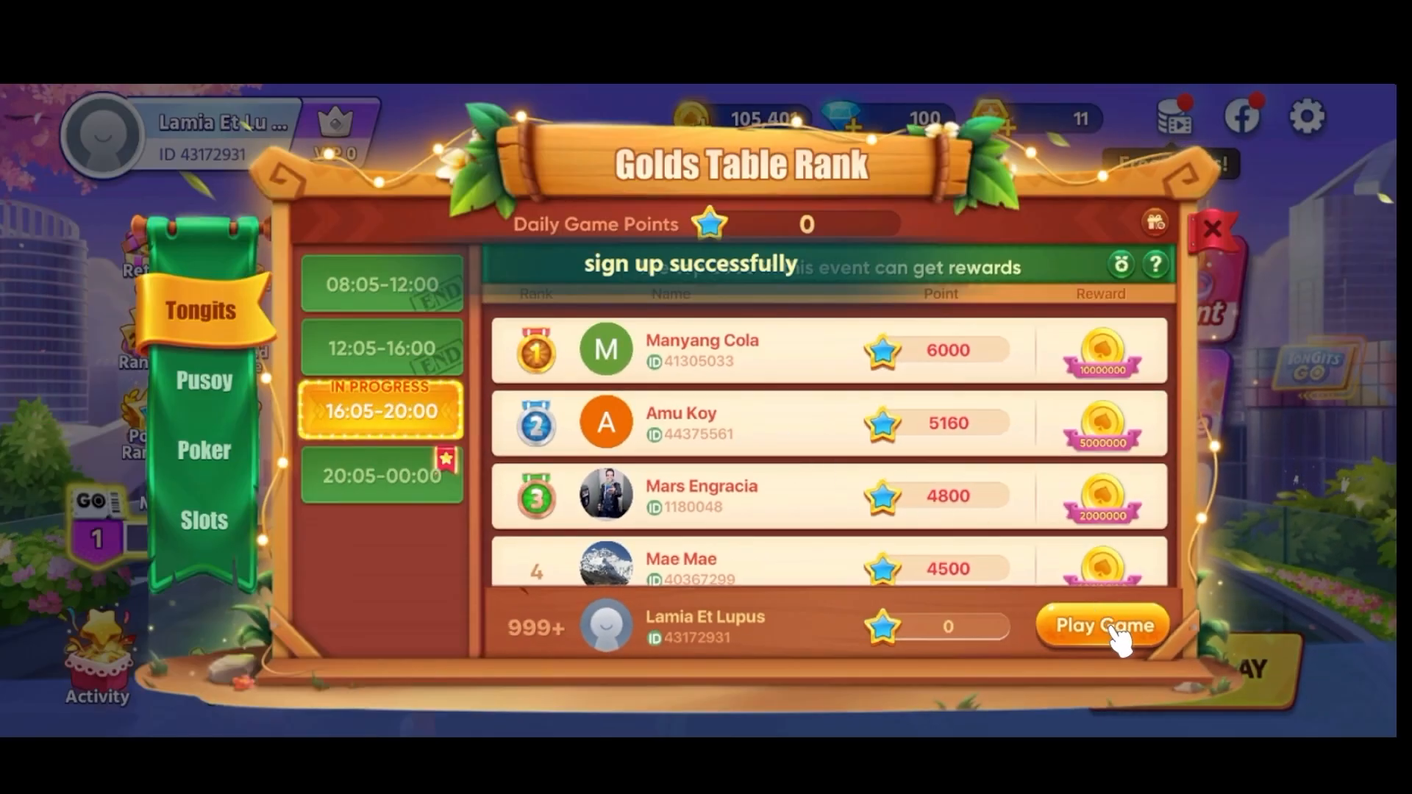
{"action": "left_click", "coordinate": [1103, 625]}
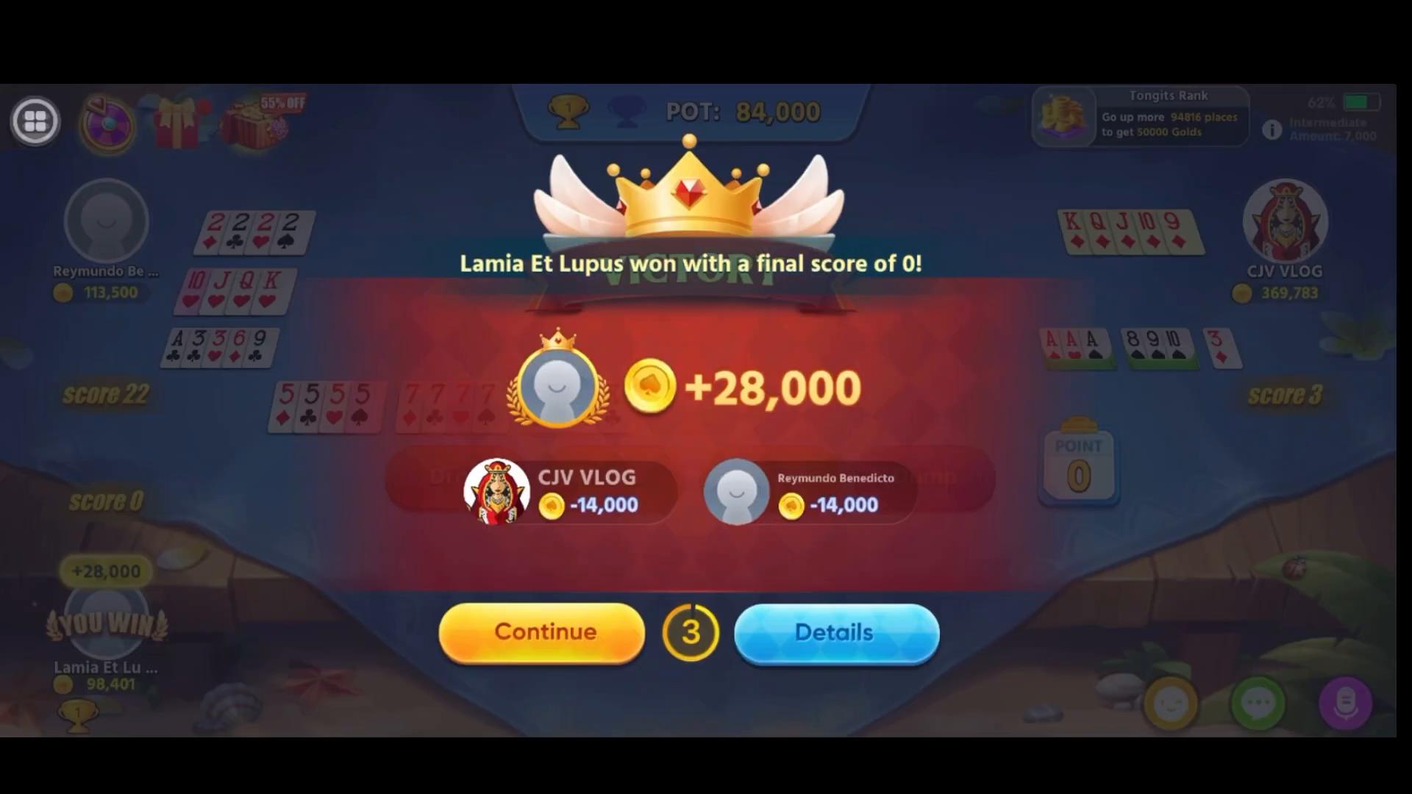
{"action": "left_click", "coordinate": [542, 633]}
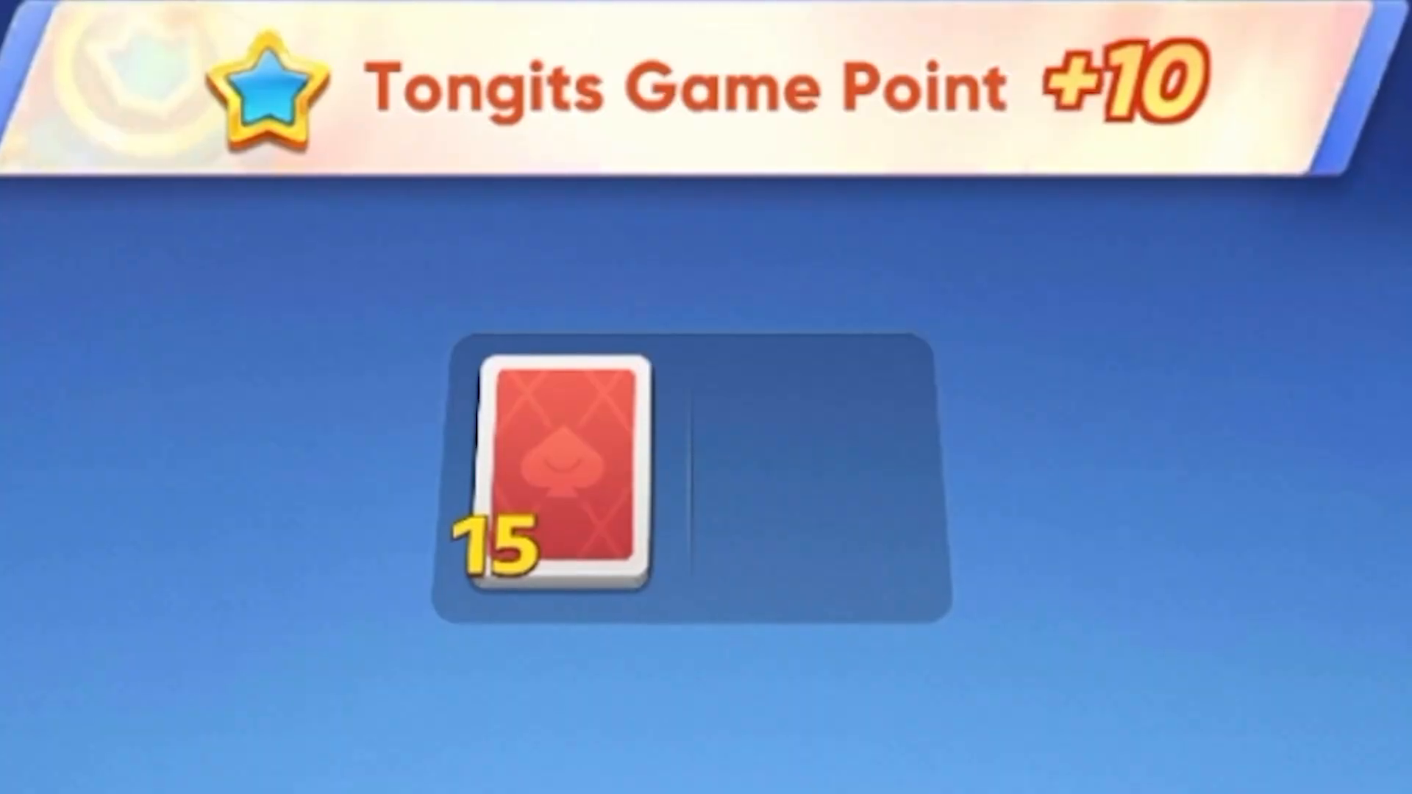